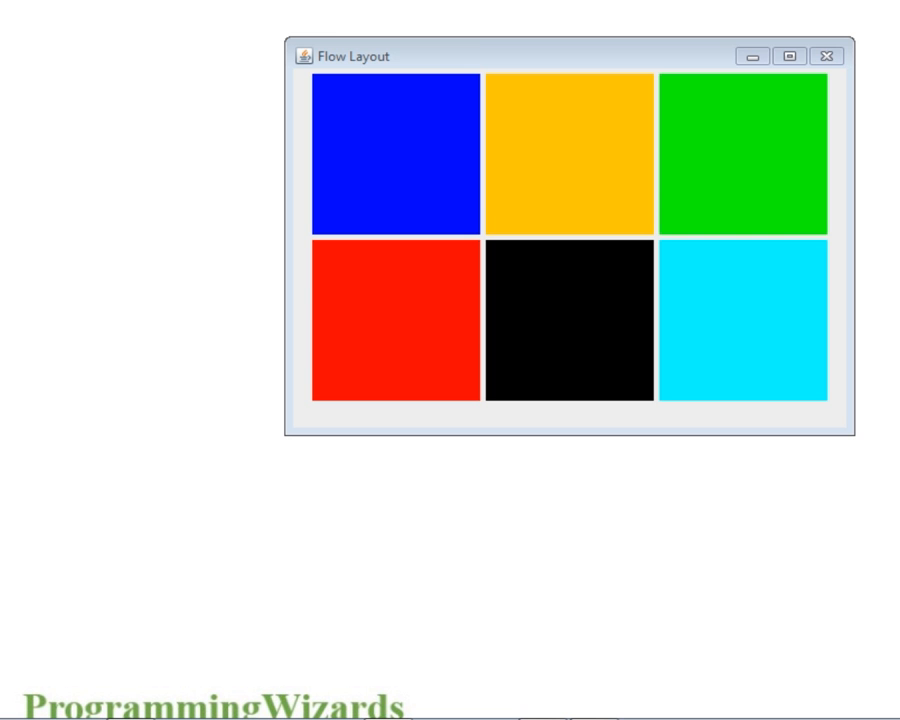
mouse_move(476, 44)
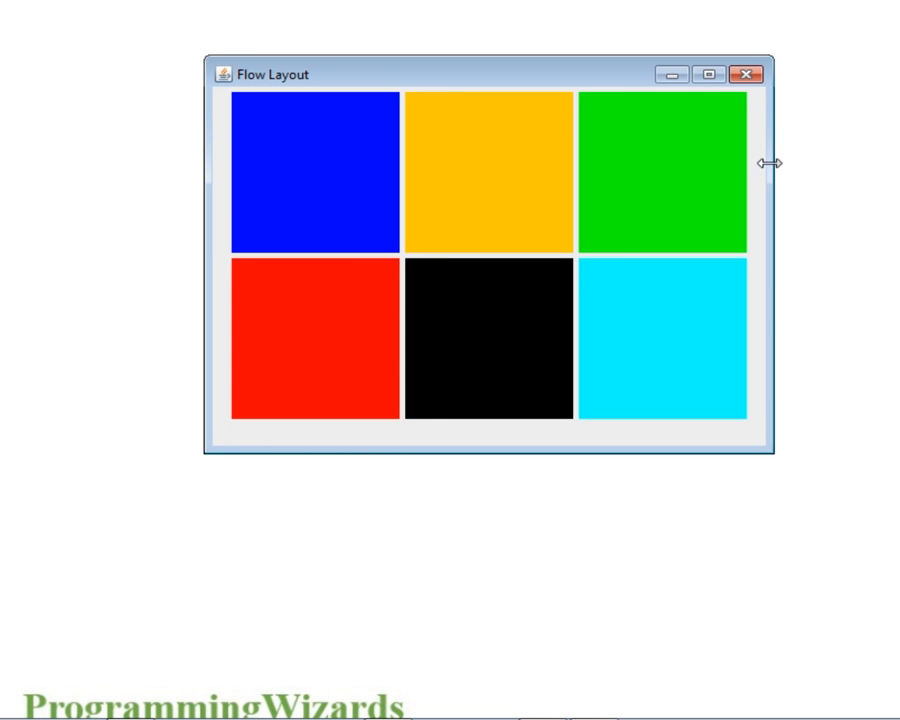
Step: Drag the Flow Layout window larger so the six panels settle into two rows of three
drag(768, 162, 560, 450)
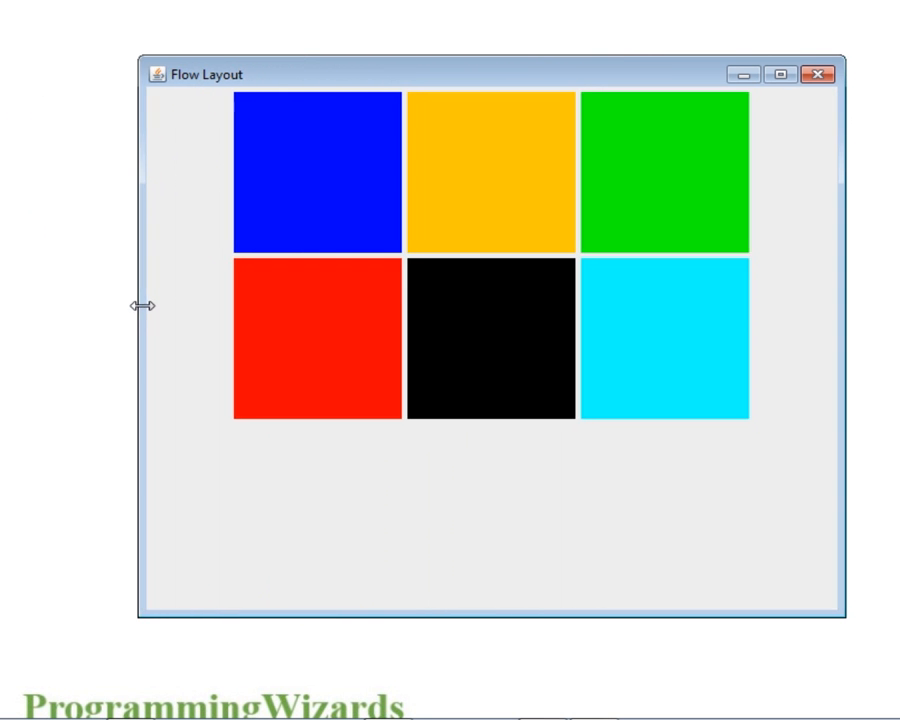
mouse_move(514, 628)
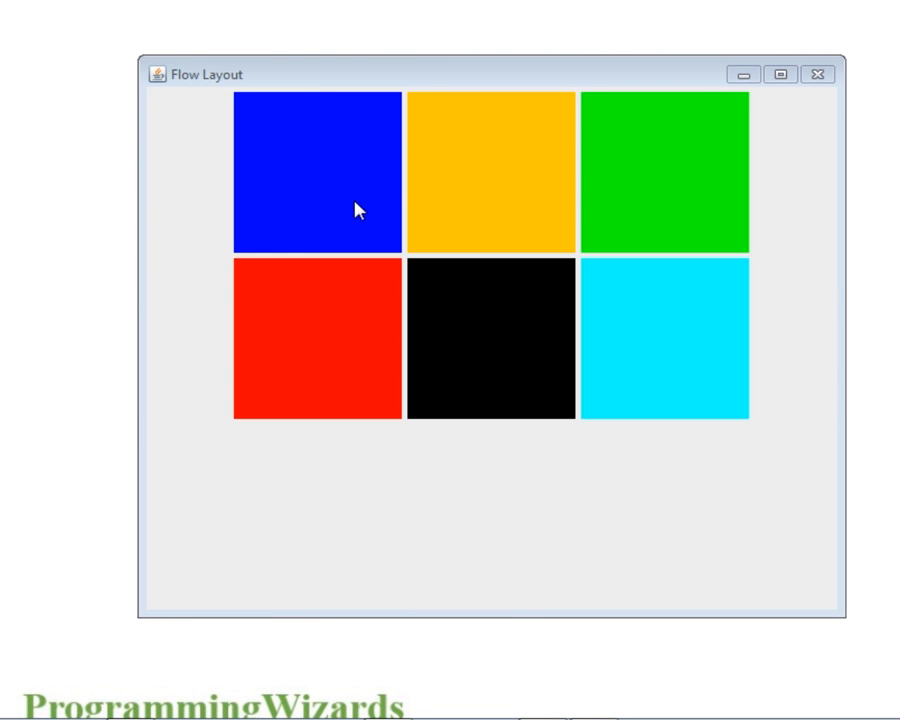
mouse_move(510, 170)
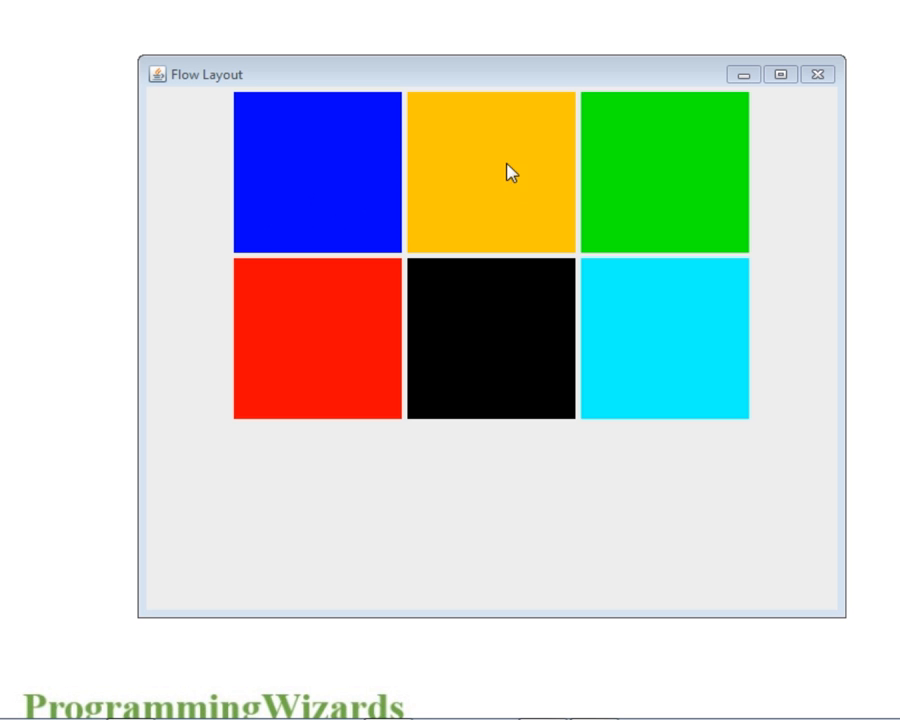
mouse_move(536, 212)
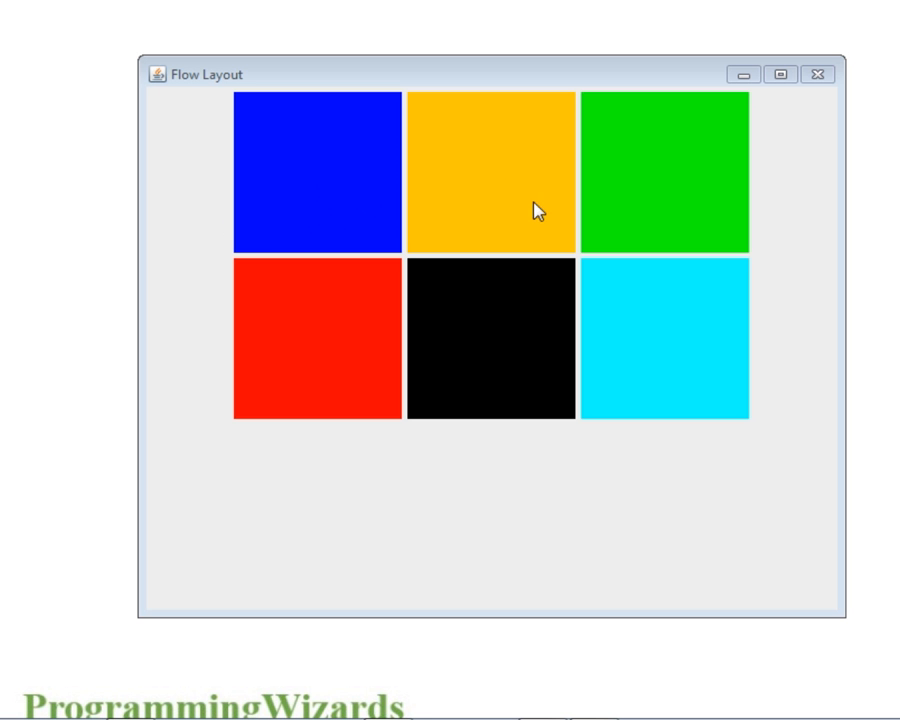
mouse_move(230, 192)
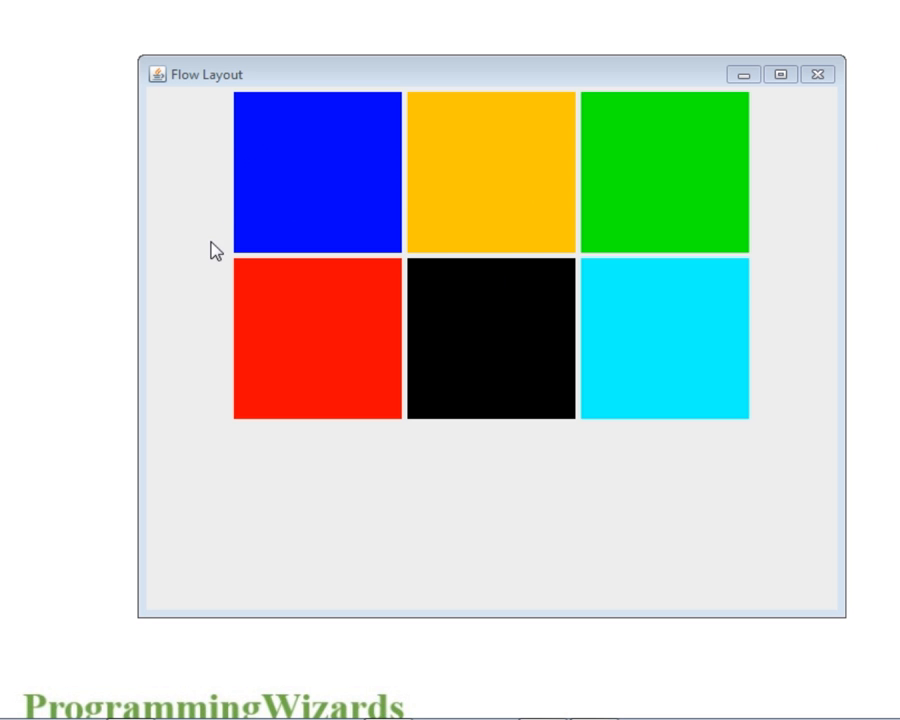
mouse_move(572, 232)
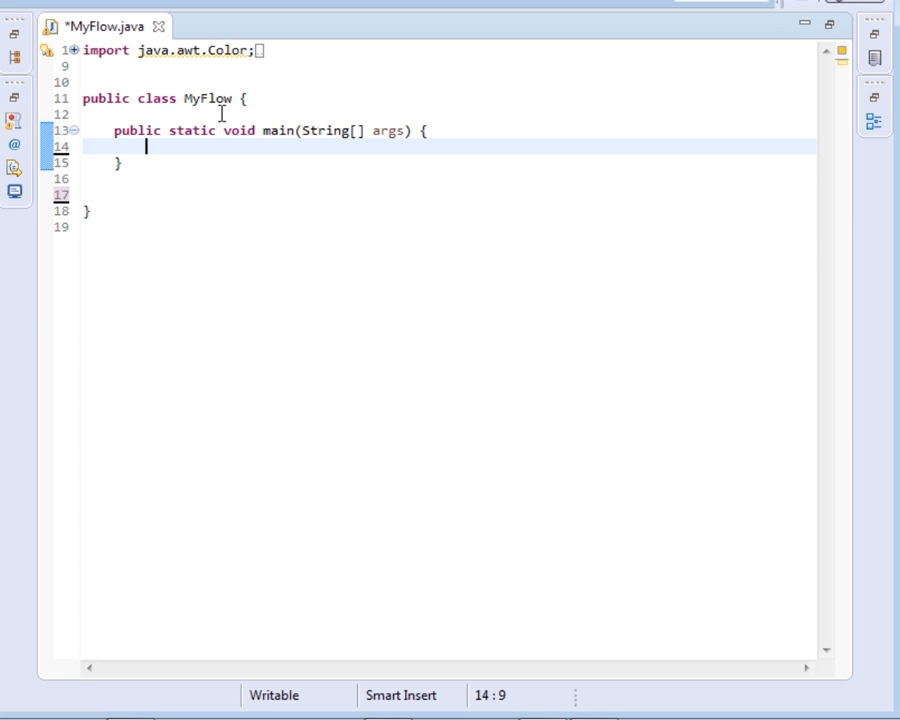
Step: Under a //CREATE comment, declare JFrame frame=new JFrame() using content assist
text(//CREATE)
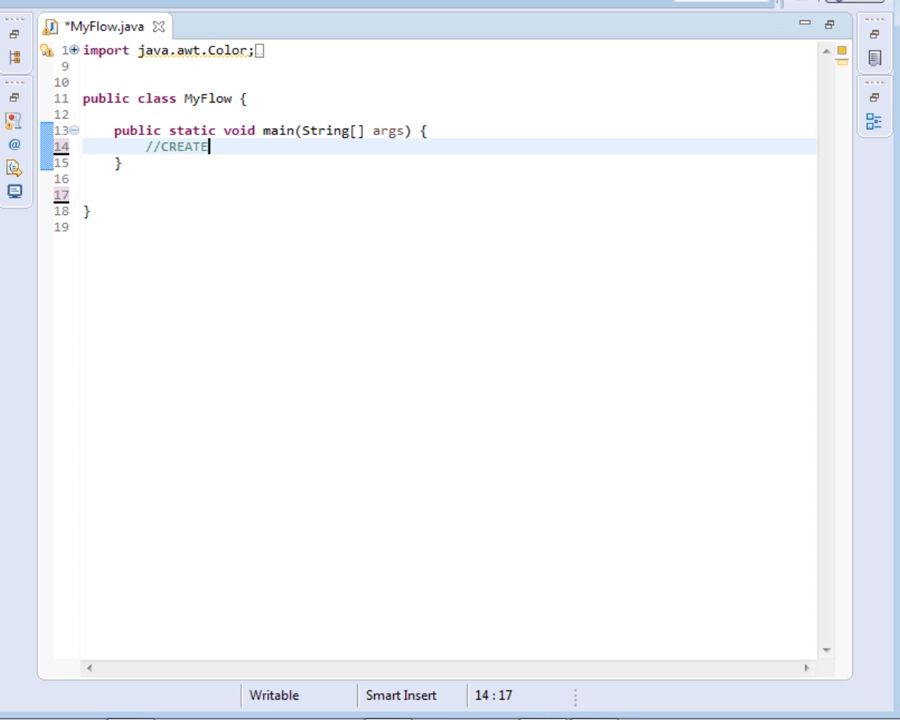
text(JFRAME)
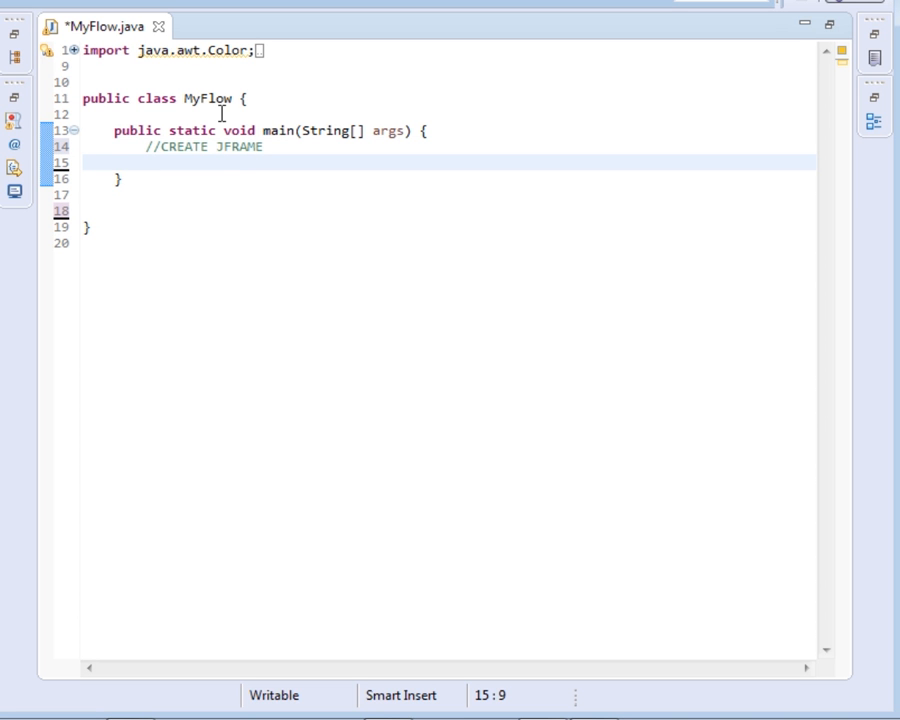
text(J)
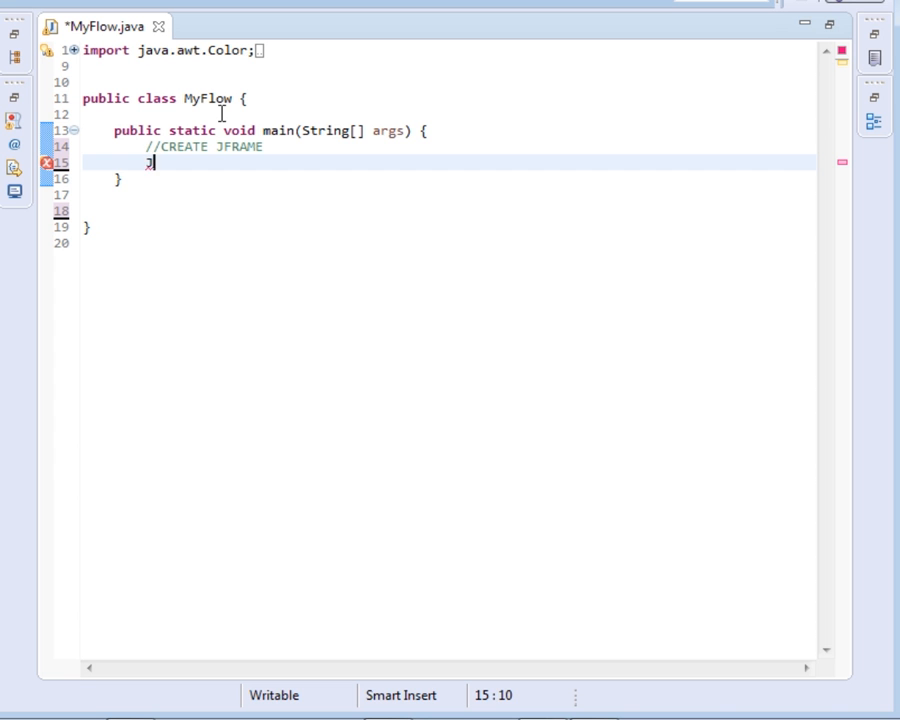
text(fRA)
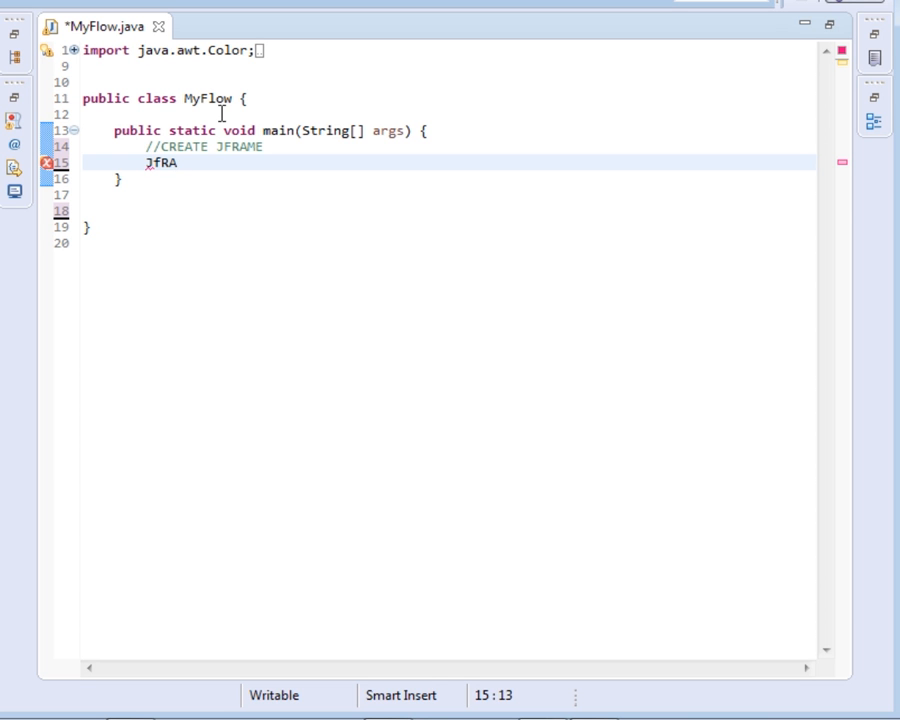
key(BackSpace)
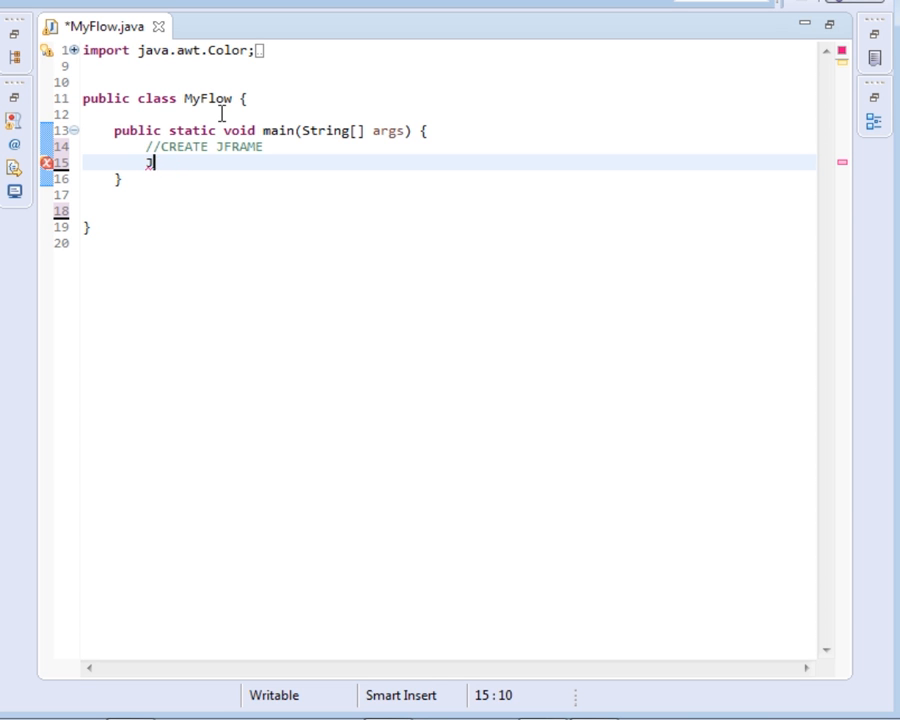
text(Fra)
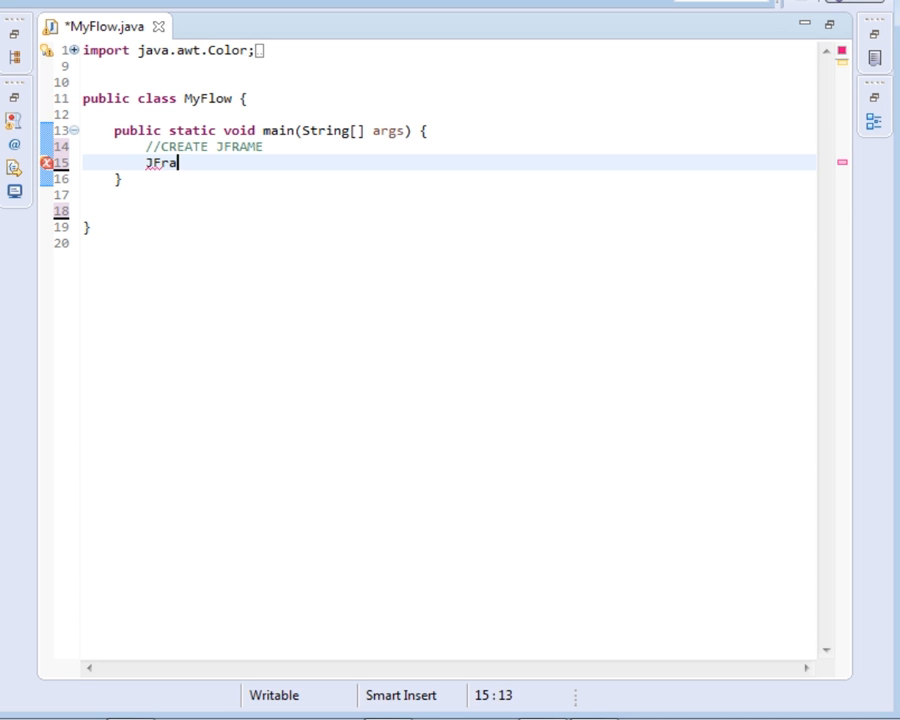
text(me frame)
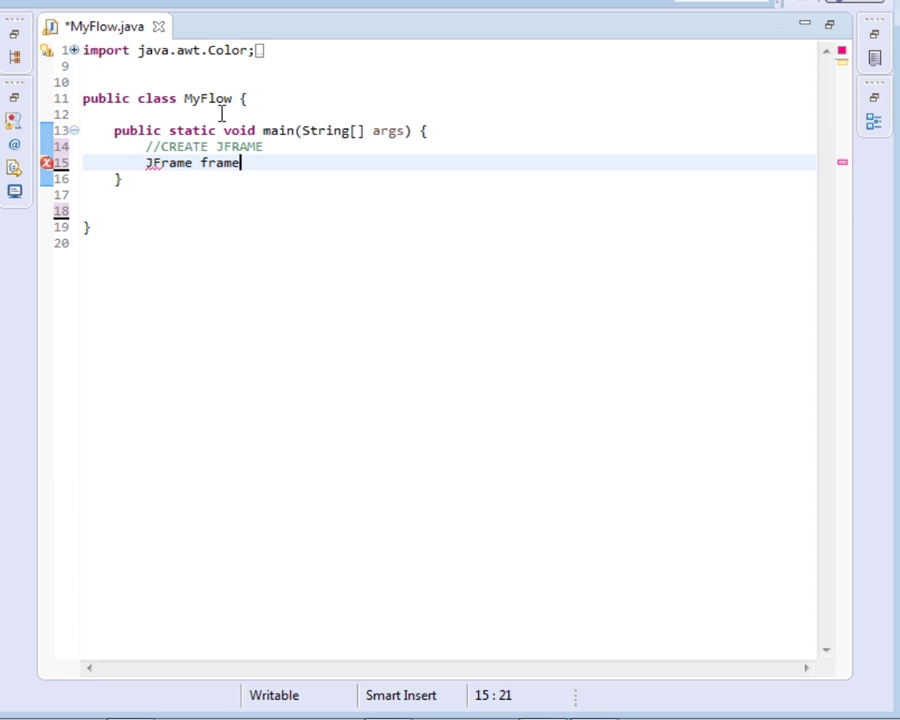
text(=new)
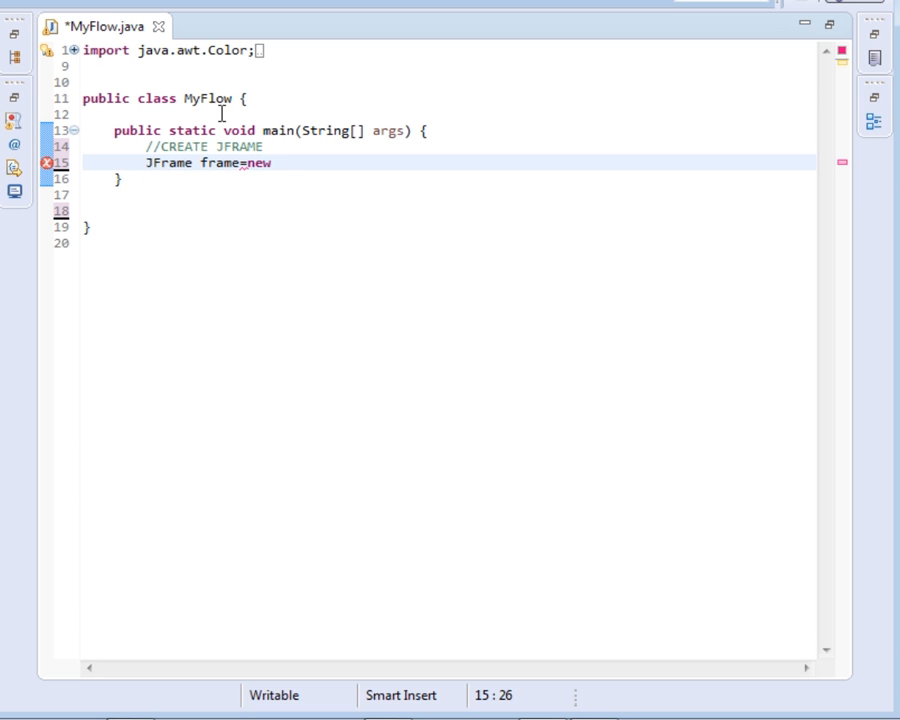
text(J)
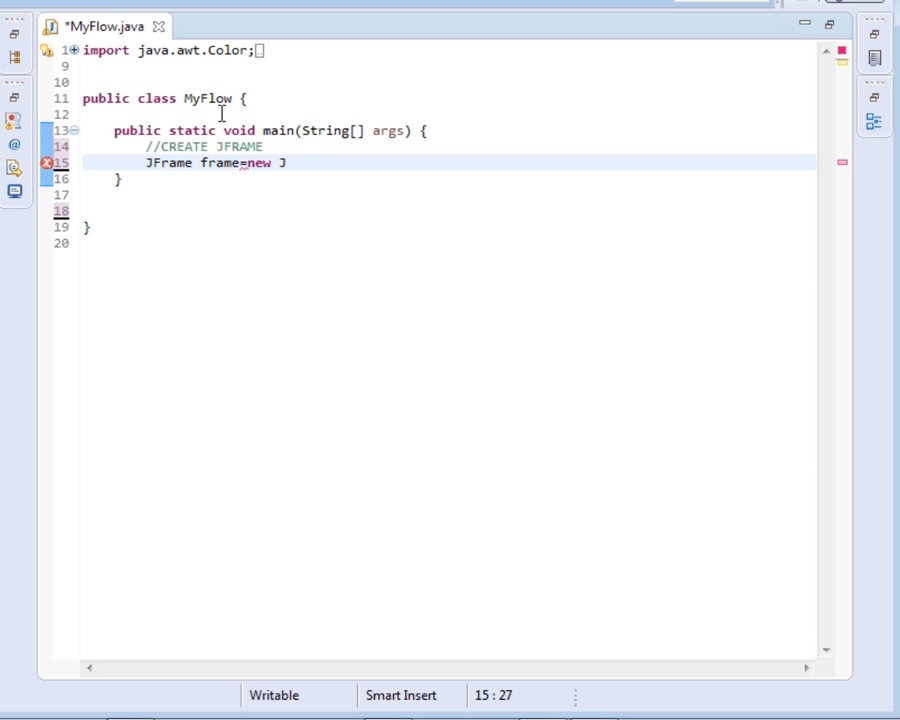
text(Fr)
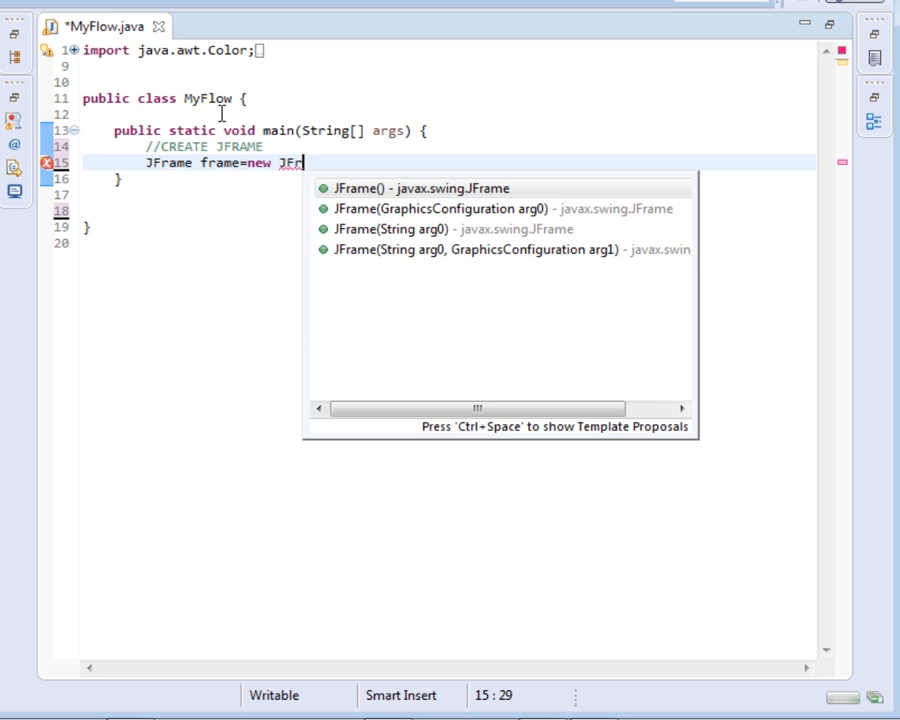
click(414, 188)
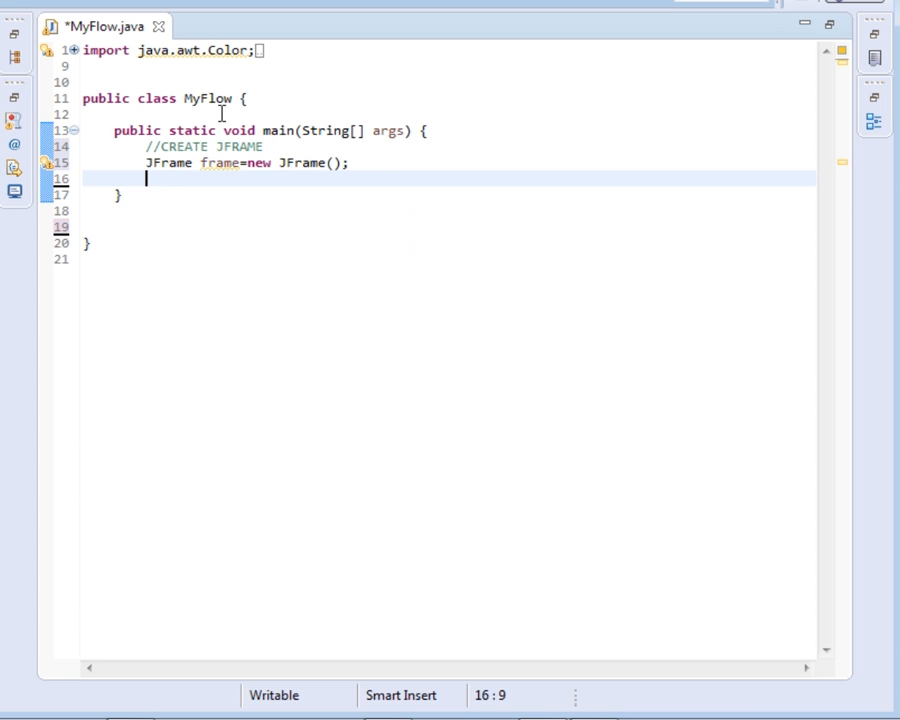
Step: Call frame.setDefaultCloseOperation(JFrame.EXIT_ON_CLOSE) so closing the window exits
text(fr)
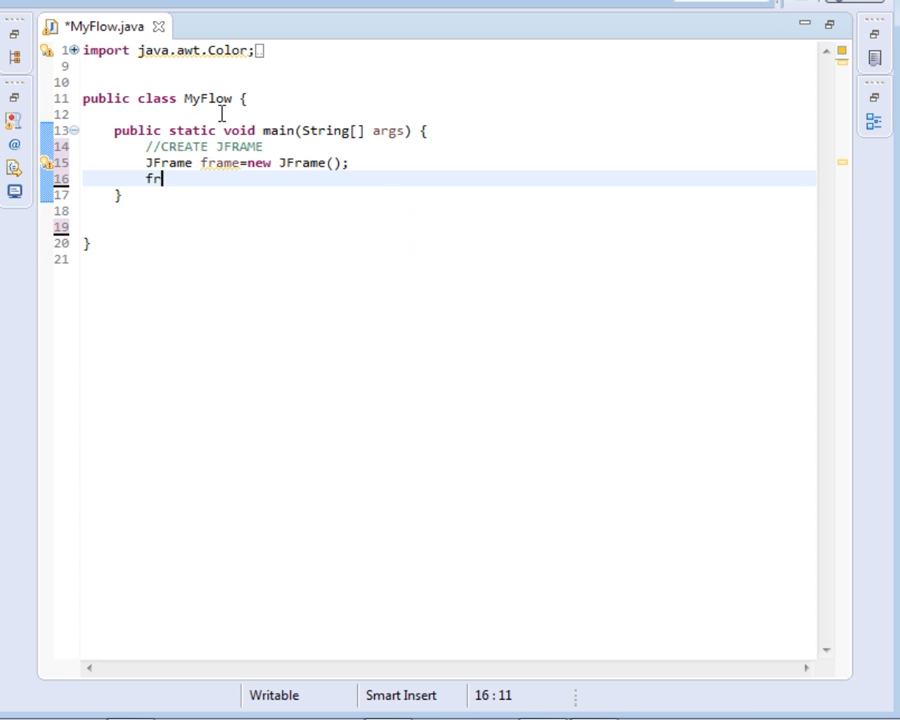
text(ame.setD)
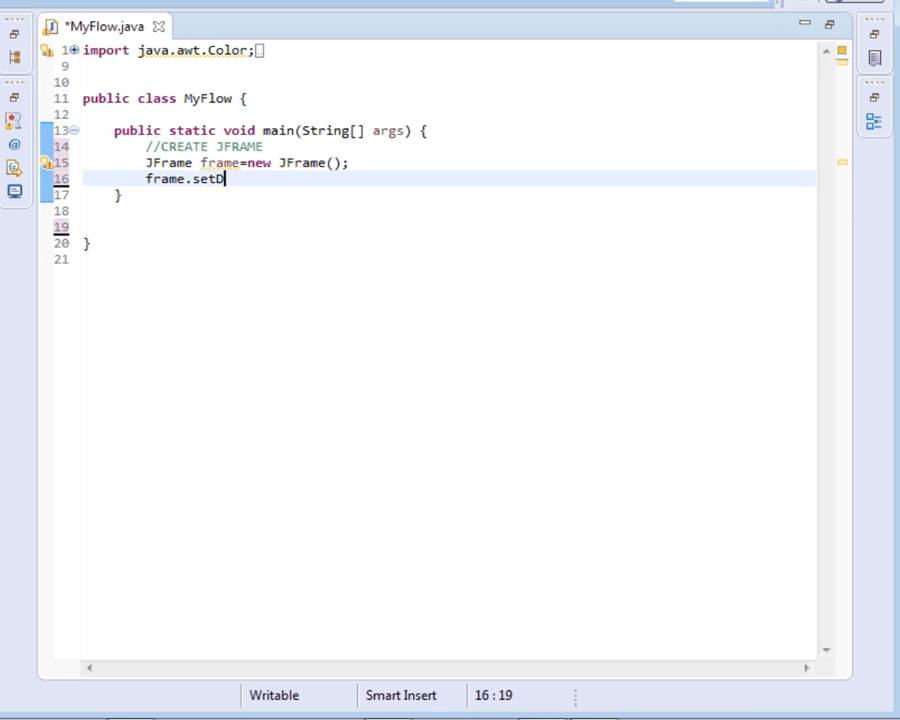
text(e)
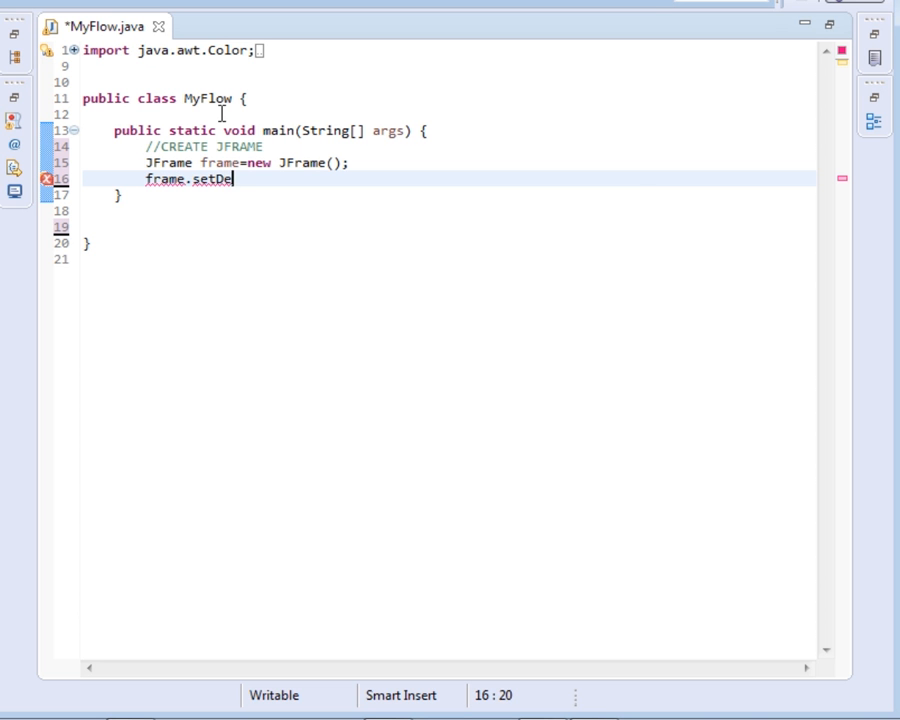
text(faultCloseOperation(arg0);)
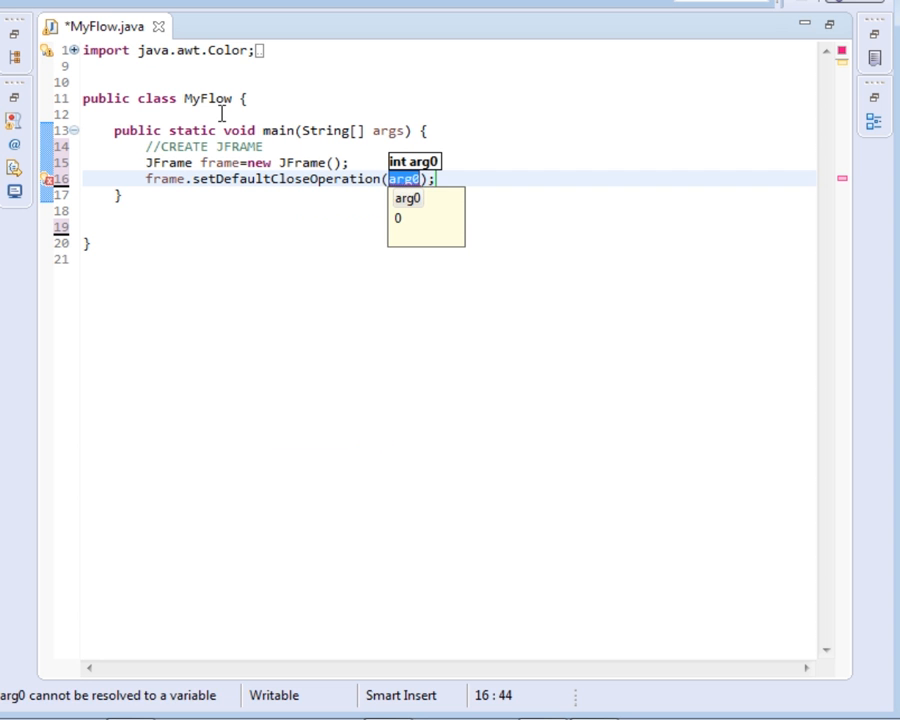
text(JFrame.EXIT_ON_CLOSE)
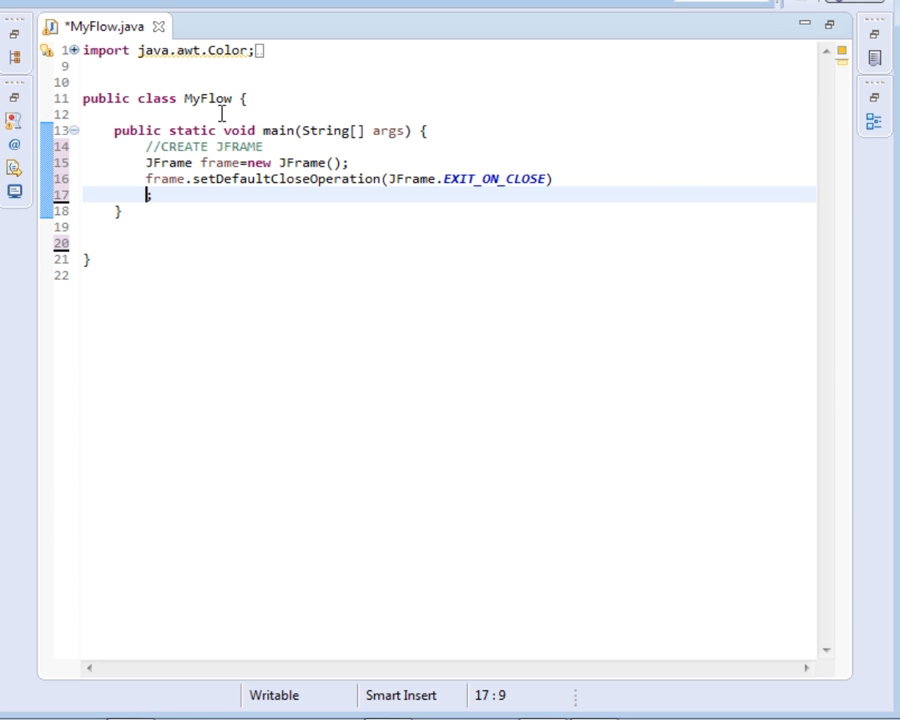
Step: Add frame.setTitle("Flow Layout tutorial"); on the next line
text(frame)
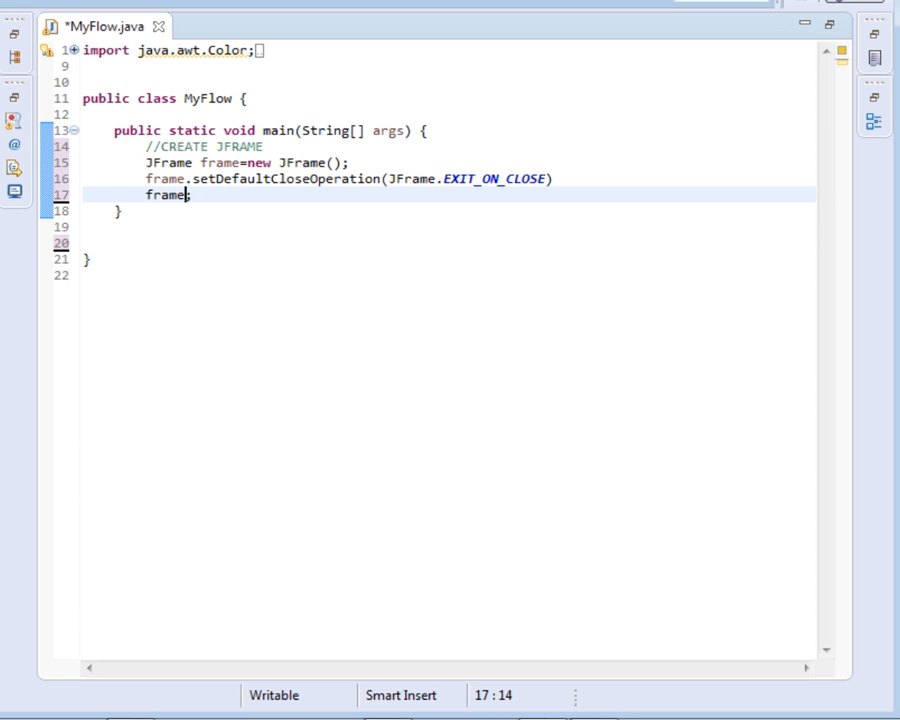
text(.se)
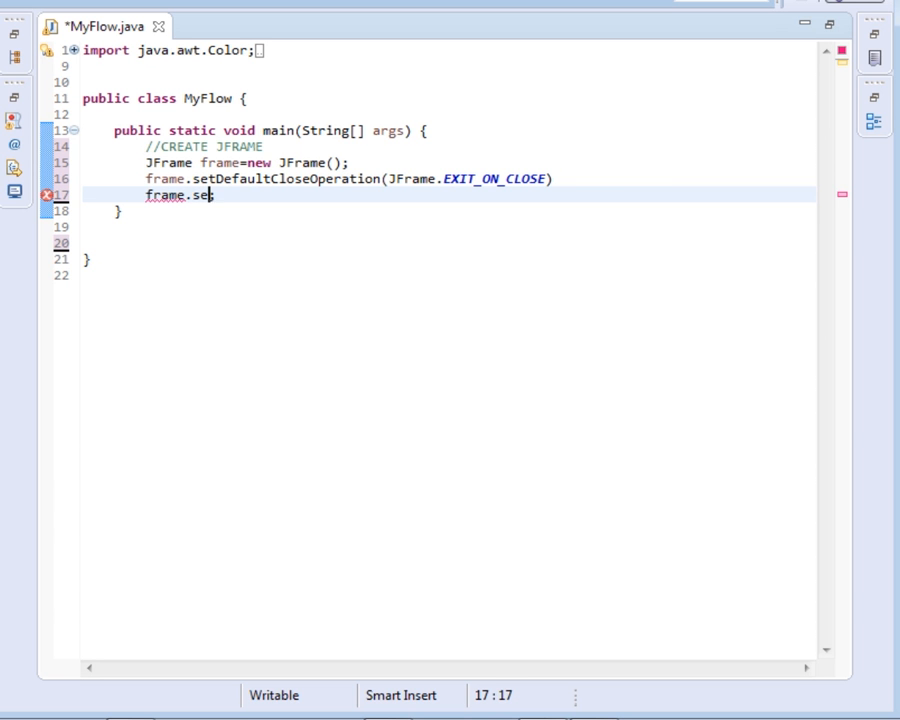
text(tT)
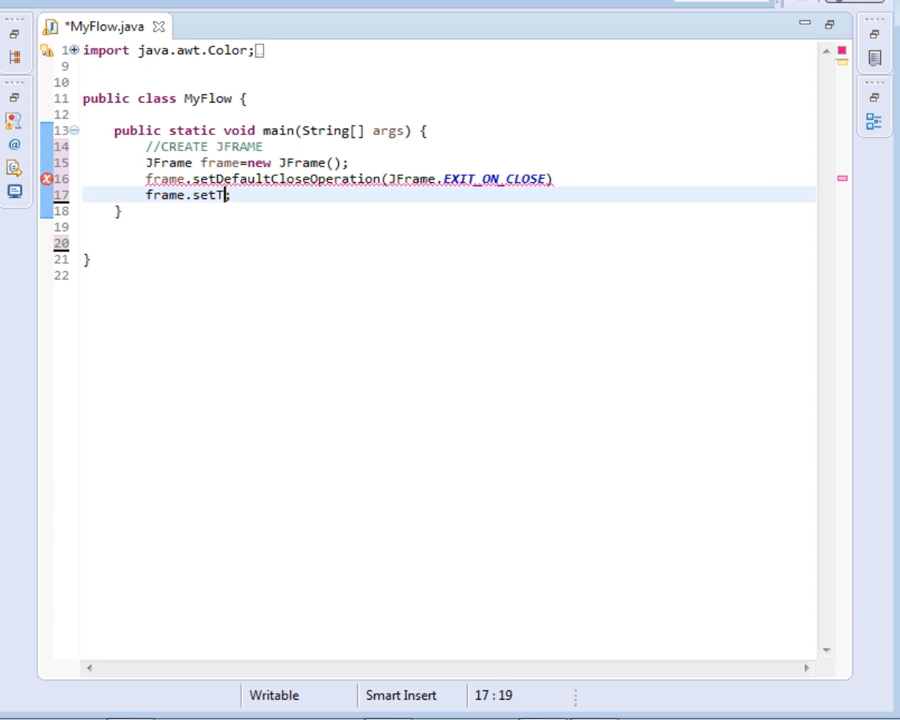
text(itle();)
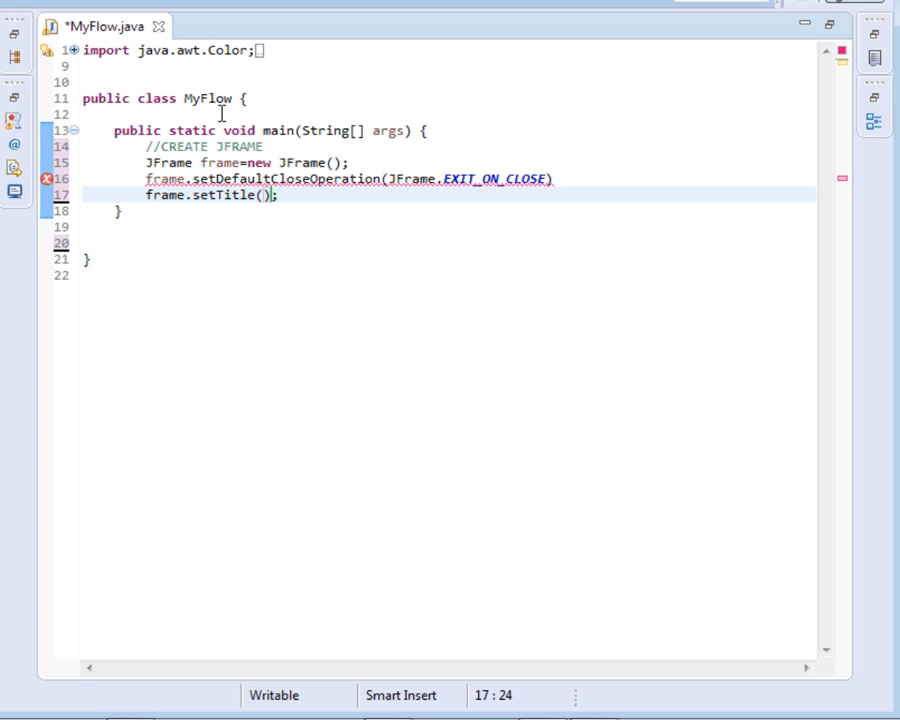
text("")
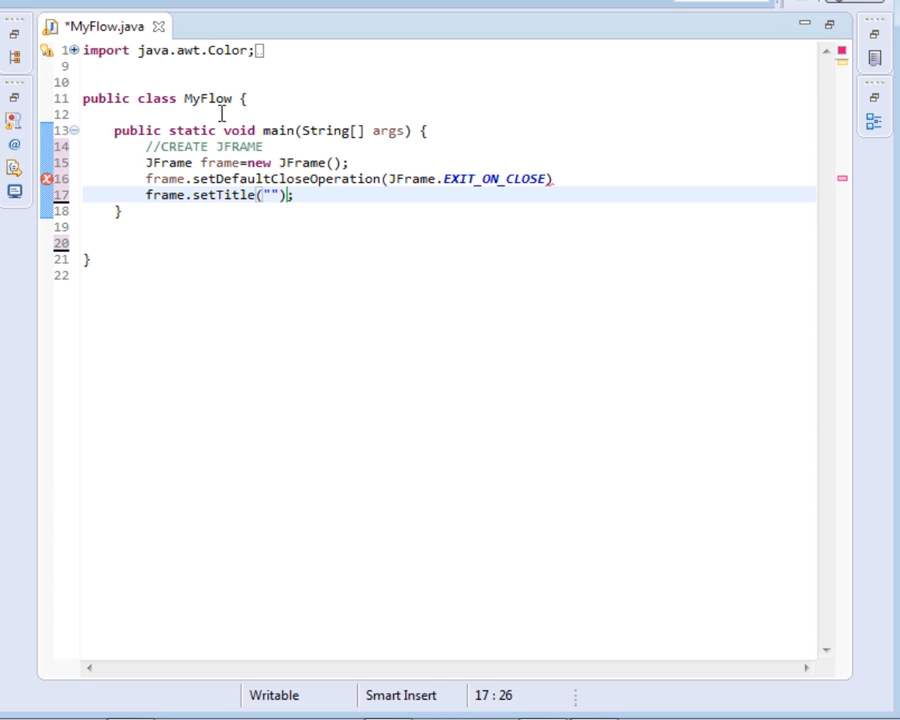
text(Flow Layou)
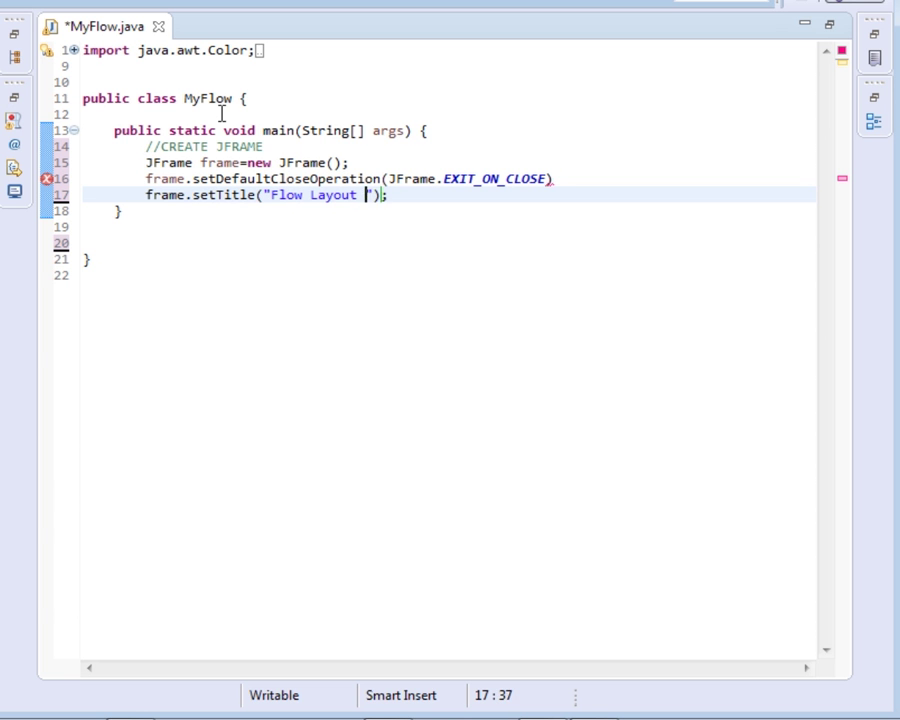
text(tutori)
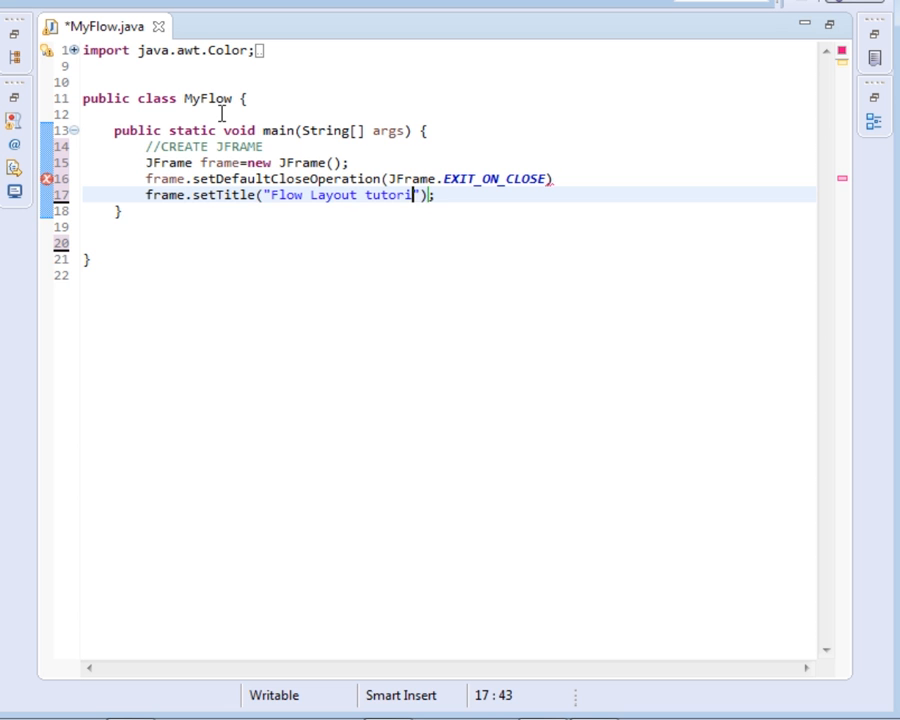
text(al)
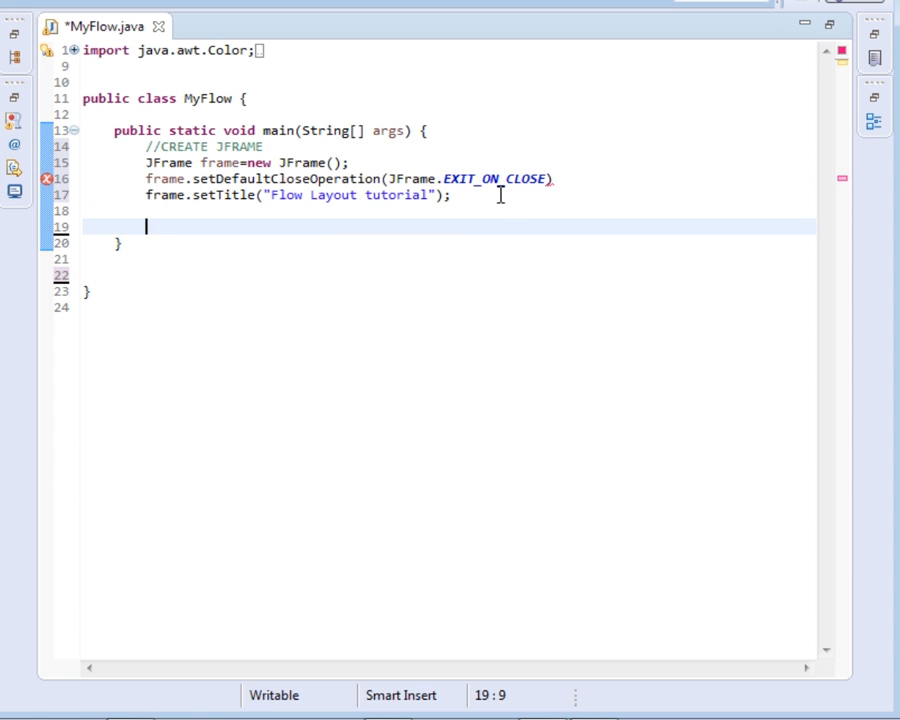
Step: Write a //SET LAYOUT comment in capitals and move to a new line
text(//set)
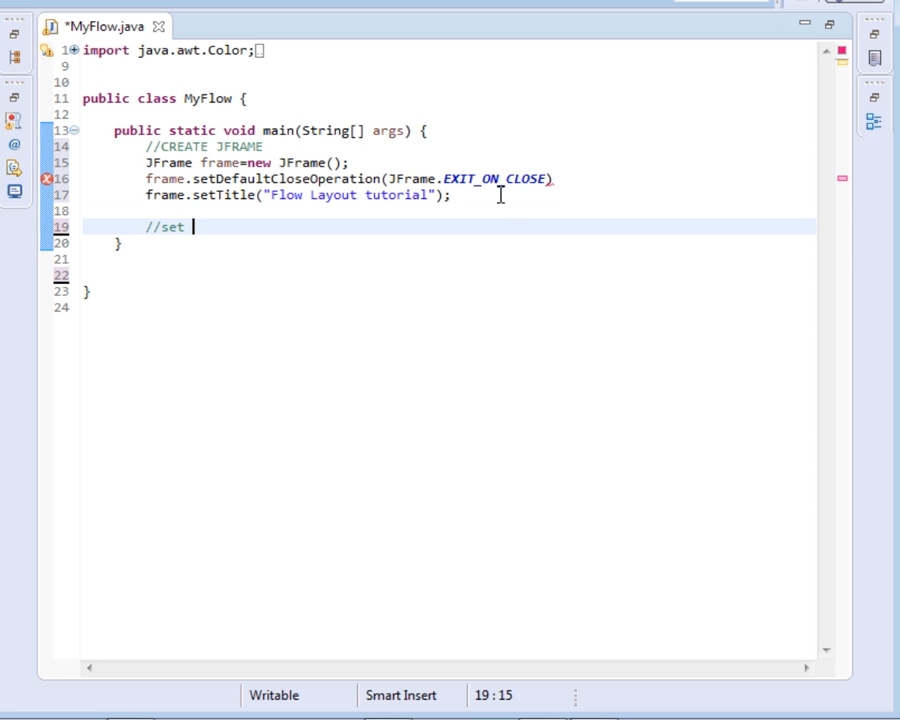
key(BackSpace)
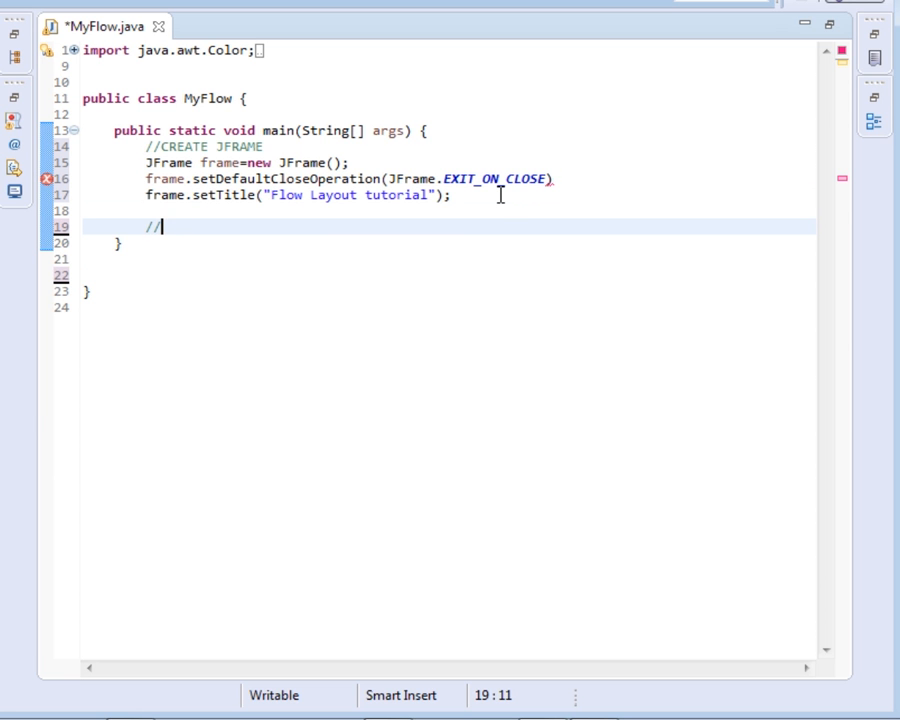
text(SET)
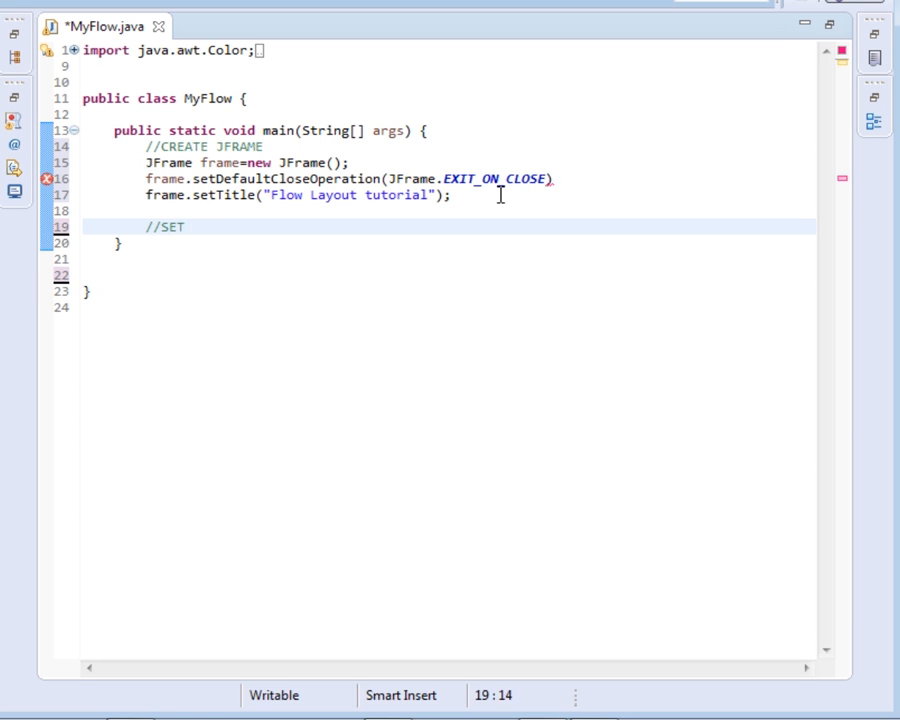
text(LAYOUT)
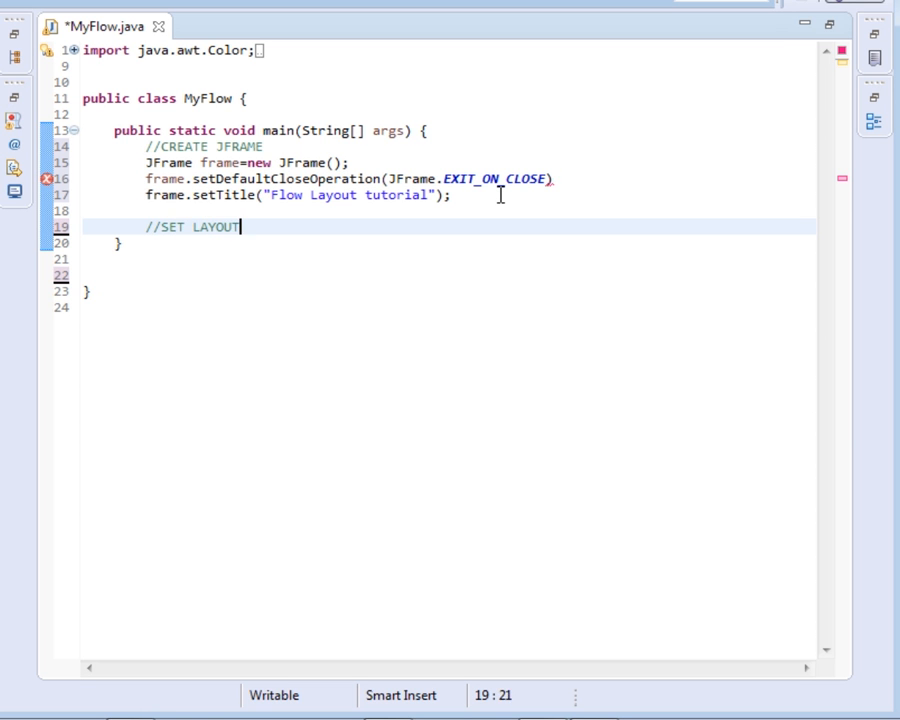
key(Return)
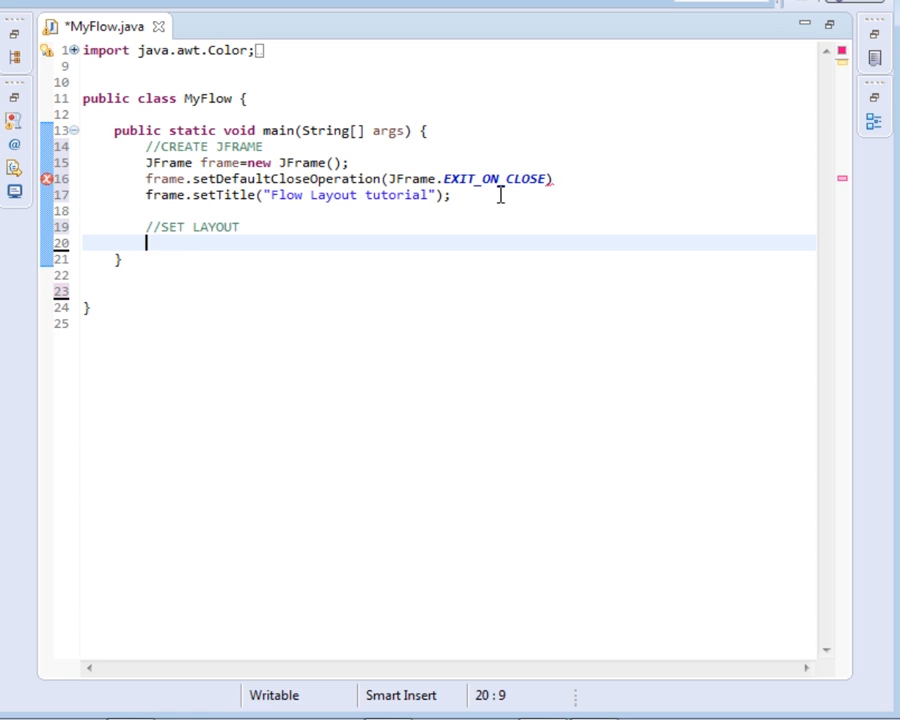
Step: Write frame.getContentPane().add(getPanel(Color.blue)); with content assist
text(FR)
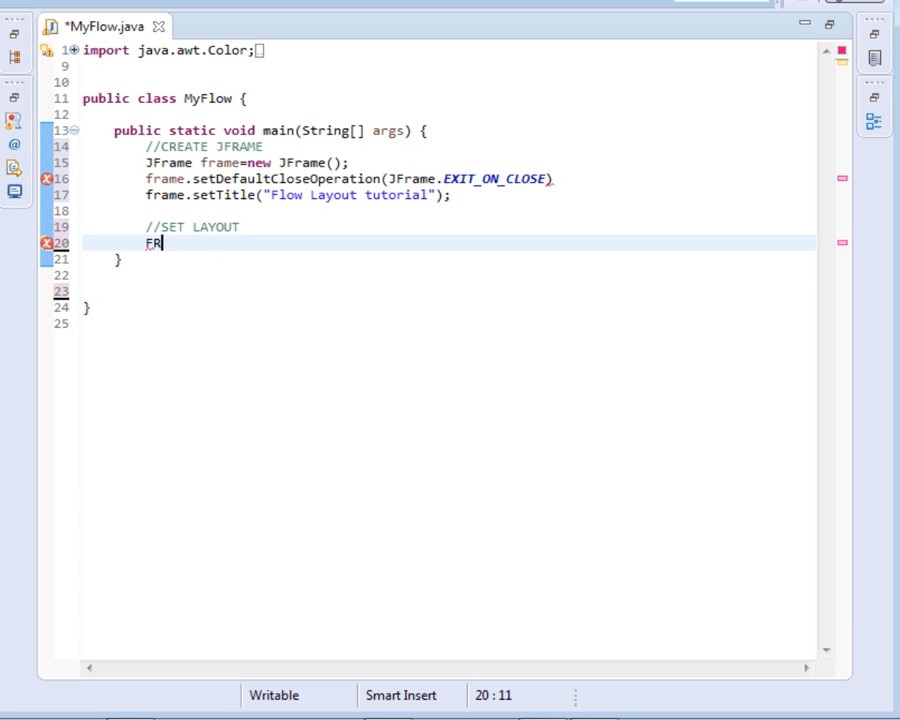
text(AMNE)
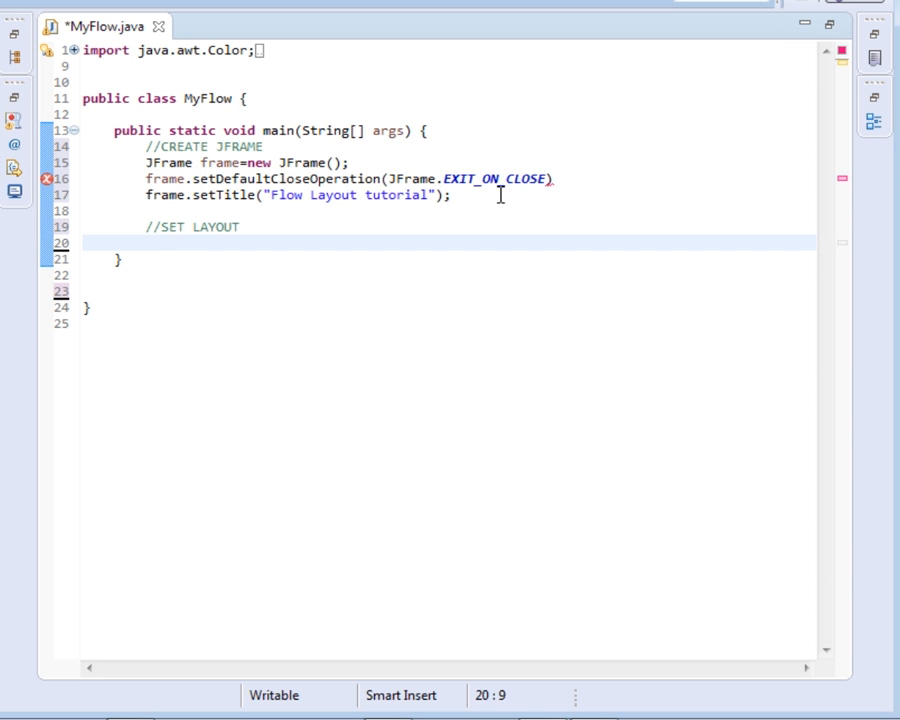
text(frame.set)
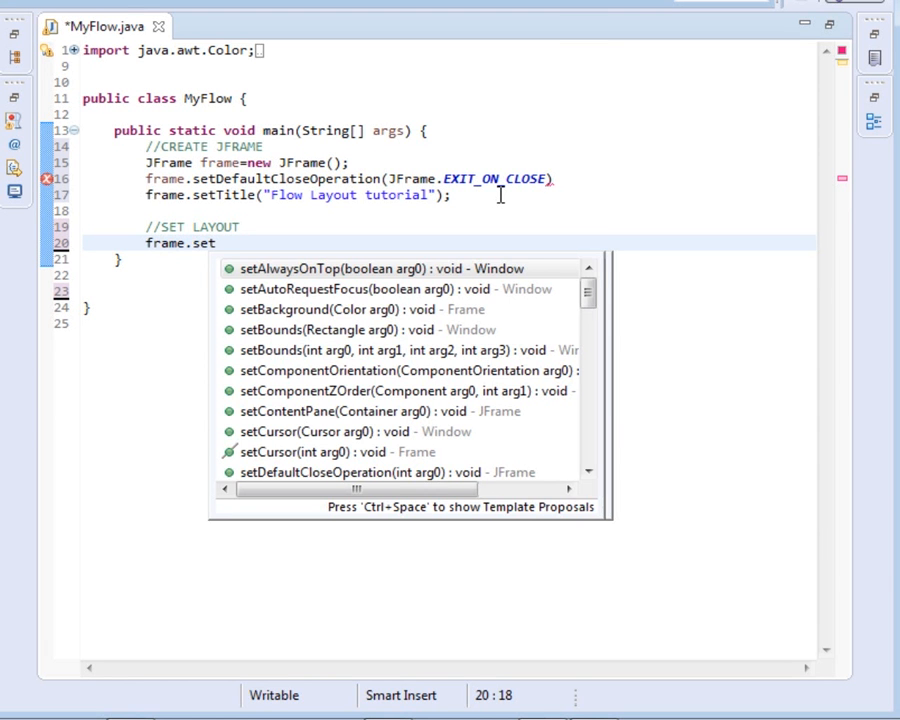
key(BackSpace)
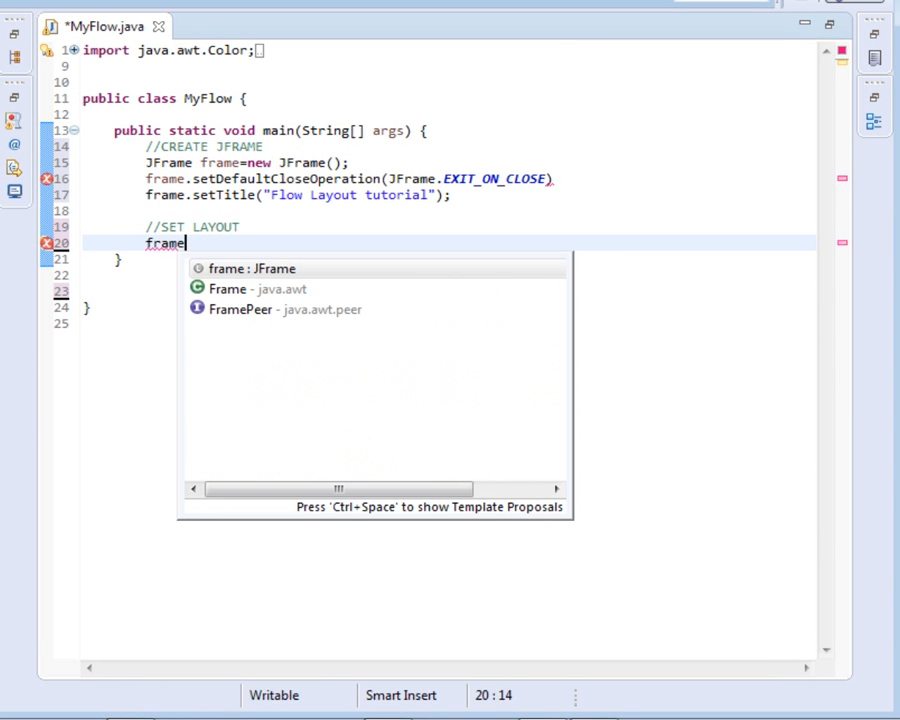
text(.getContentPane().)
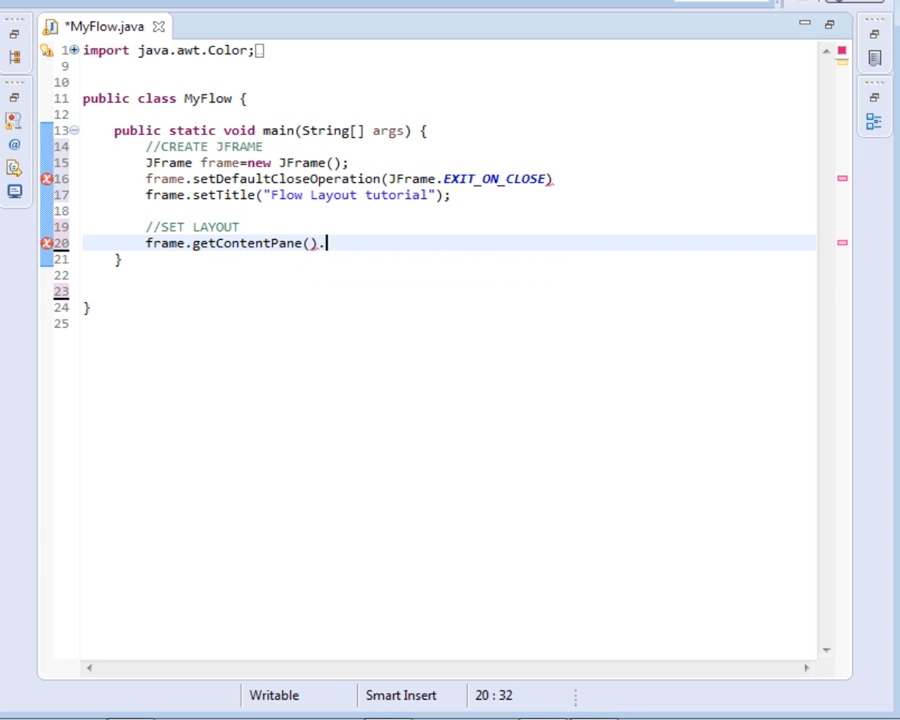
text(add)
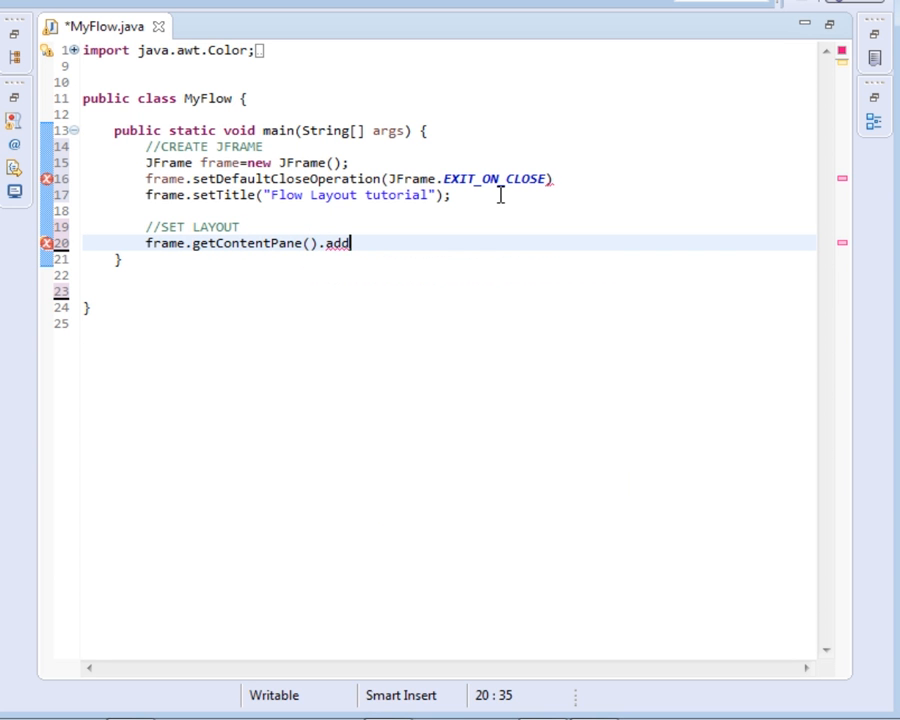
text(add)
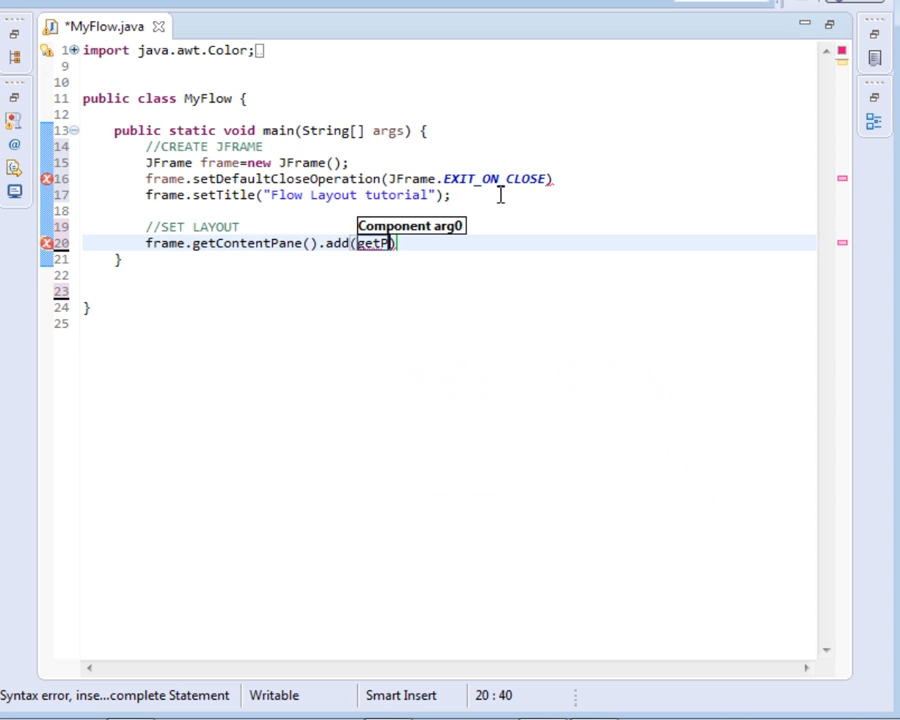
text(anel()
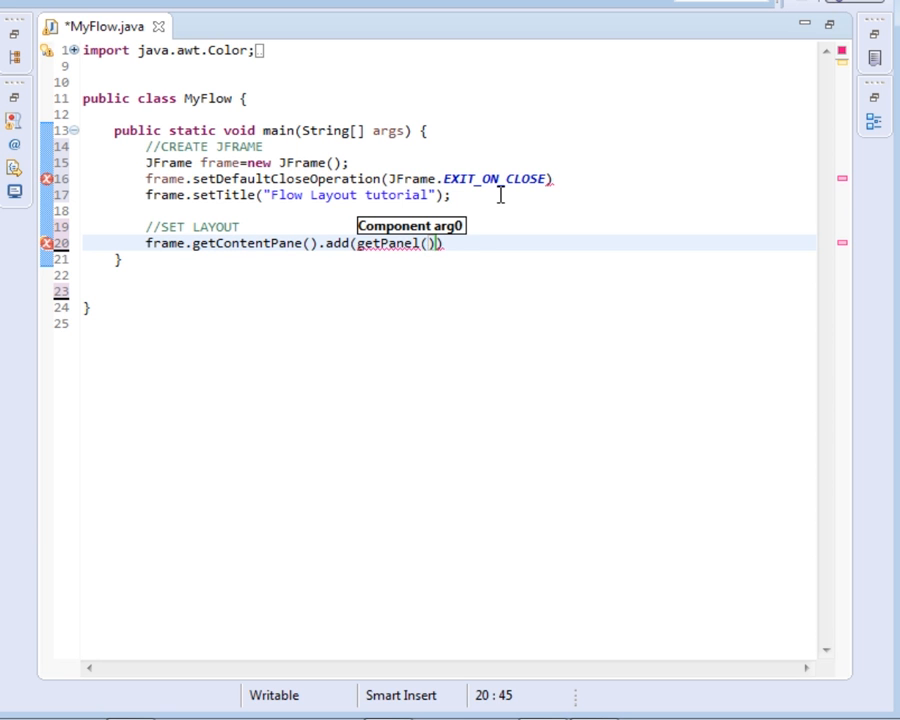
text(Color)
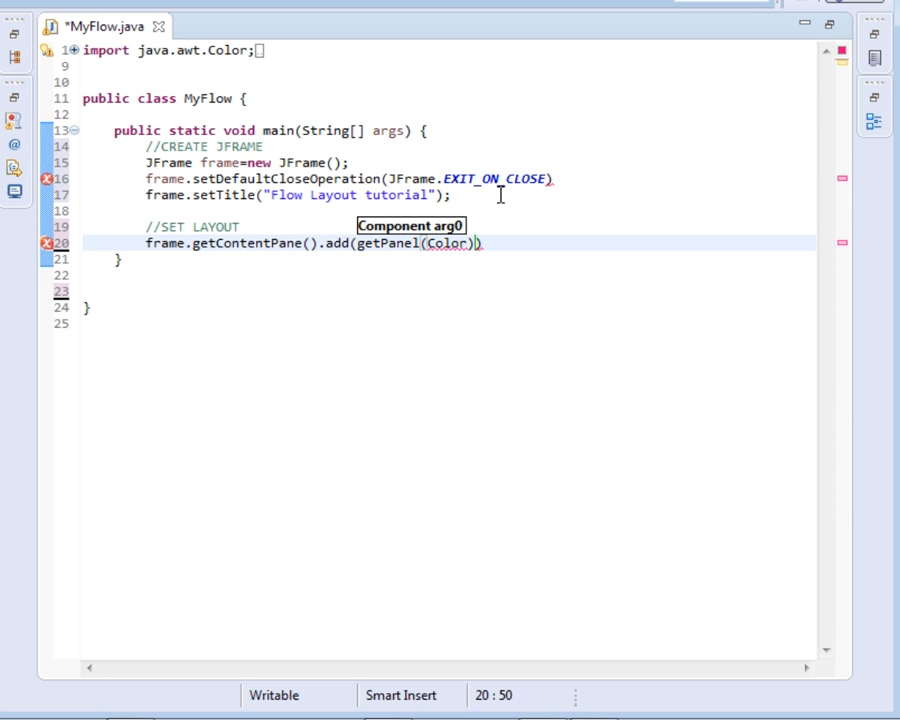
text(.blue)
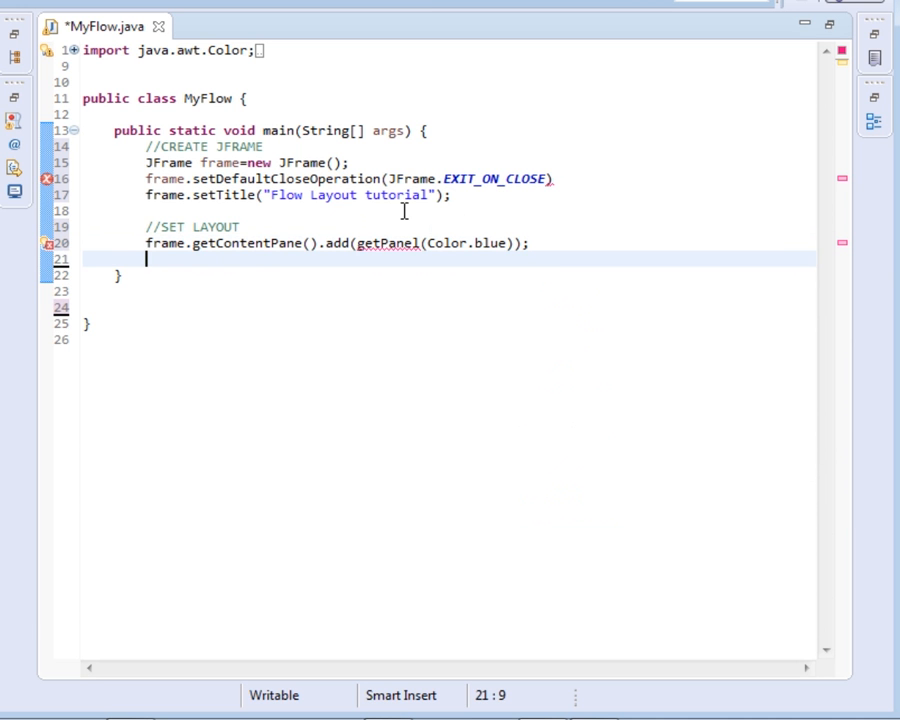
mouse_move(392, 242)
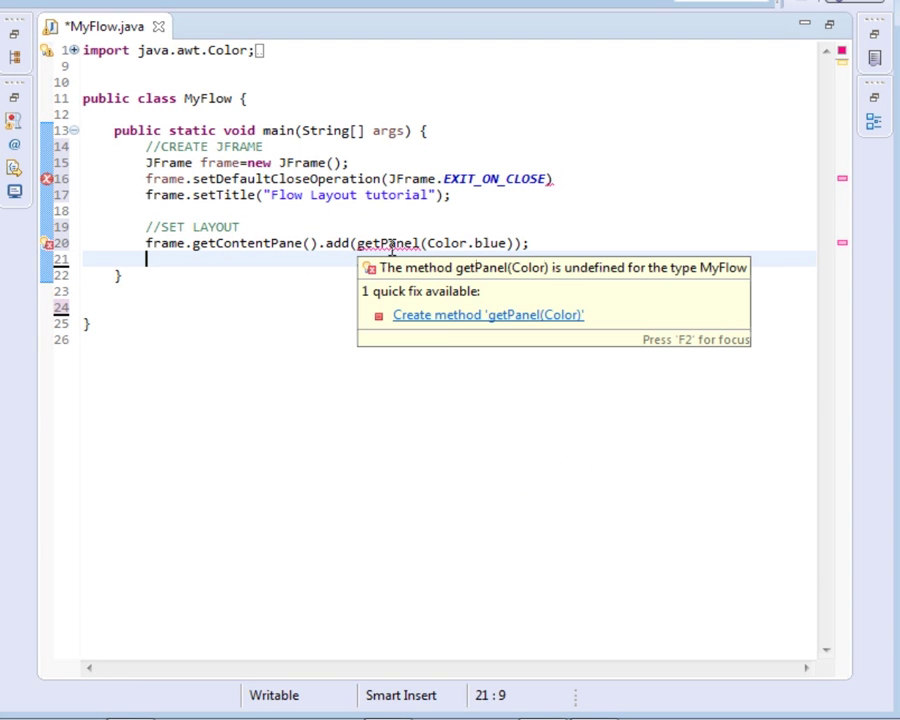
Step: Quick-fix create getPanel, returning JPanel instead of Component, with parameter renamed color
click(488, 314)
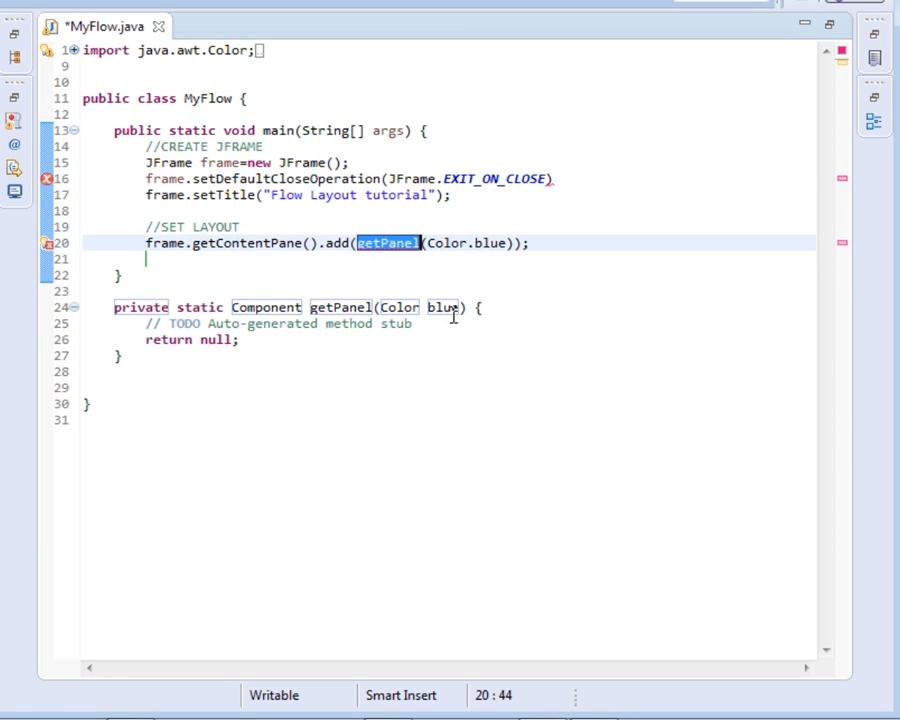
double_click(266, 308)
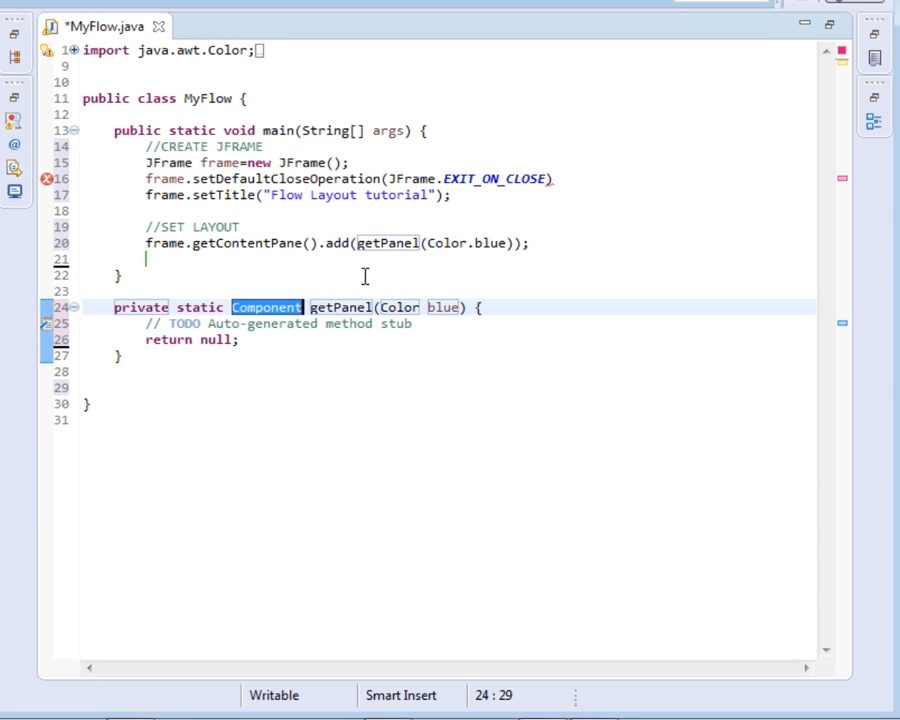
text(J)
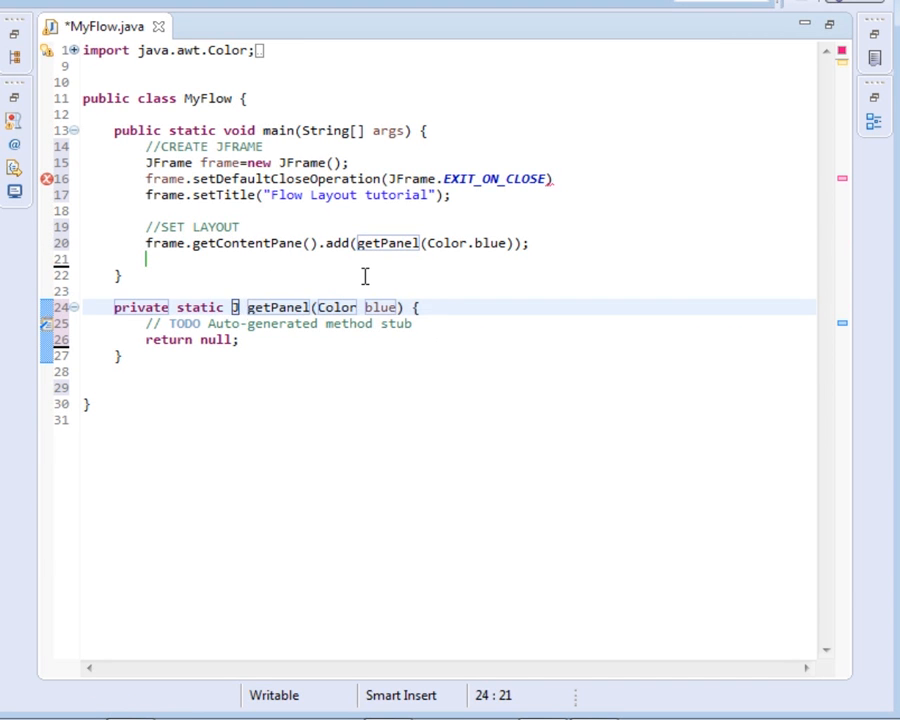
text(JPn)
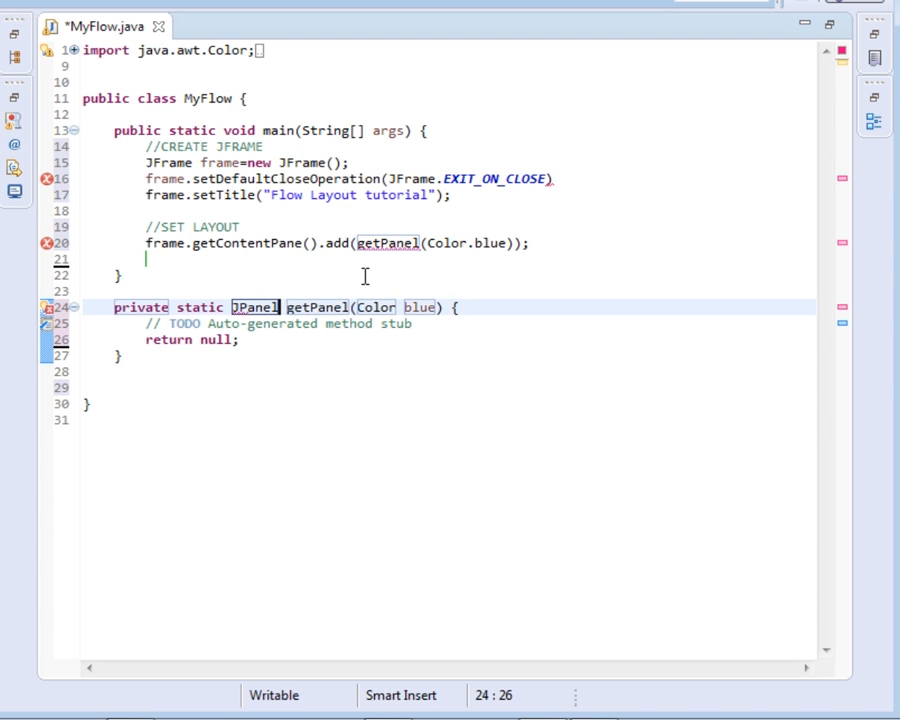
double_click(420, 308)
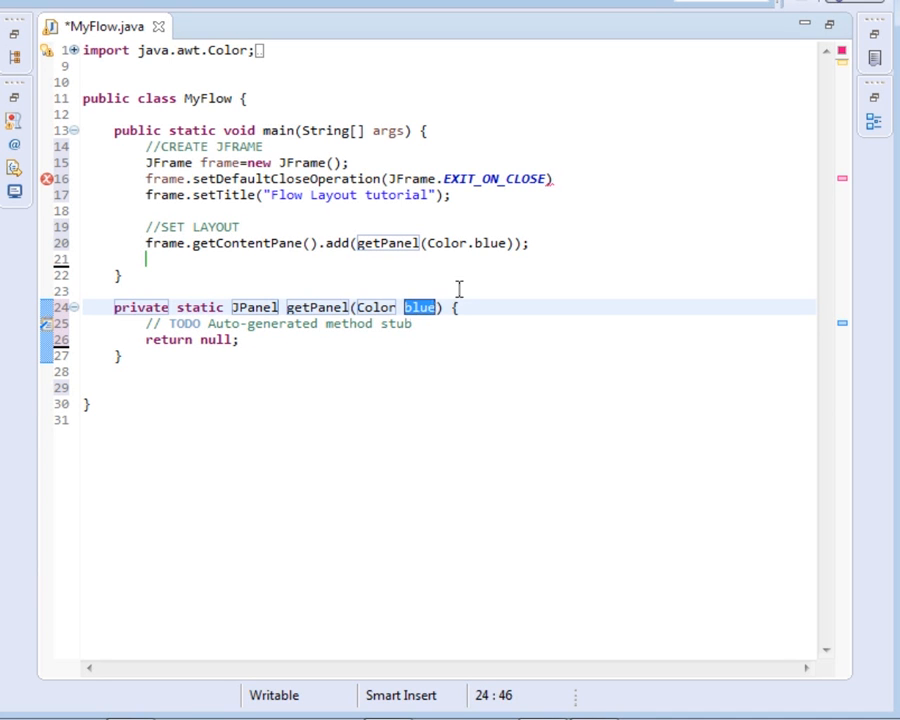
text(color)
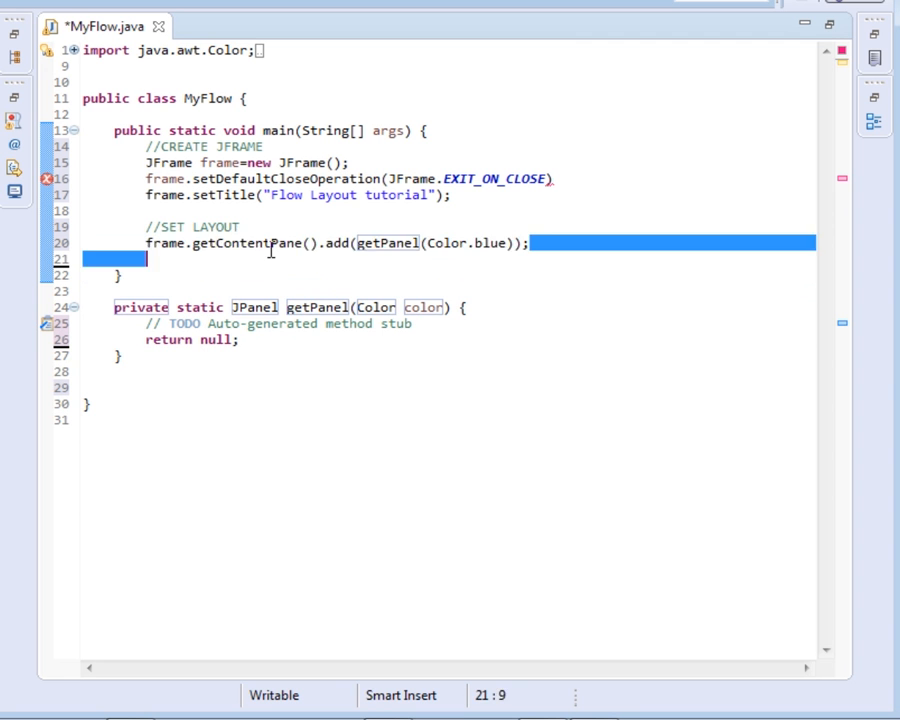
Step: Duplicate the add line five times with colours red, green, orange, black and cyan
click(140, 242)
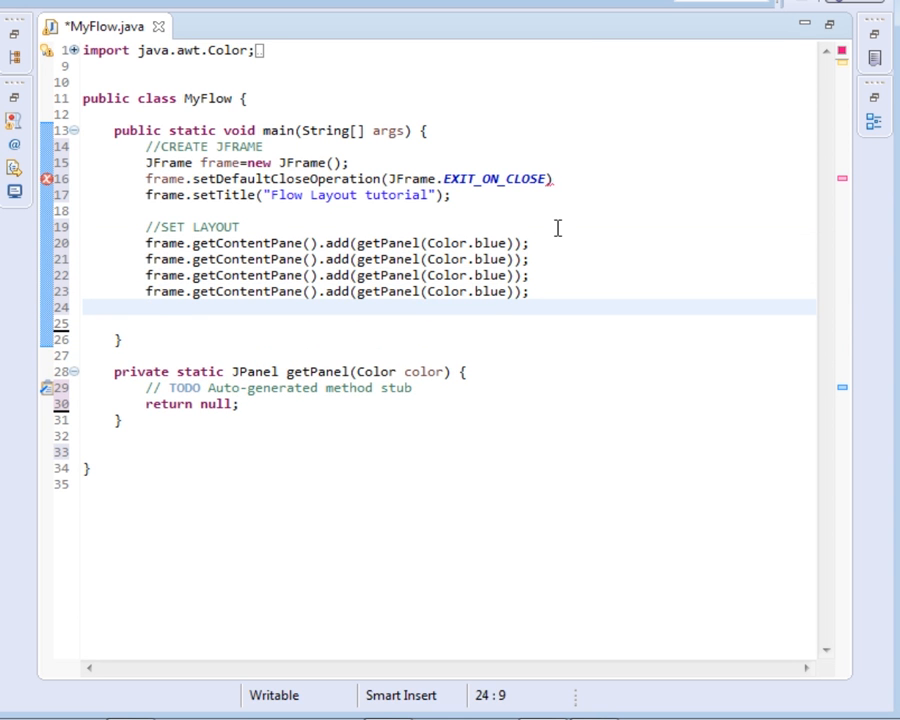
text(frame.getContentPane().add(getPanel(Color.blue));)
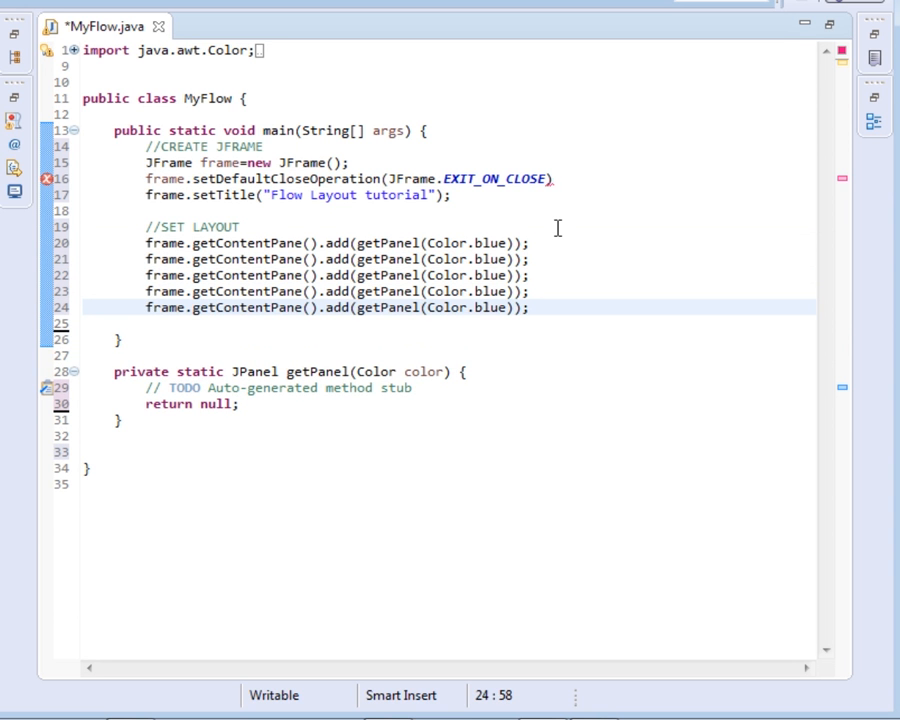
text(red)
key(Enter)
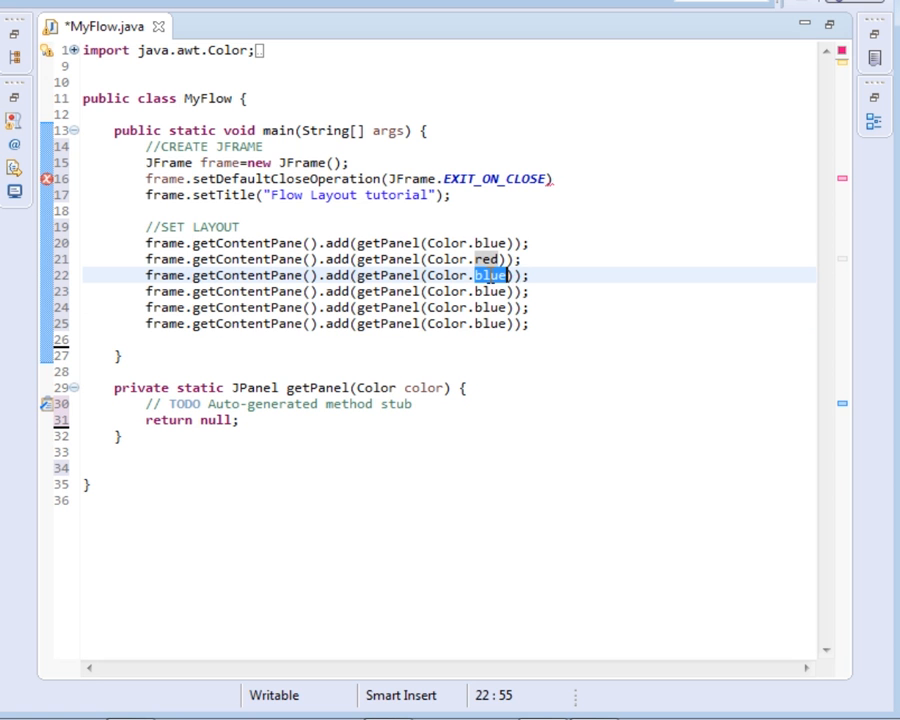
text(gree)
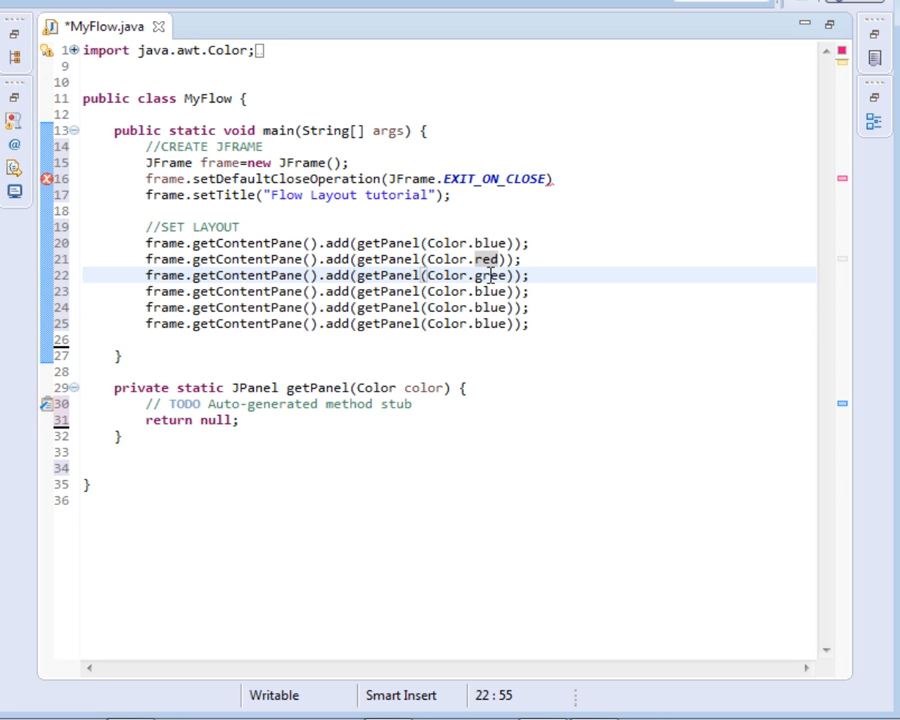
text(n)
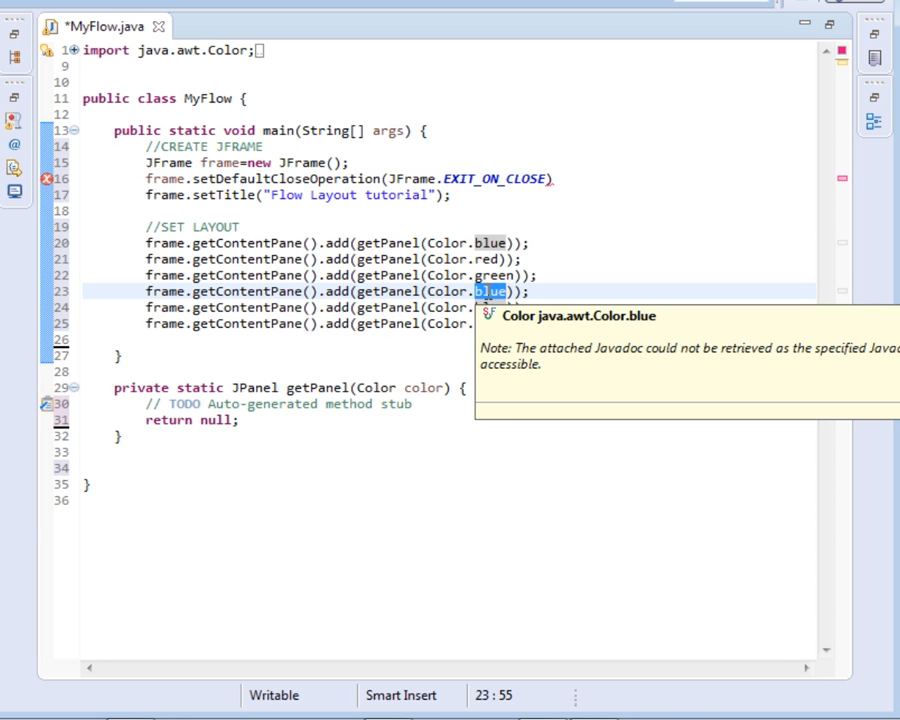
text(orange)
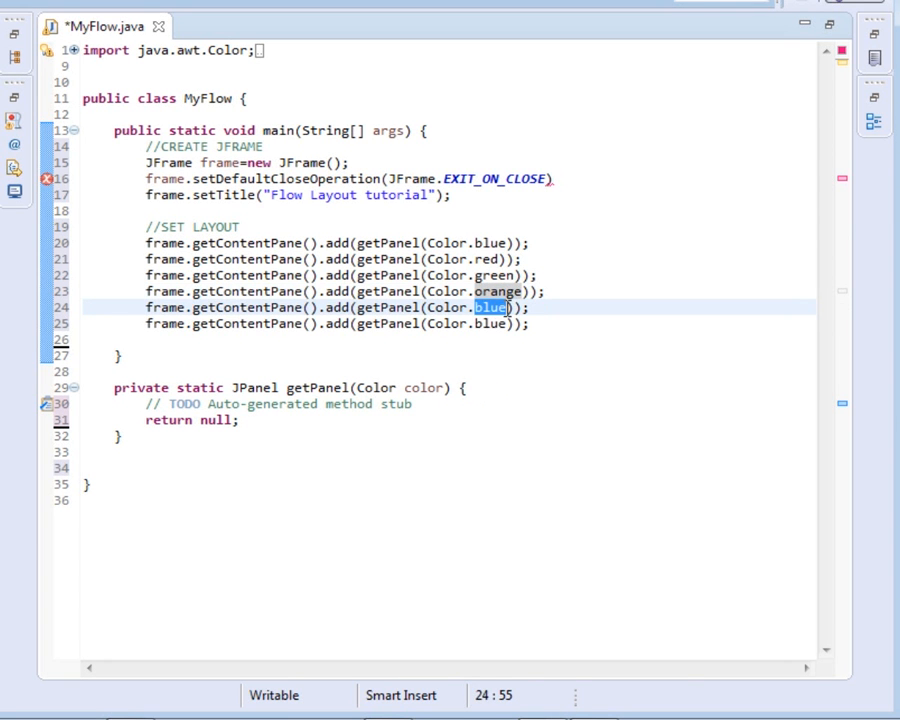
text(black)
click(336, 324)
text(cy)
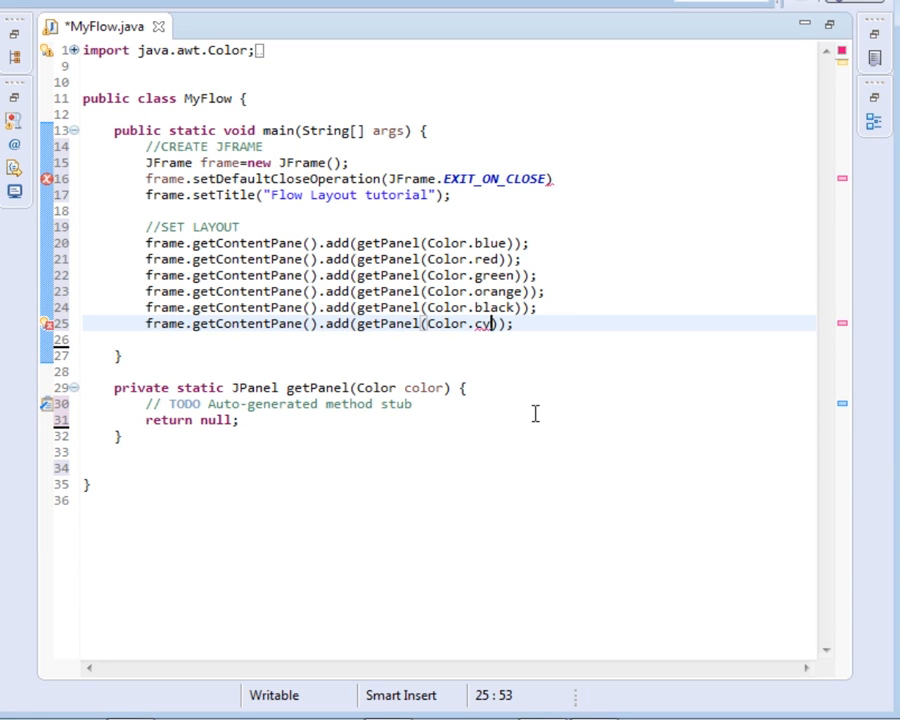
text(an)
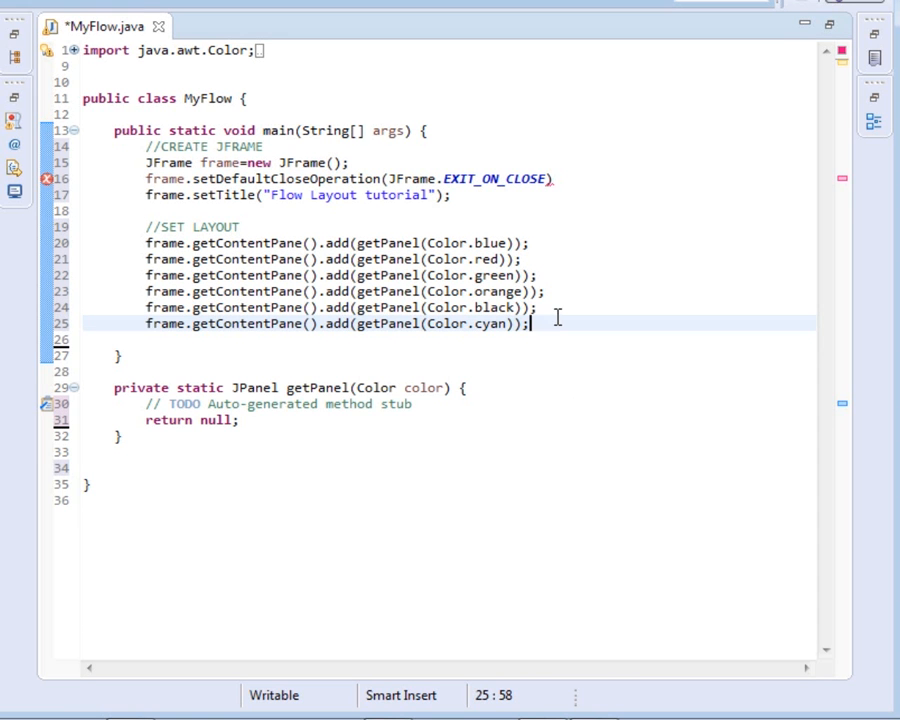
key(Enter)
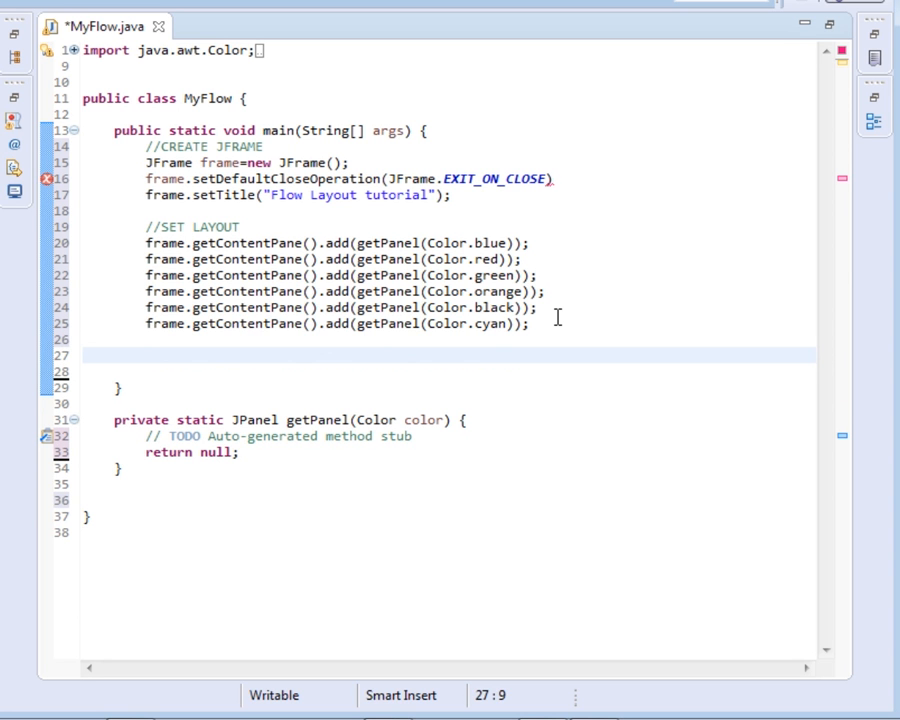
Step: Add frame.pack(); then //SET IT VISIBLE and frame.setVisible(true); and select getPanel's placeholder comment
text(frame.)
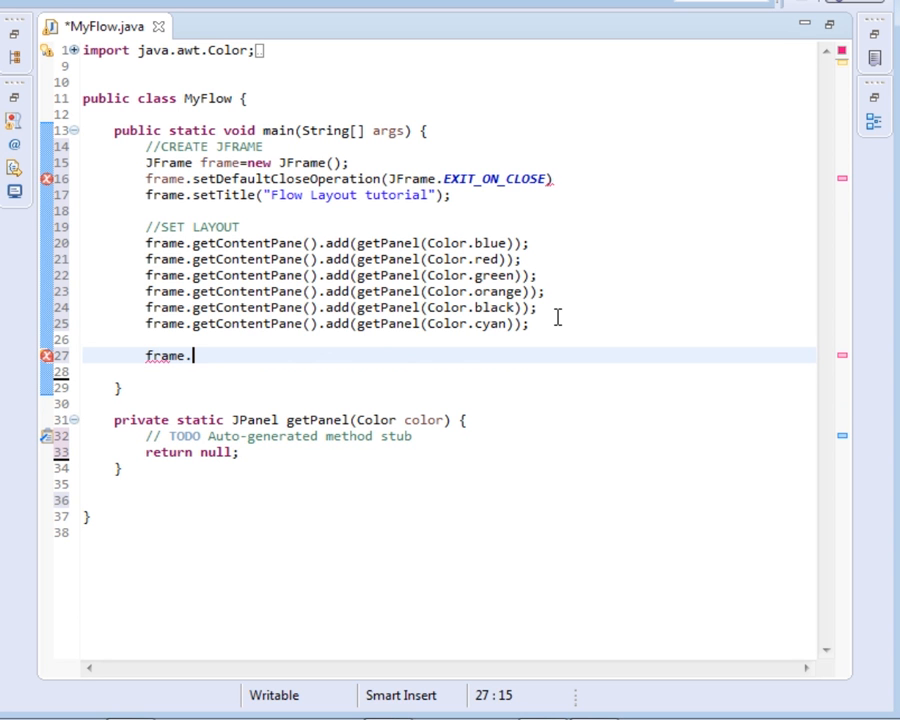
text(pack();)
text(//s)
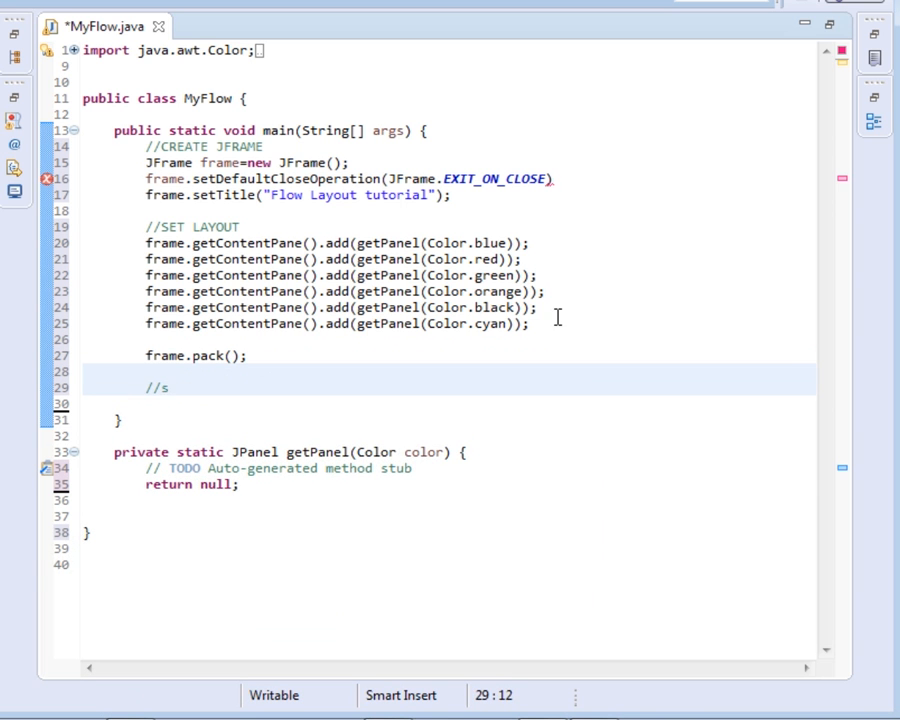
text(ET IT)
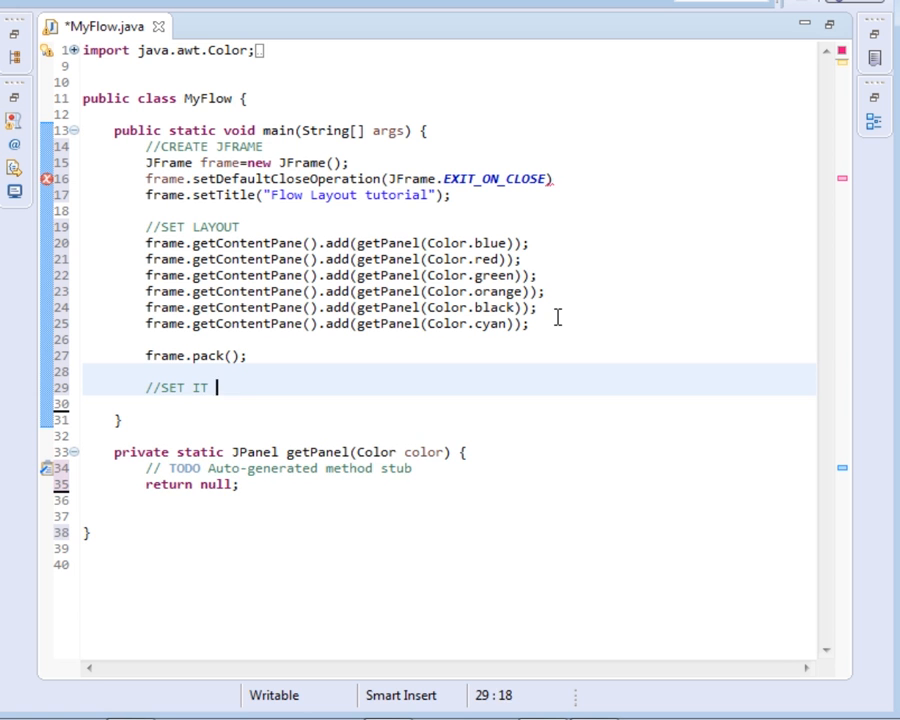
text(VISIBLE)
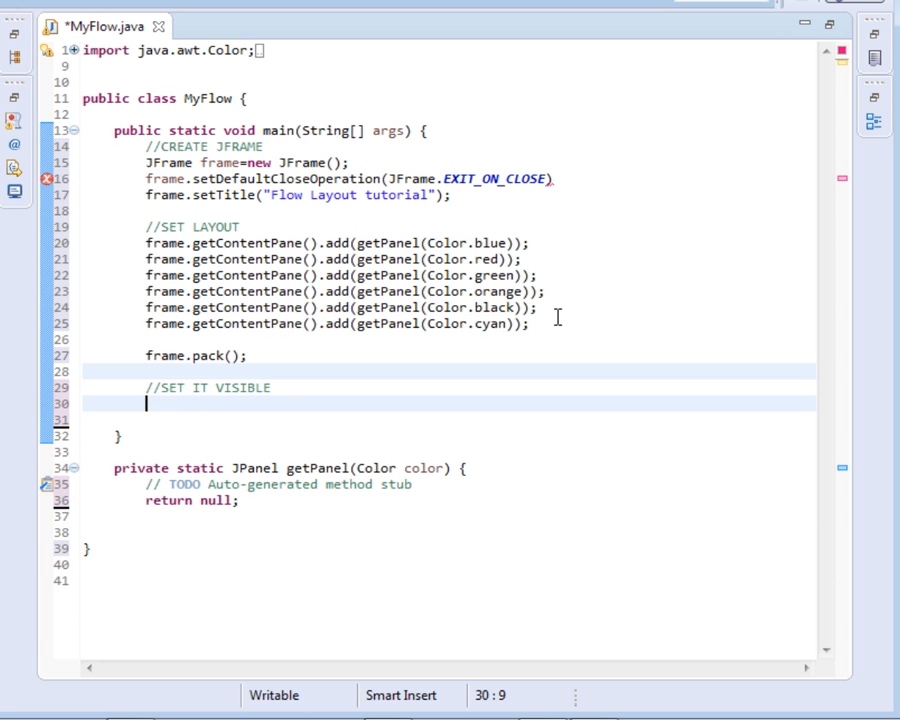
text(frame.)
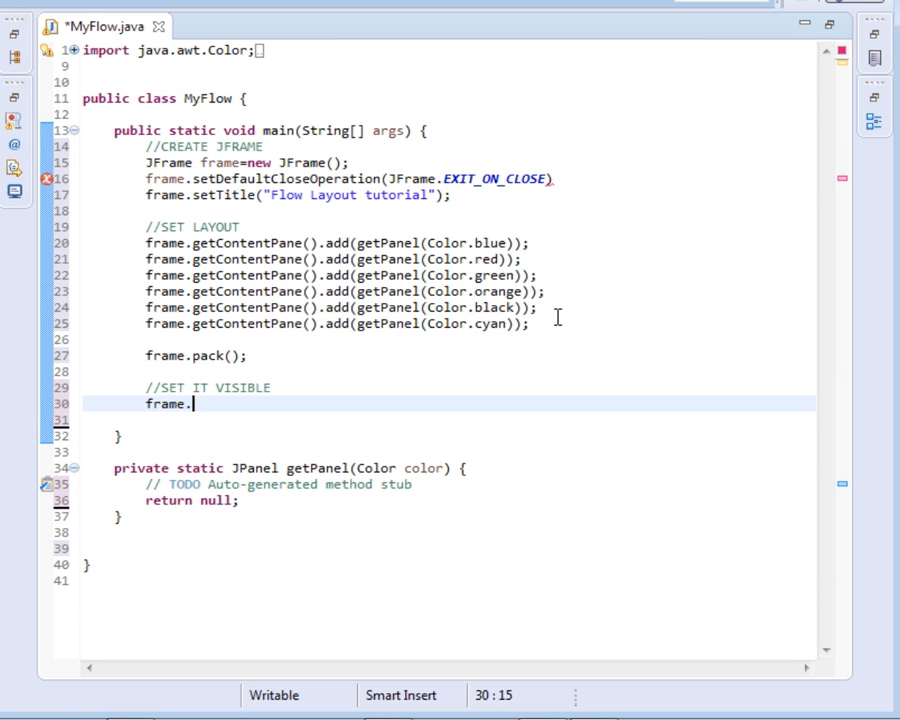
text(setVisible(true);)
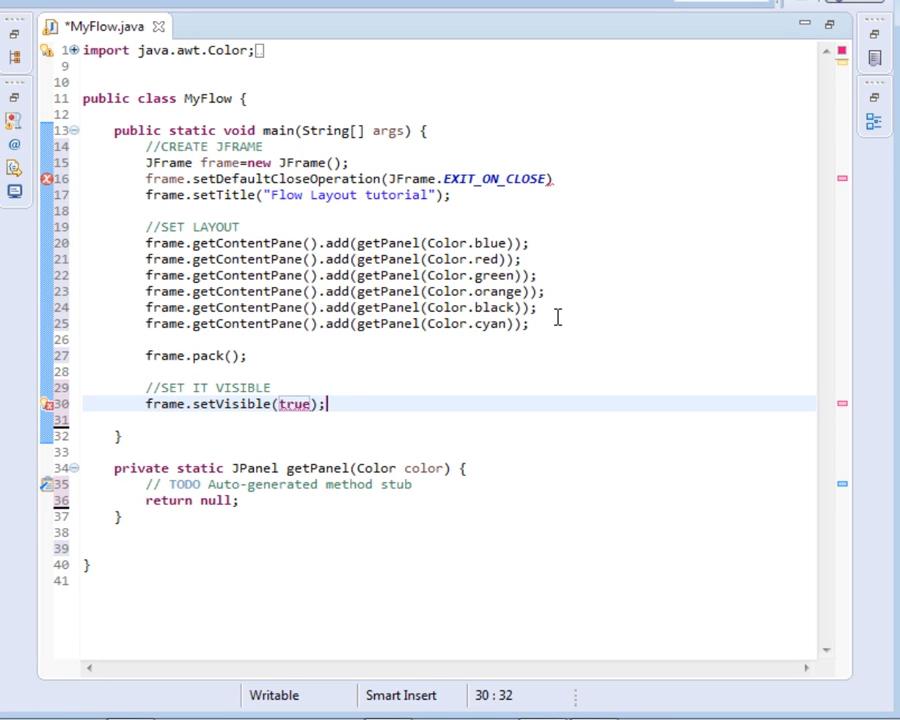
mouse_move(404, 316)
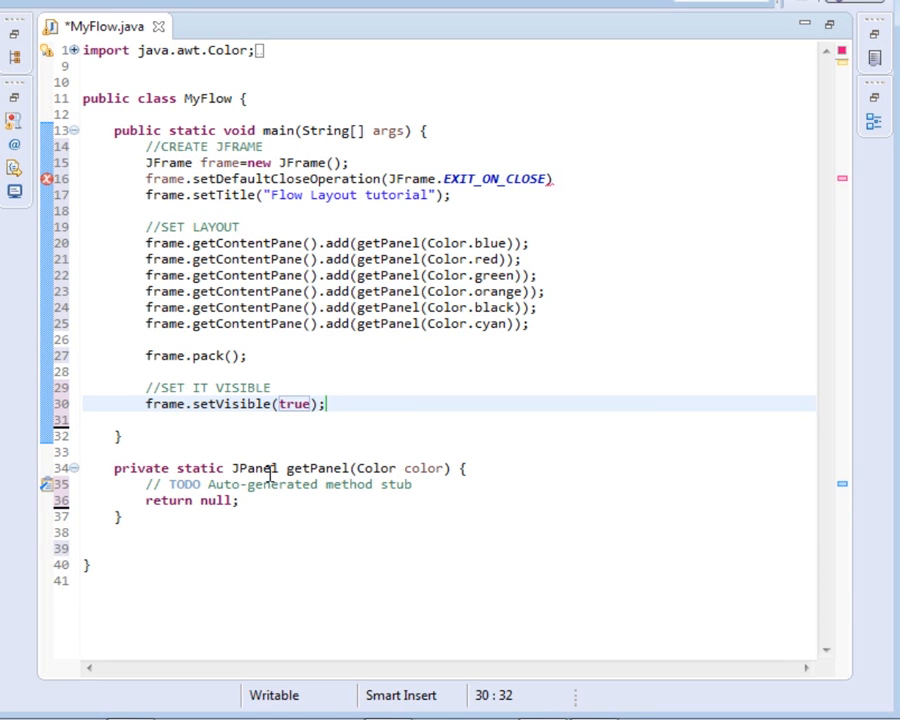
drag(420, 484, 238, 500)
text(// CREATE)
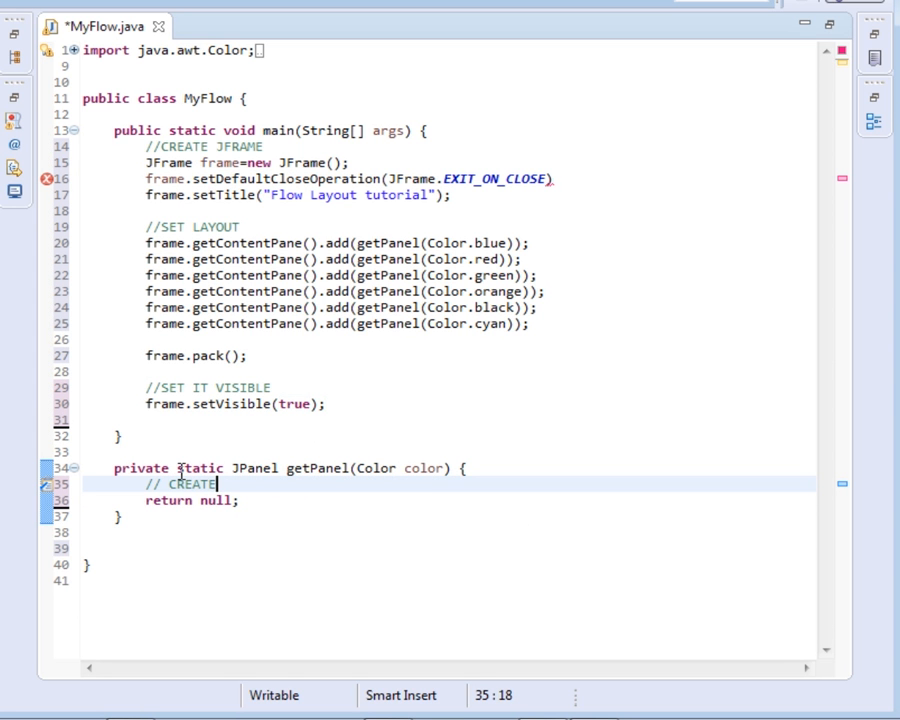
Step: Write // CREATE AND RETURN PANEL, return panel; and JPanel panel=new JPanel();
text(AND RETURN P)
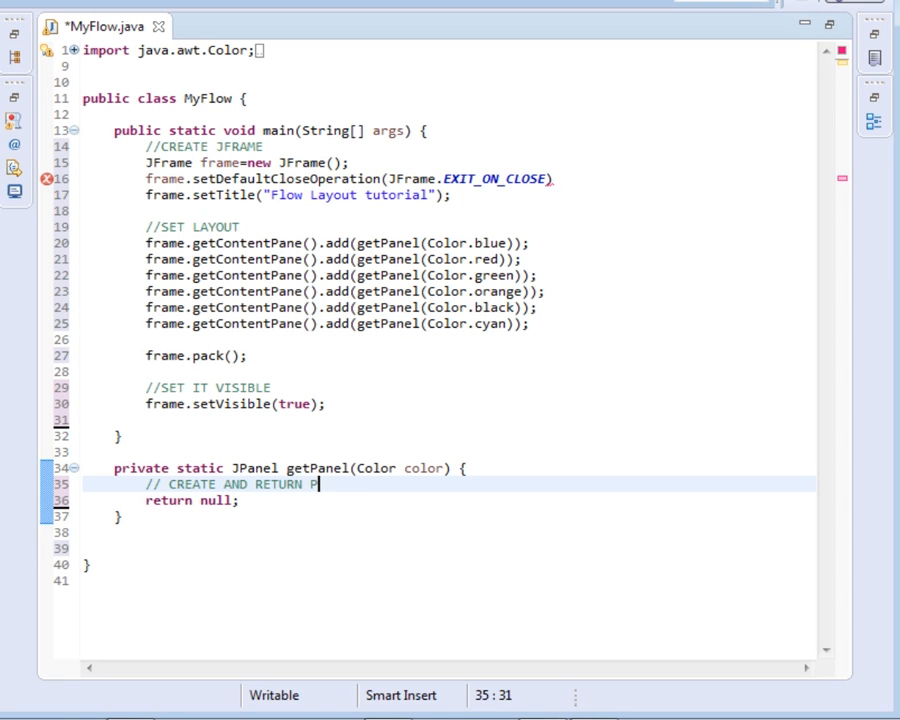
text(ANEL)
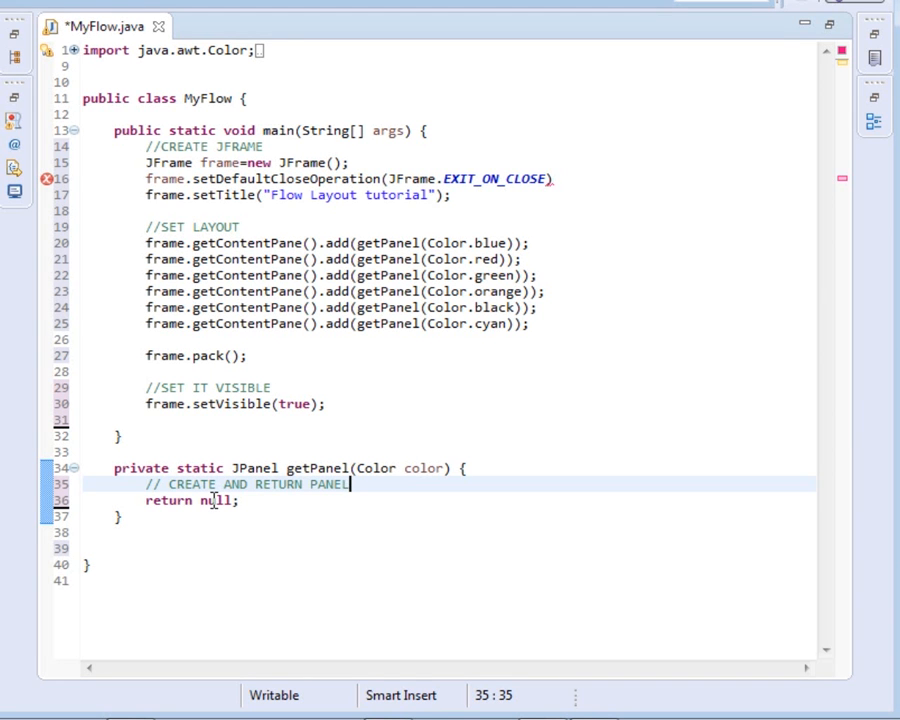
text(p)
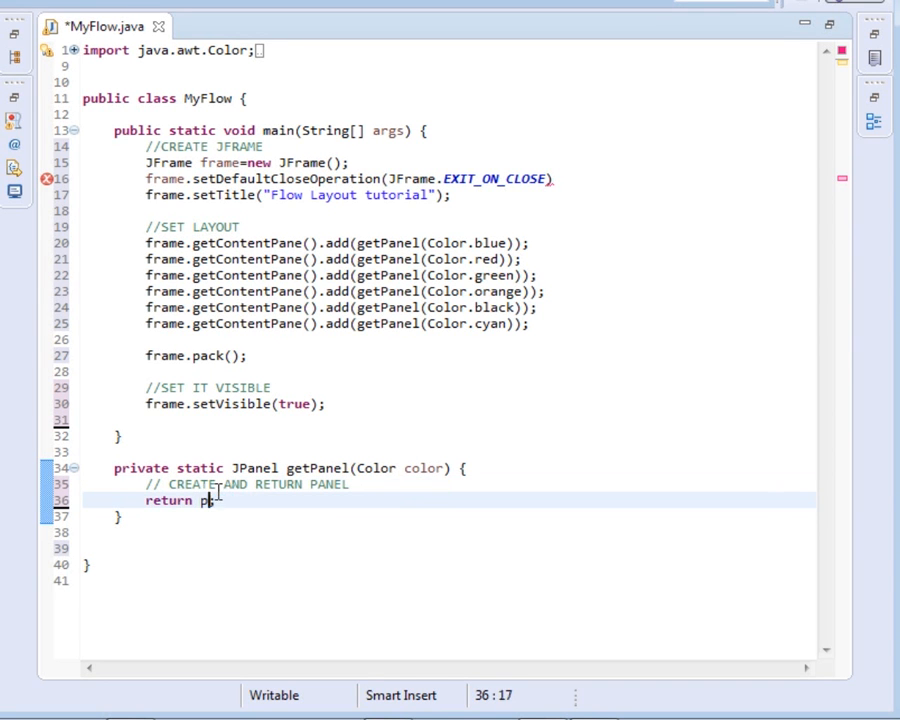
text(anel;)
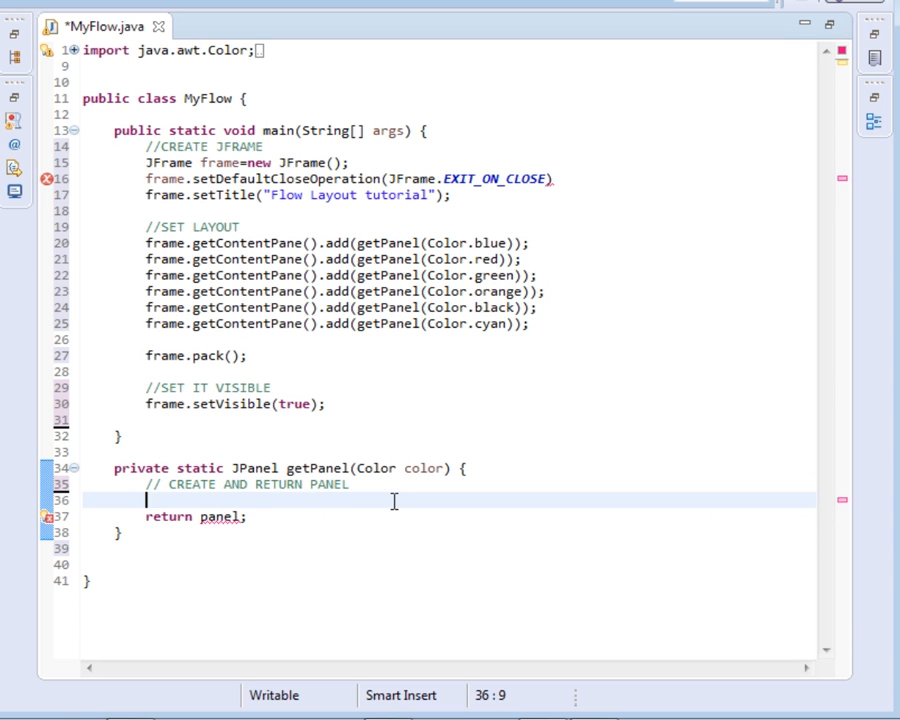
text(J)
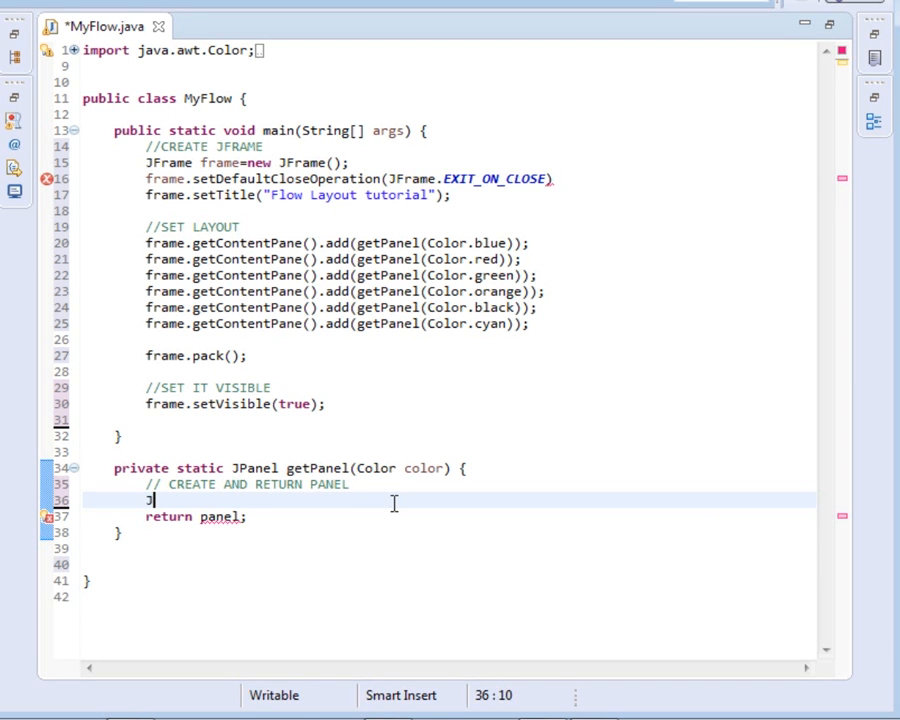
text(Panel)
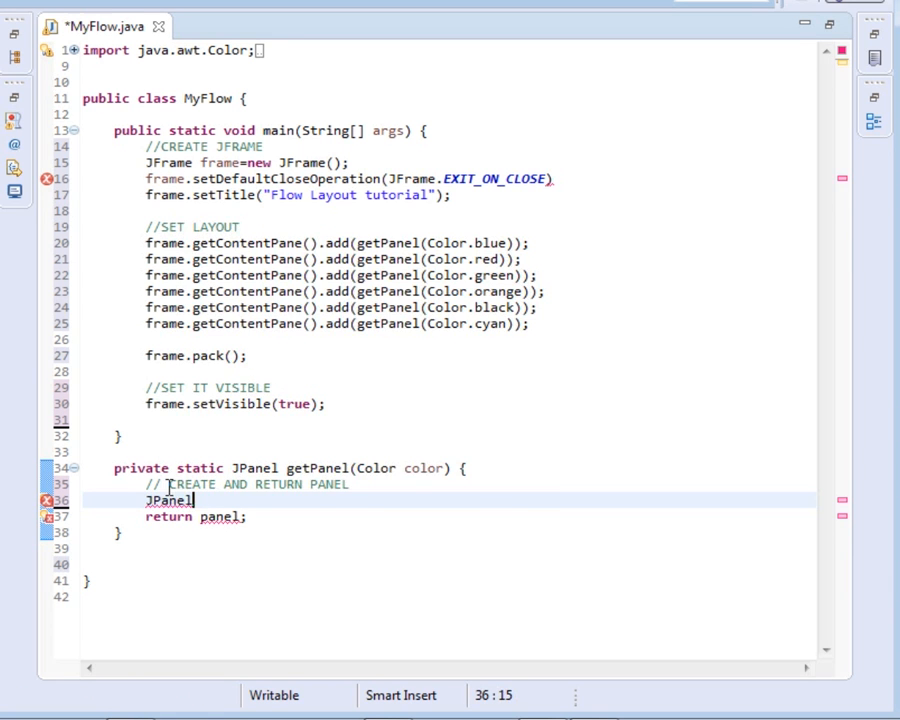
text(panel=)
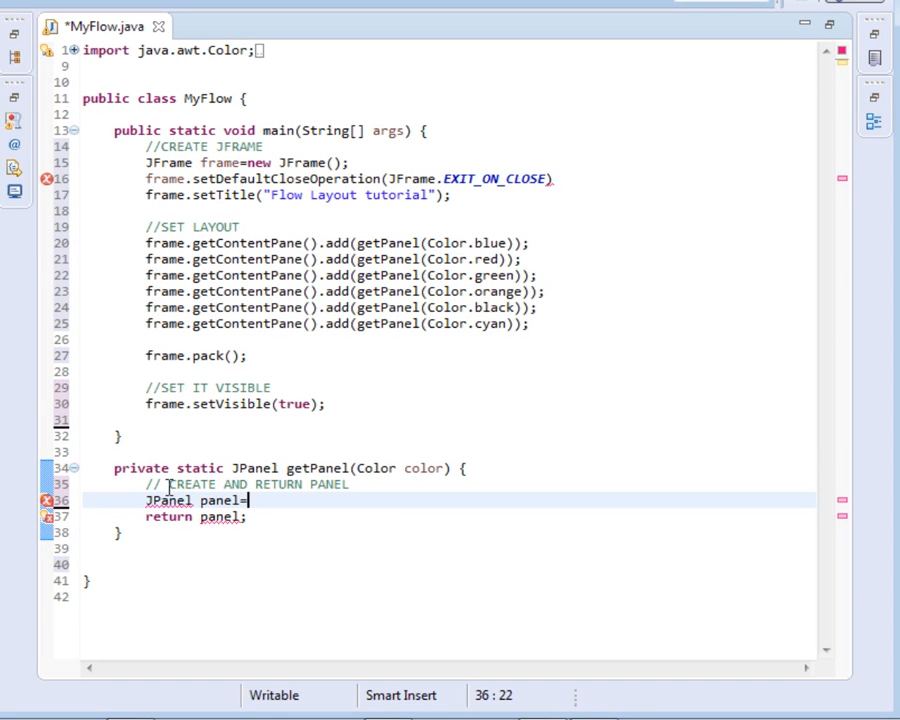
text(new JP)
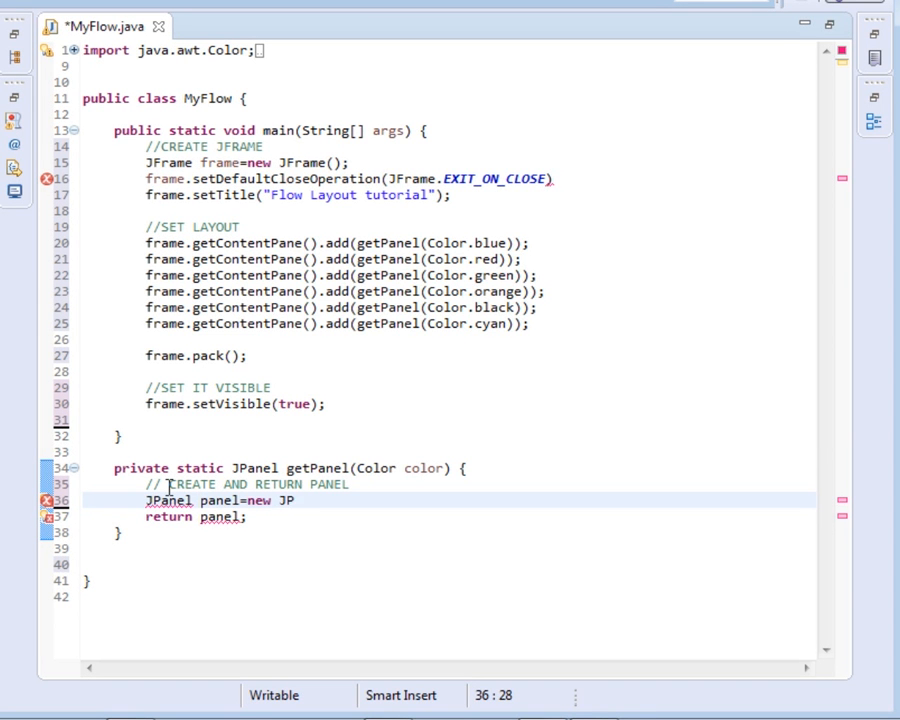
text(anel())
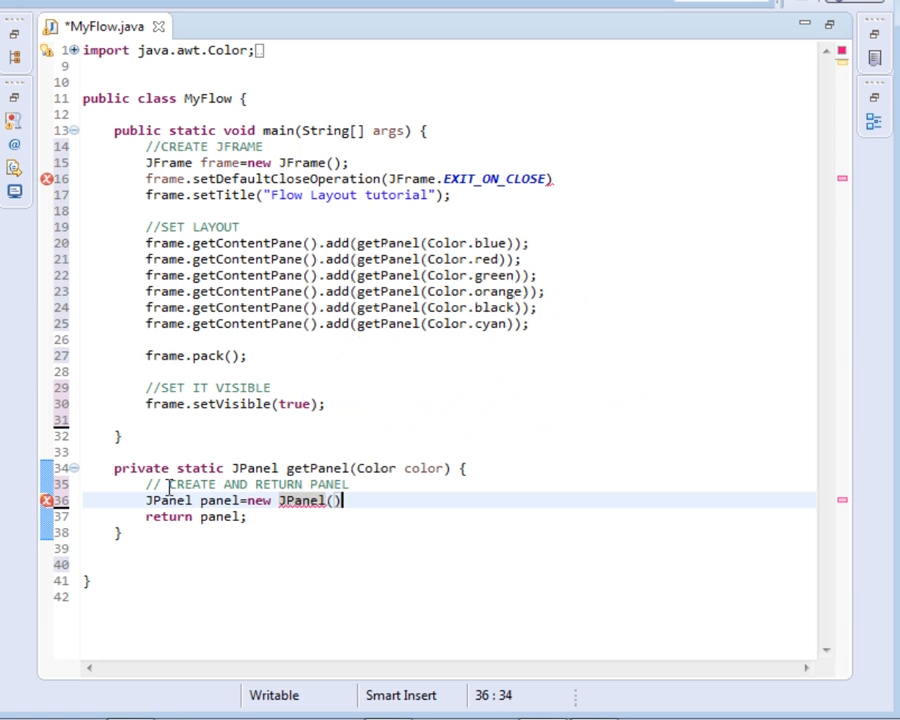
key(Return)
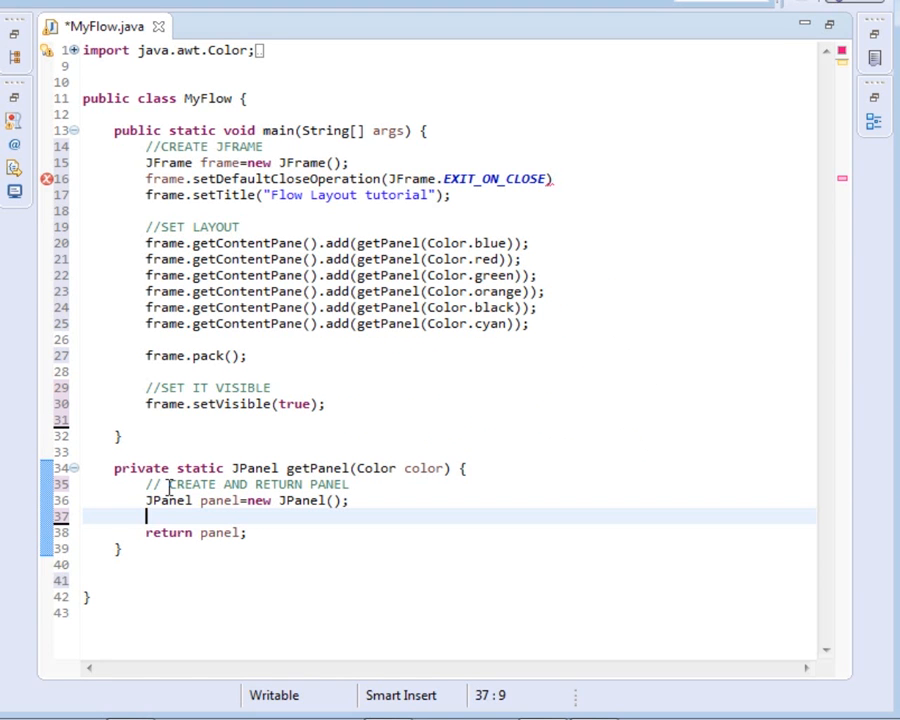
Step: Set the panel's preferred size to new Dimension(150,150) and background to color, then launch
text(panel.)
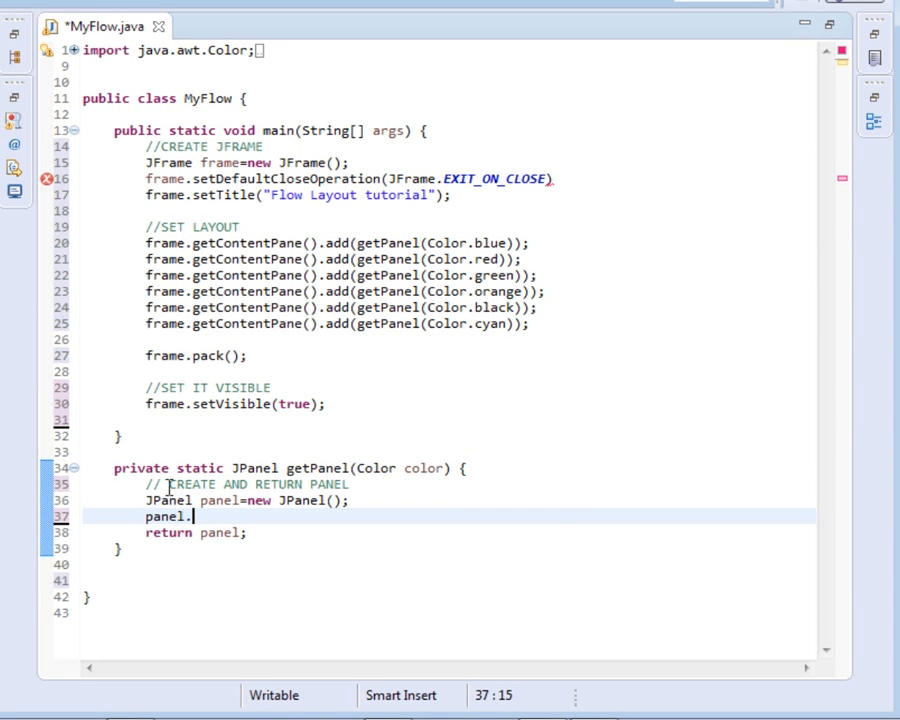
text(setPreferredSize(new );)
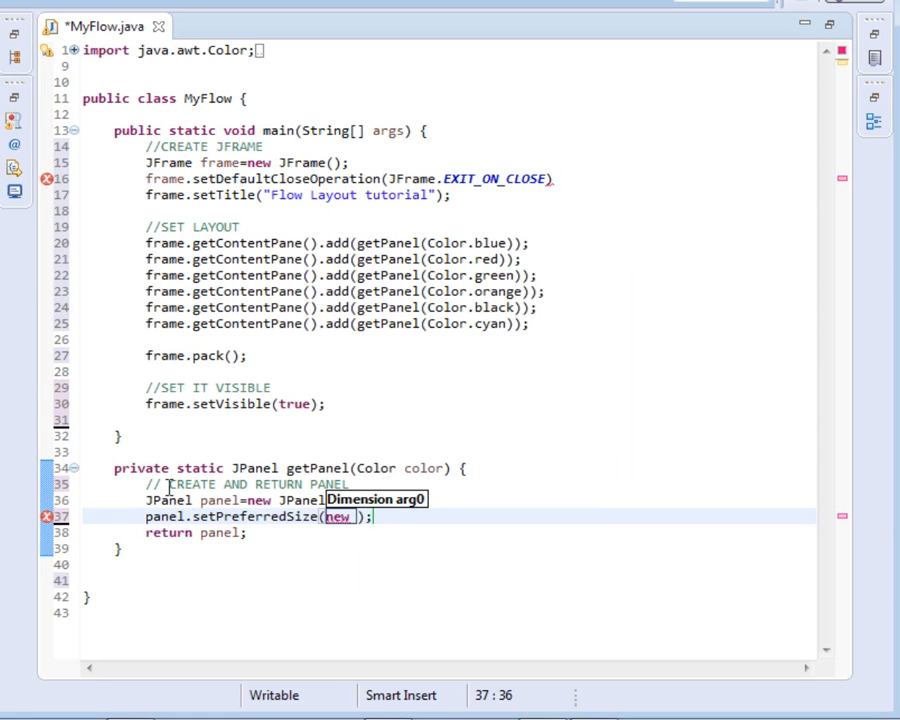
text(Di)
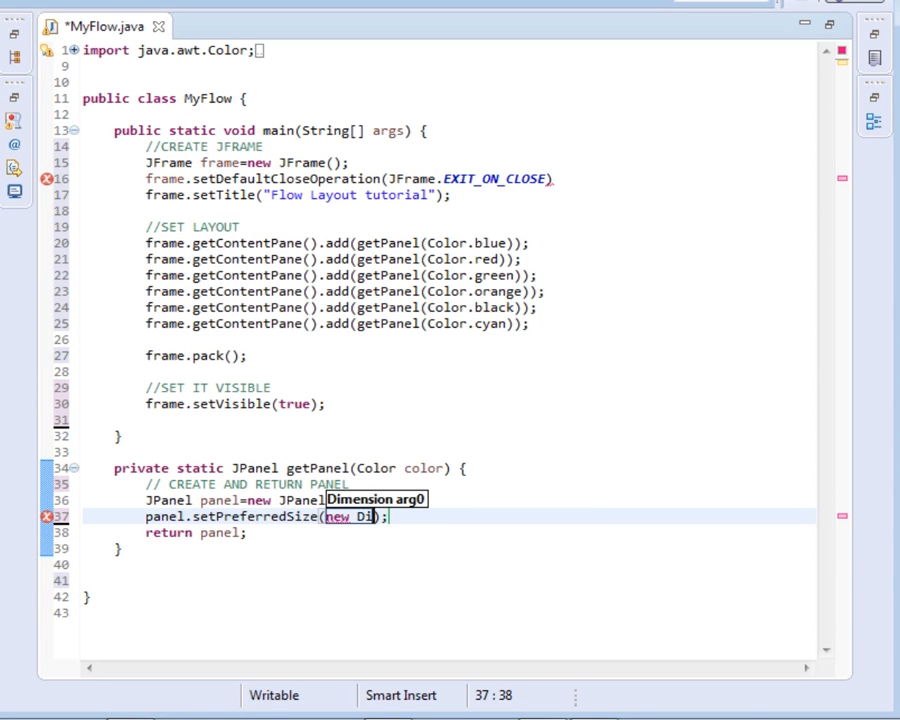
text(mension()
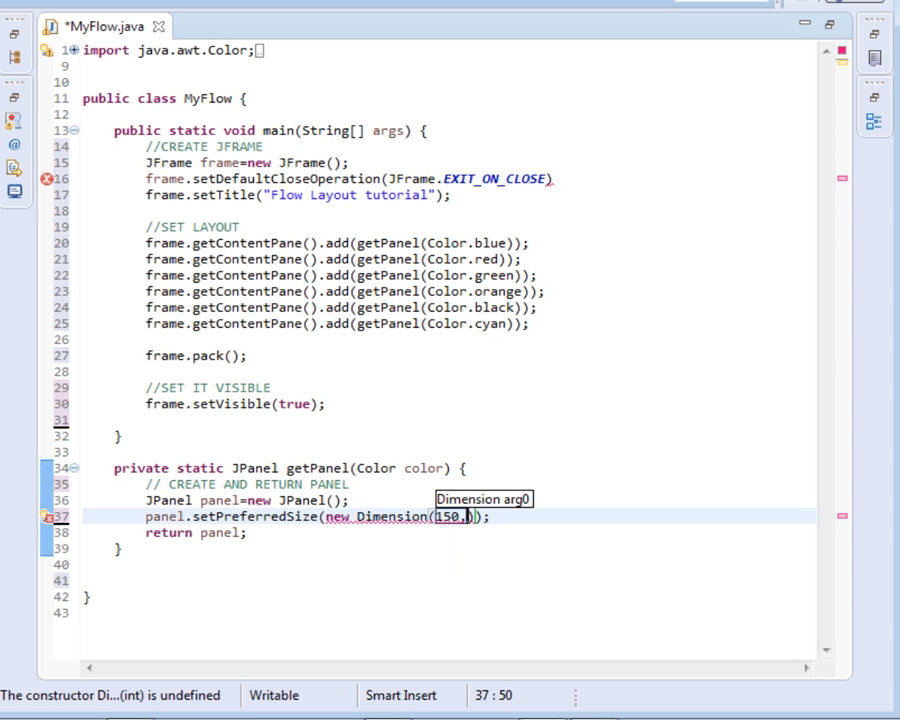
text(150)
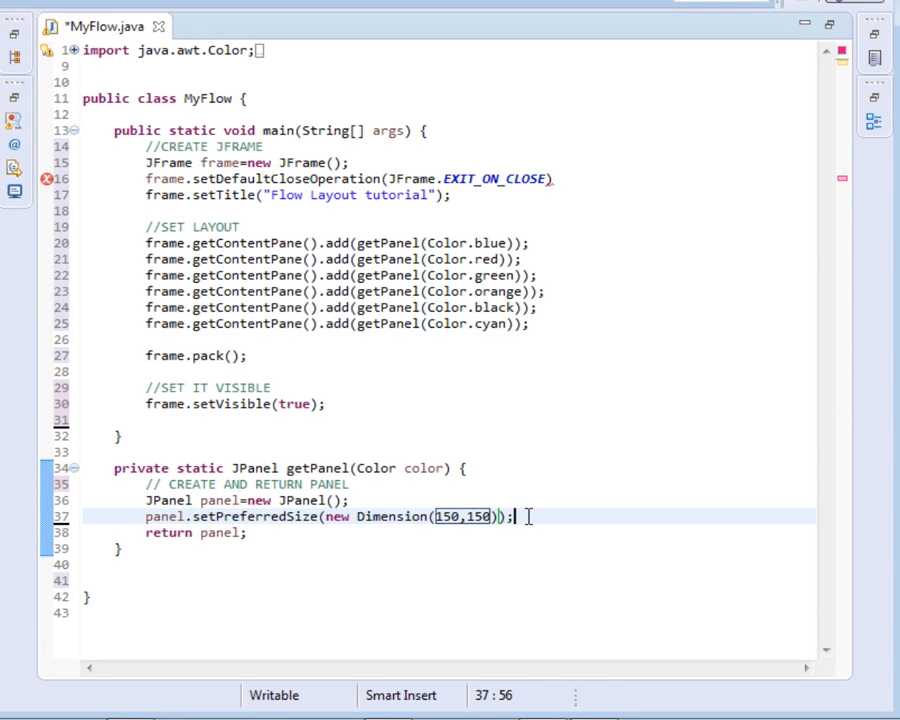
key(Return)
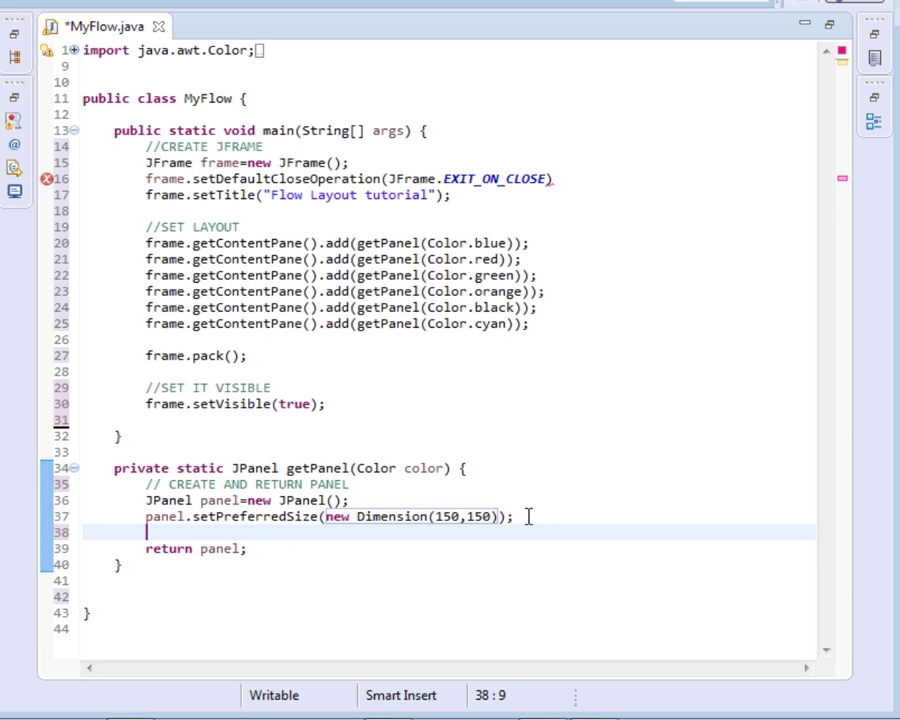
text(pa)
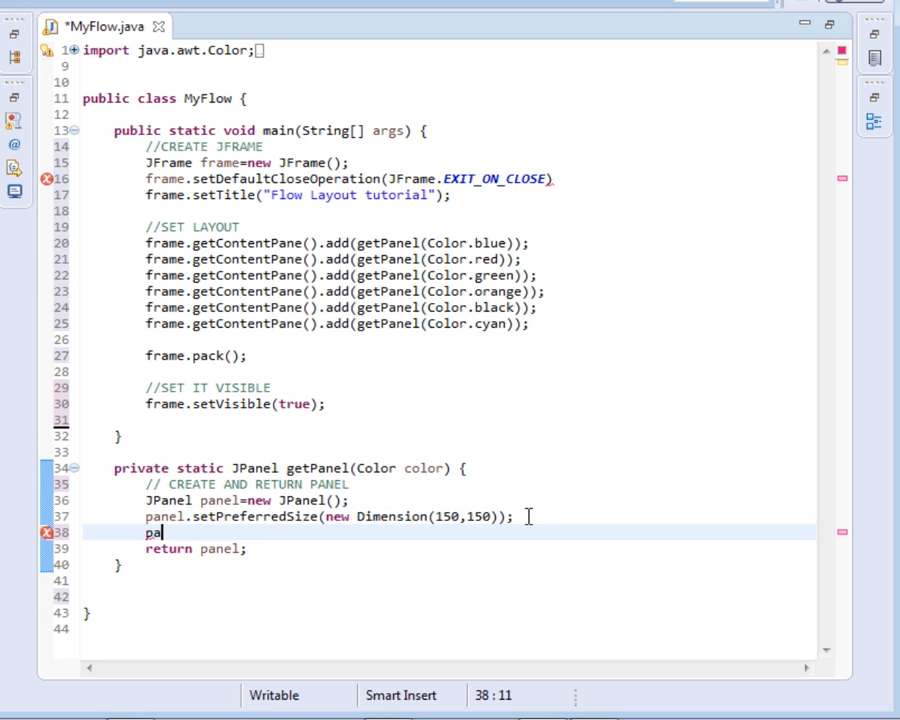
text(nel.set)
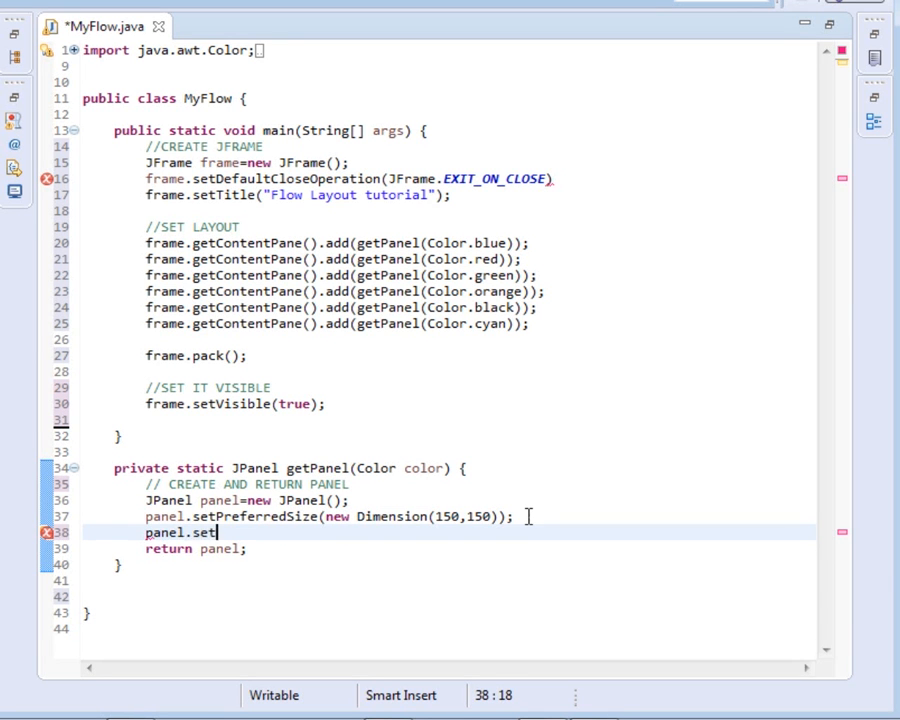
text(Background(color);)
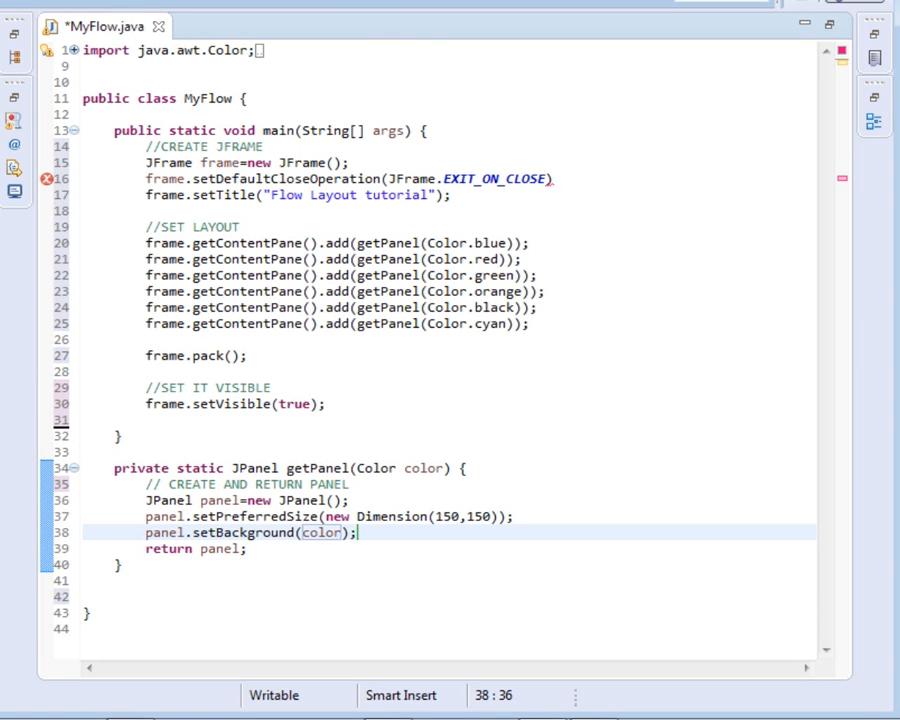
key(ctrl+s)
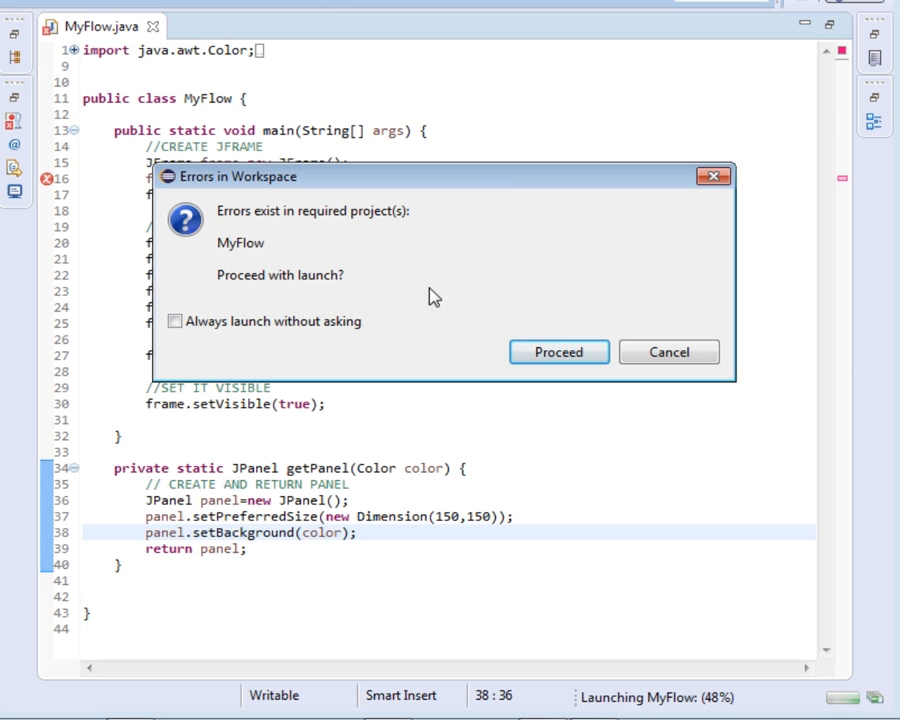
Step: Proceed past the error warning, add line 16's missing semicolon, save-run and handle the cyan window
click(558, 352)
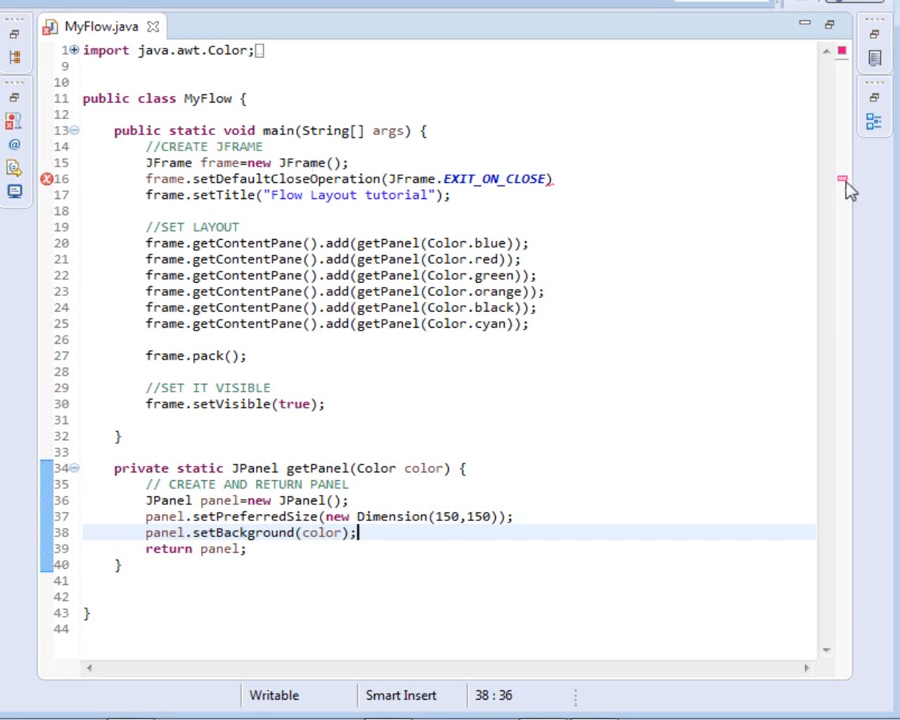
click(560, 178)
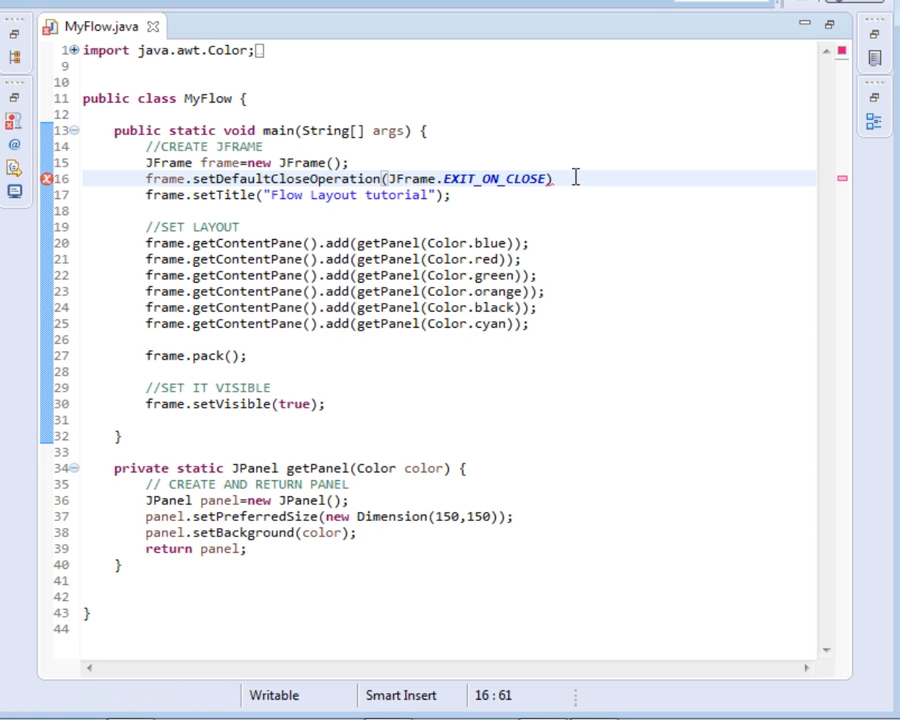
text(;)
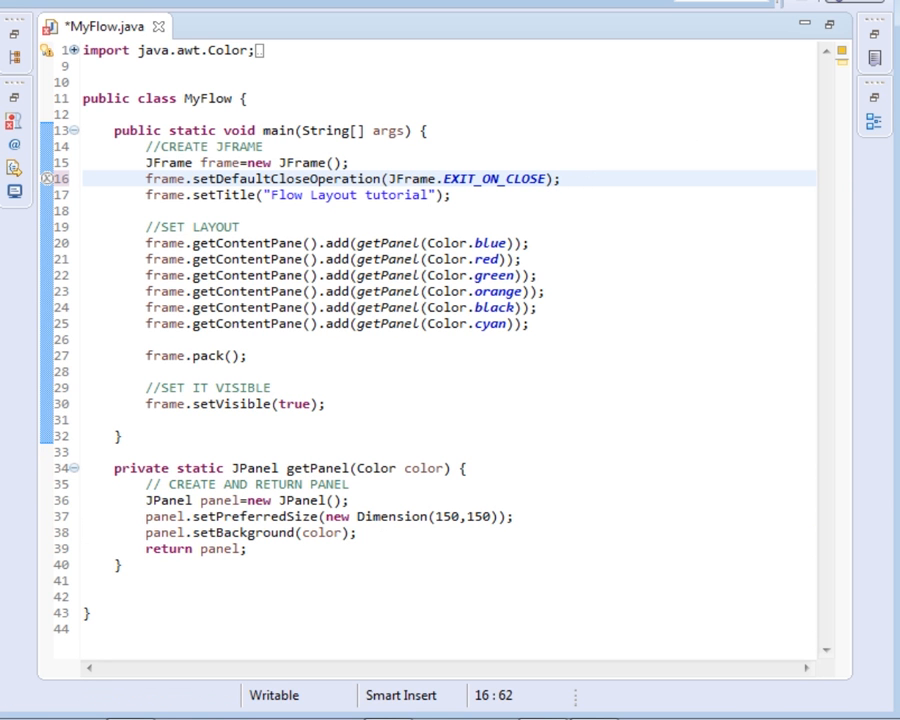
key(ctrl+s)
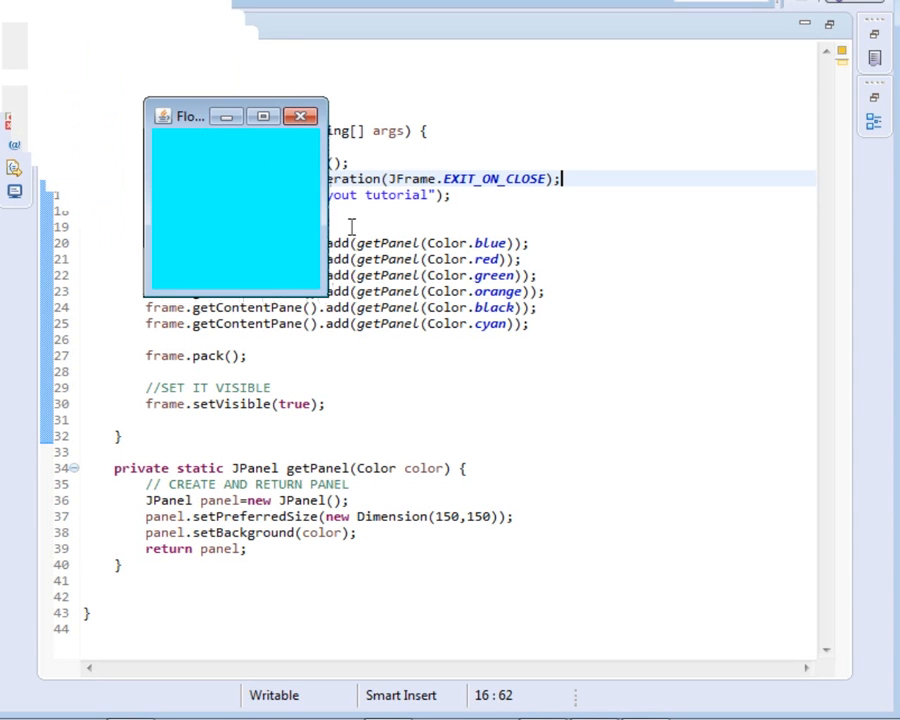
drag(318, 290, 672, 480)
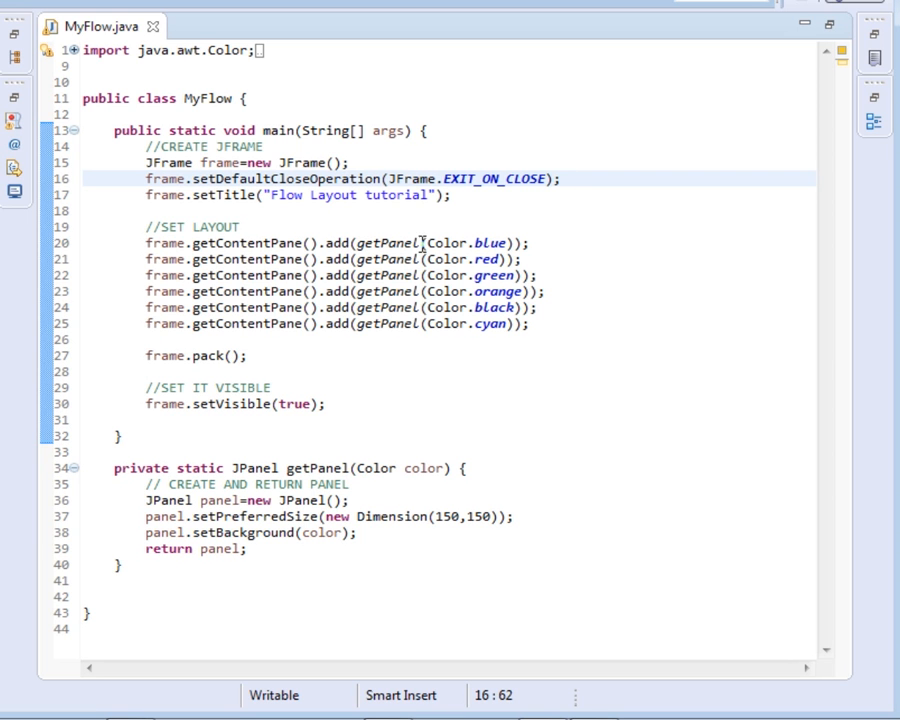
mouse_move(764, 312)
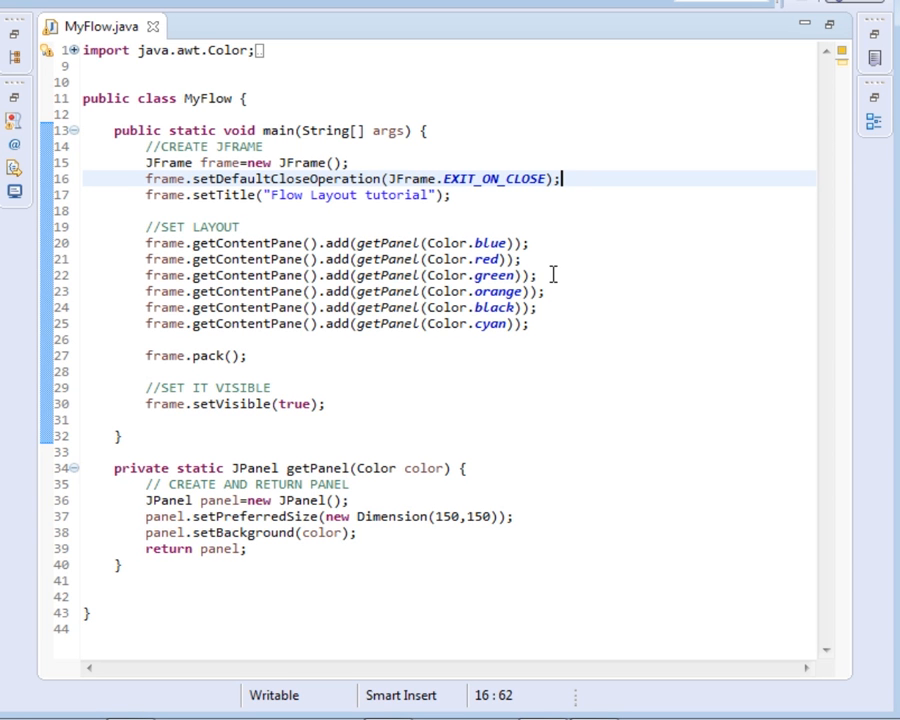
mouse_move(200, 224)
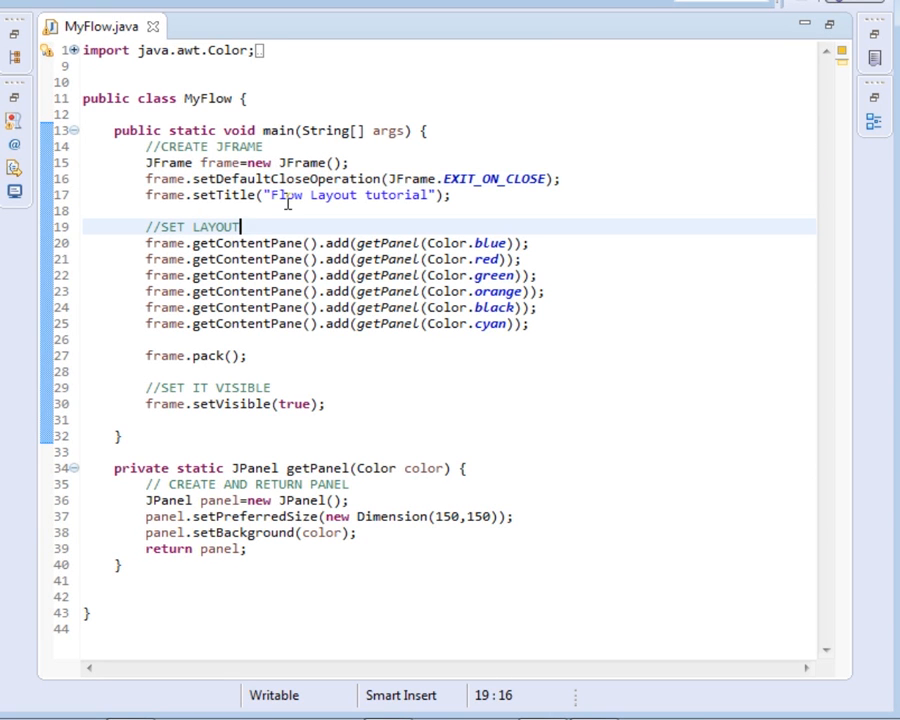
Step: Add a //SET PANEL comment above the panel-adding lines
text(//)
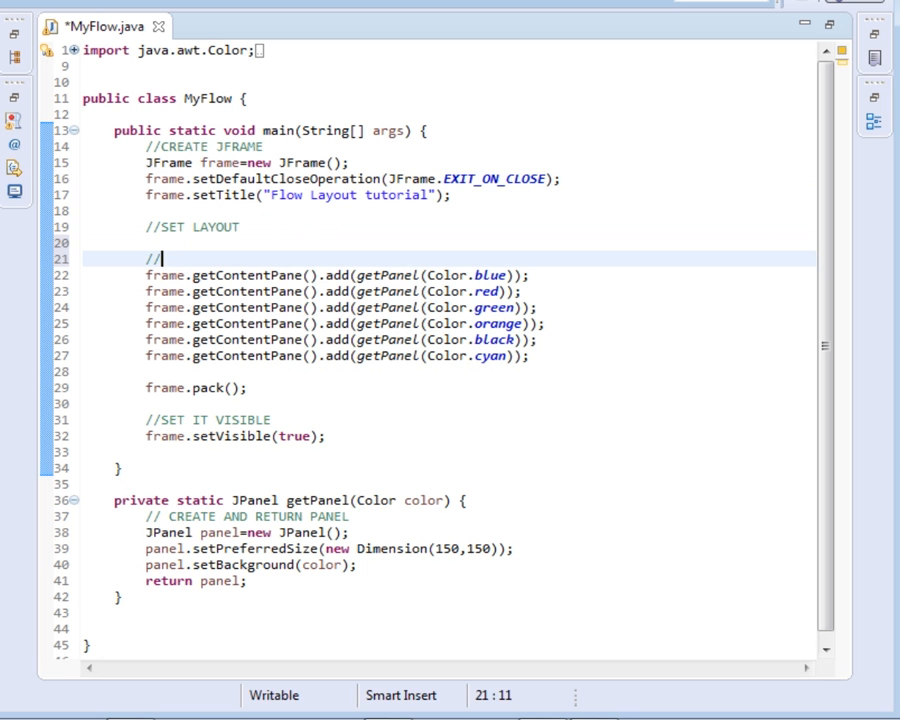
text(SET)
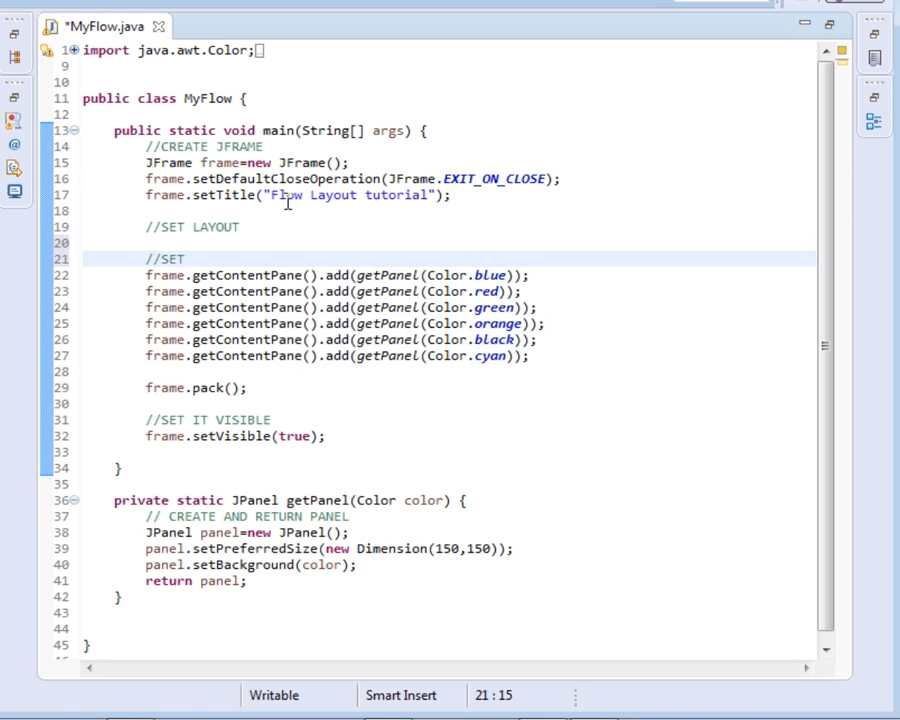
text(PANELK)
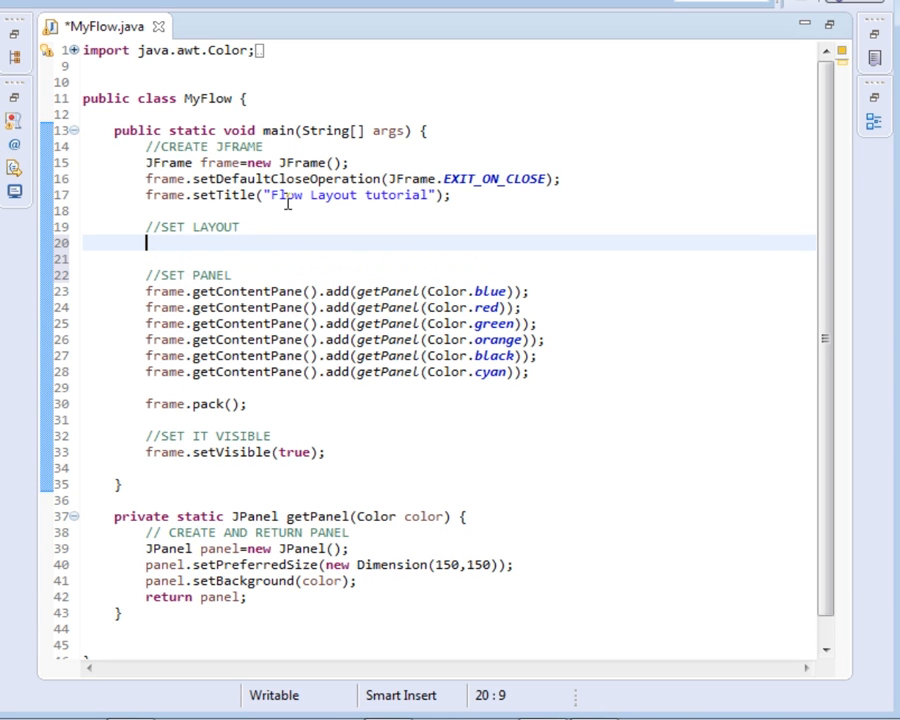
Step: Write frame.getContentPane().setLayout(new FlowLayout()); under the SET LAYOUT comment
text(F)
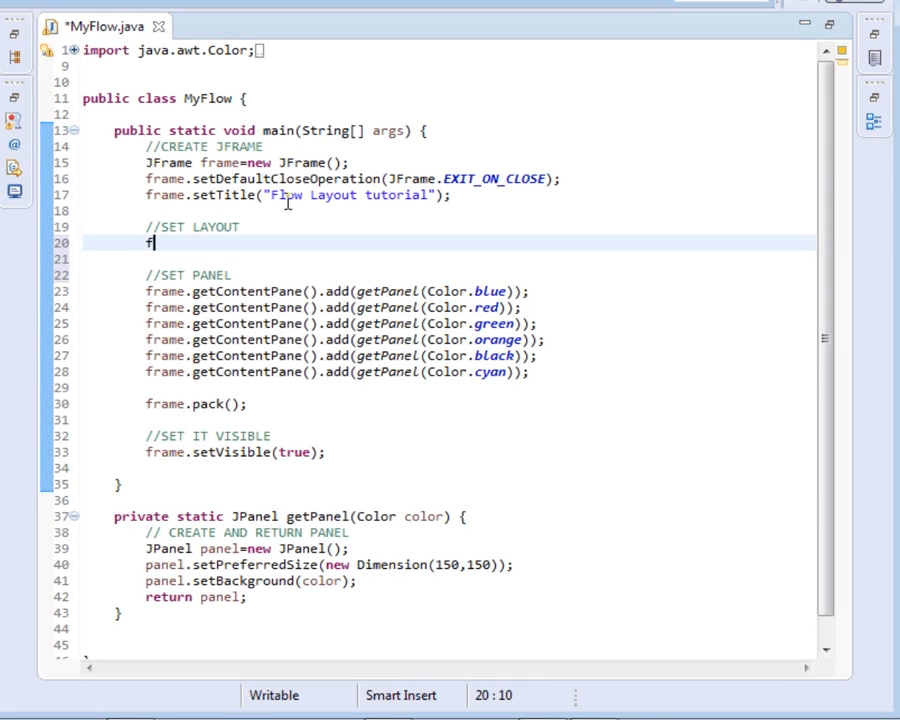
text(rame)
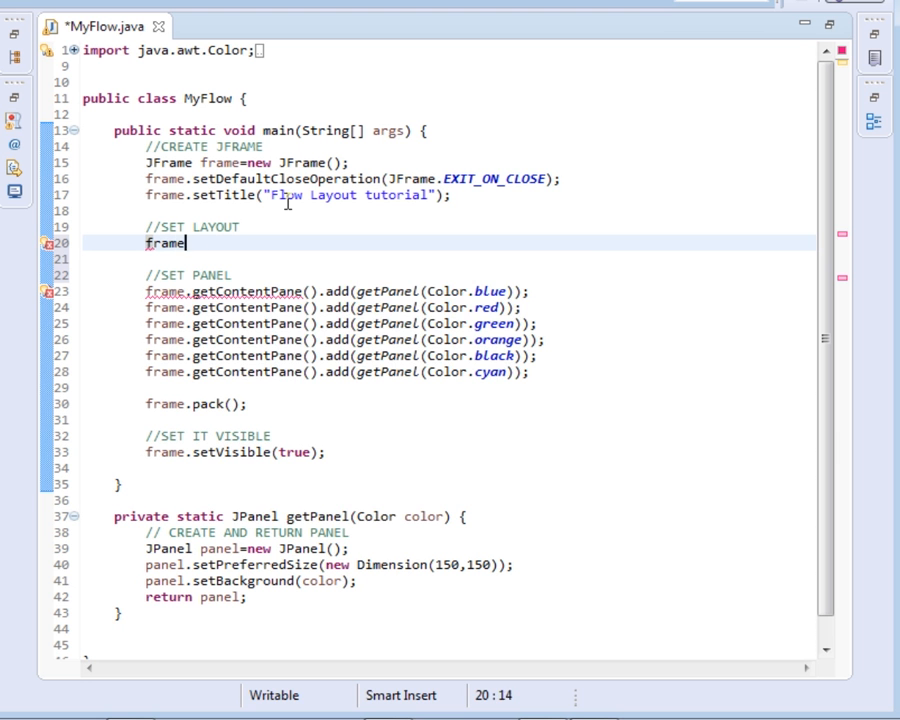
text(.g)
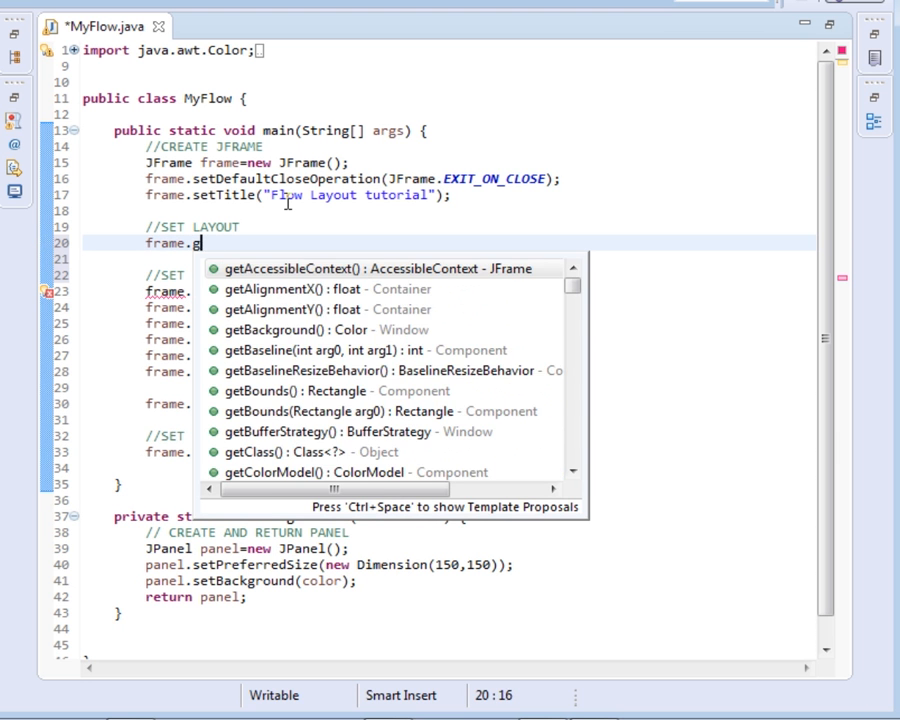
text(etContentPane().)
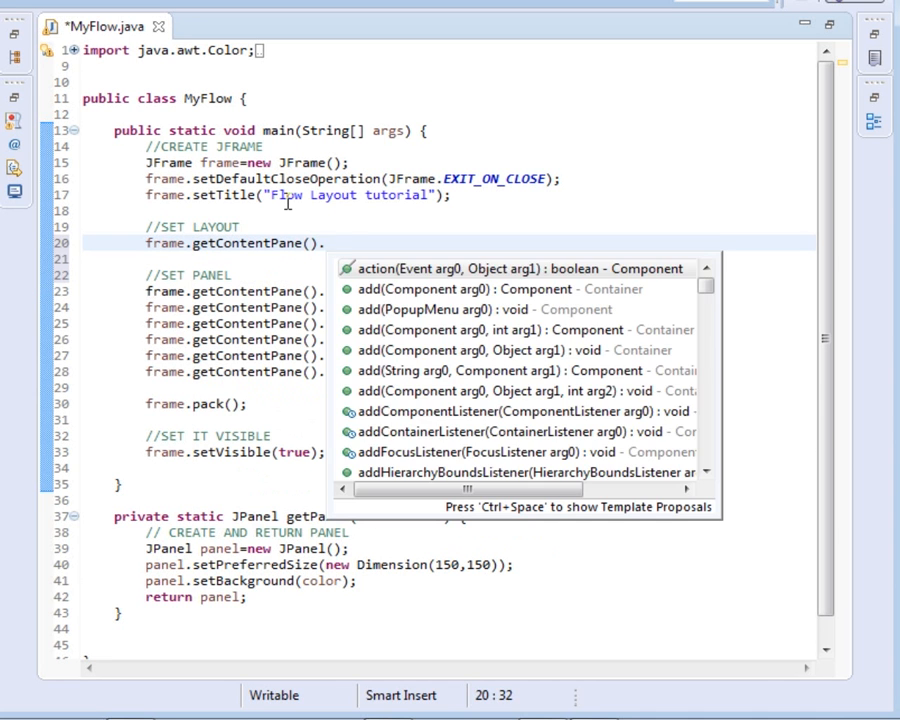
text(setL)
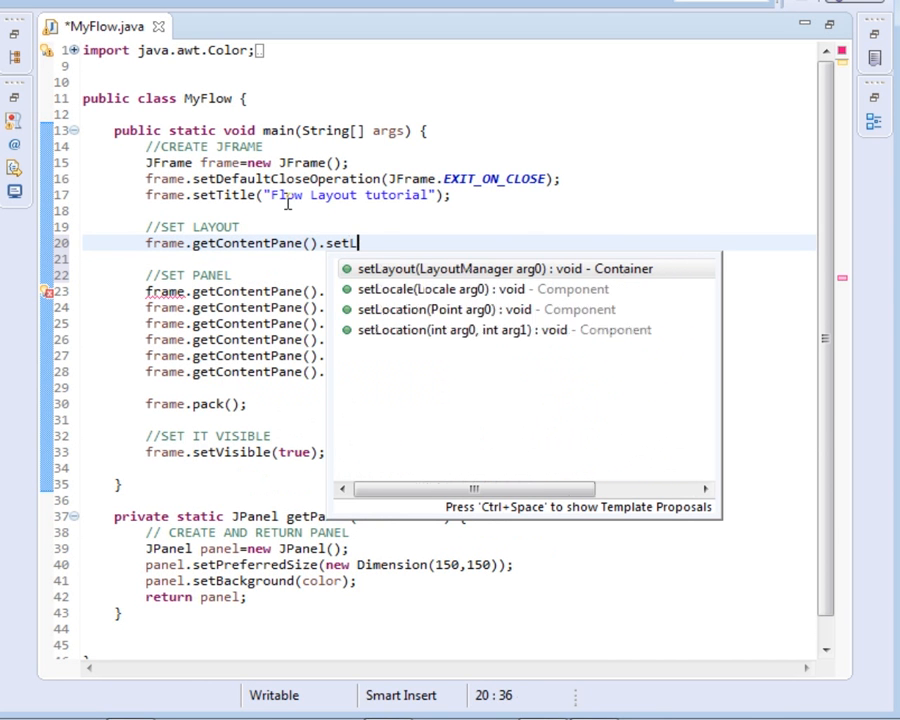
text(ayout(arg0);)
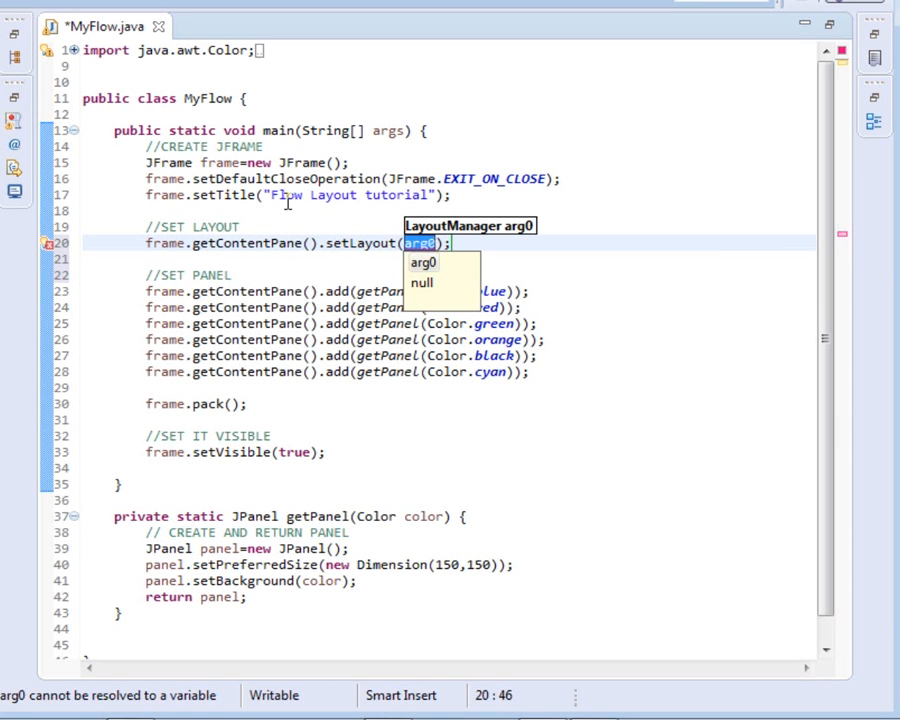
text(new F)
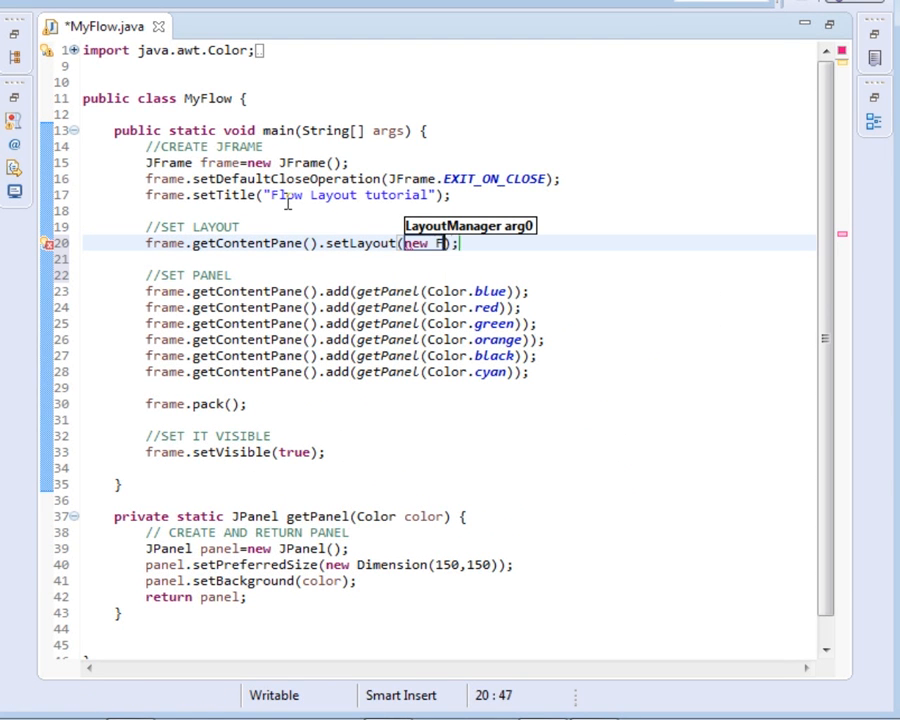
text(o)
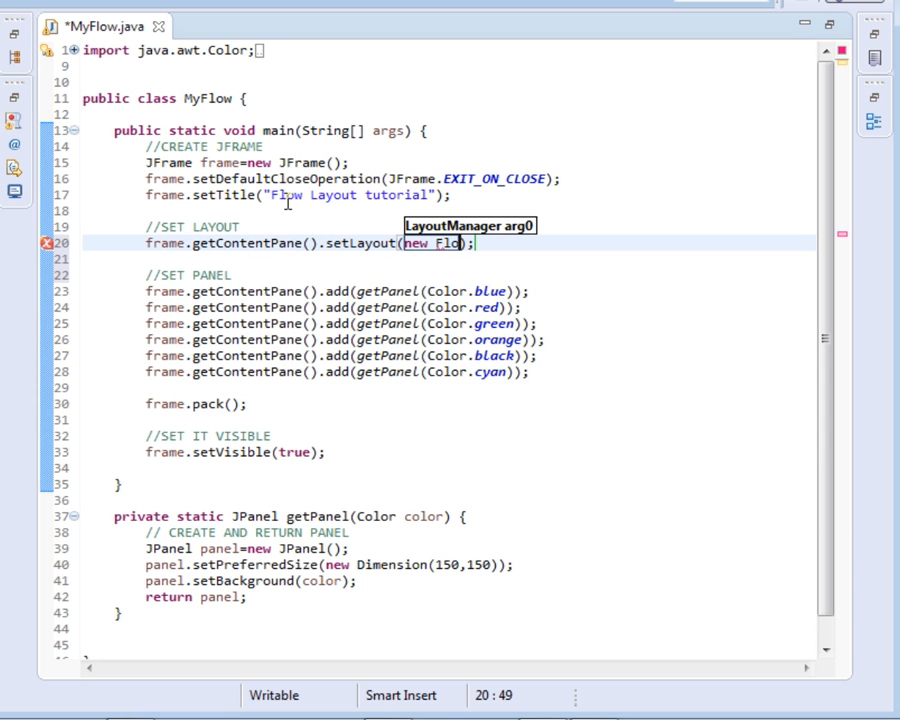
text(wLayout())
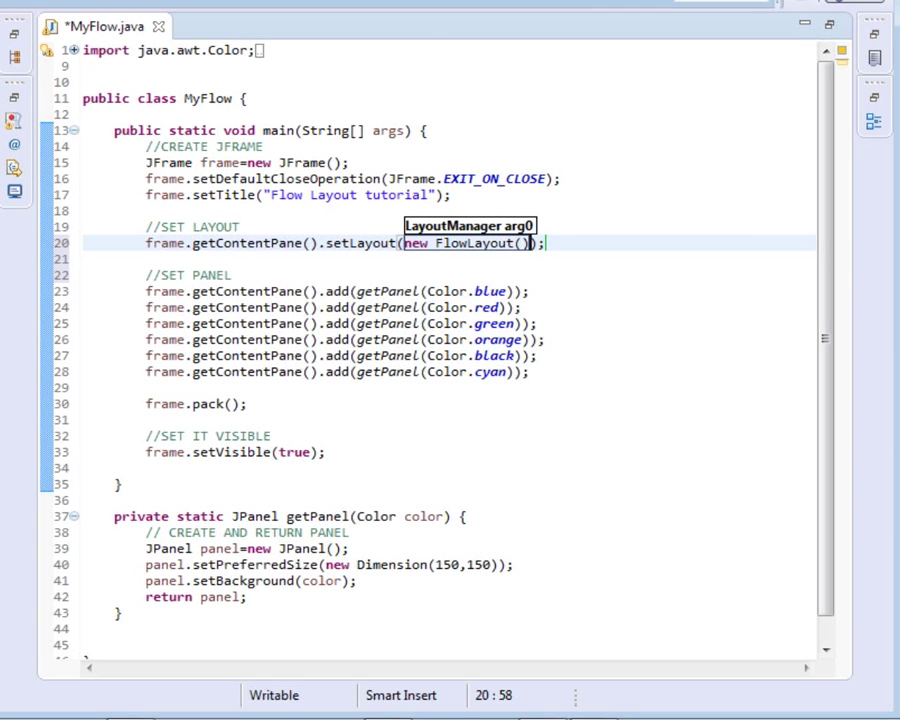
mouse_move(176, 388)
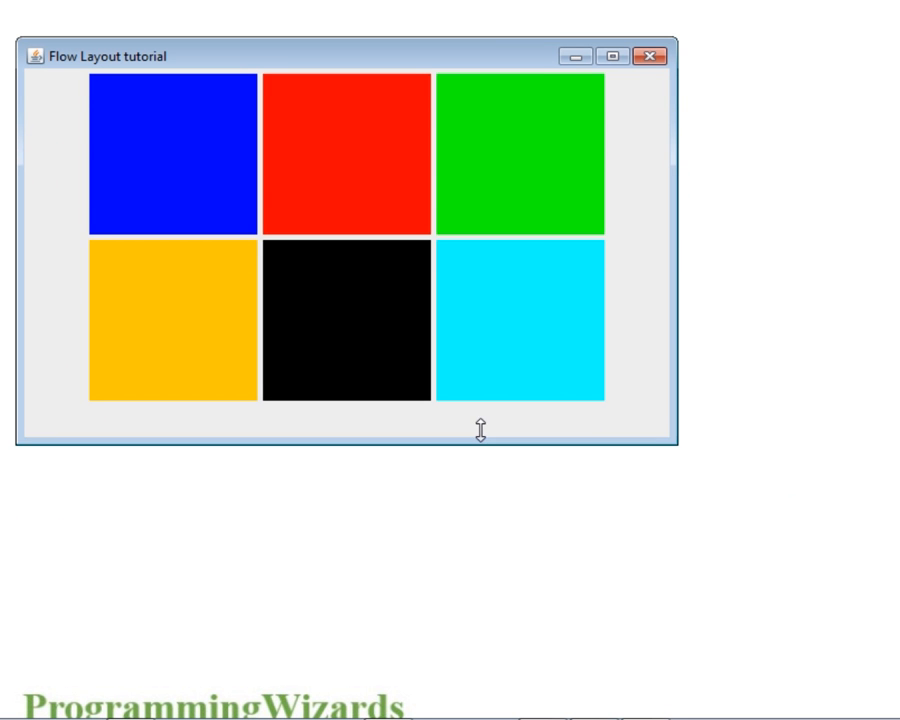
Step: Drag the window's right edge to reflow the squares: four per row, two per row, back to three
drag(668, 250, 760, 250)
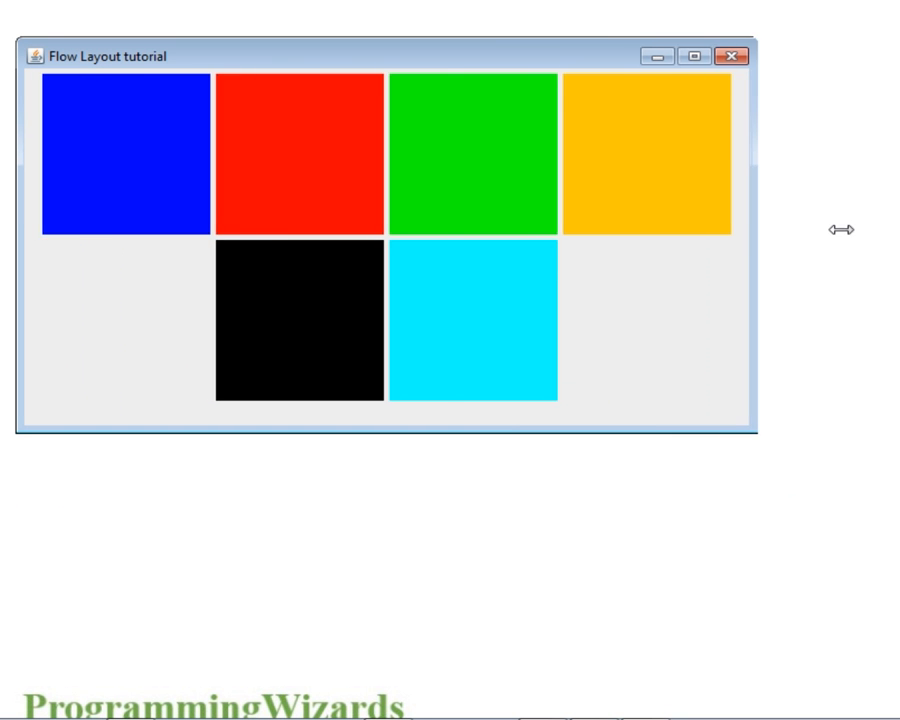
drag(760, 240, 548, 250)
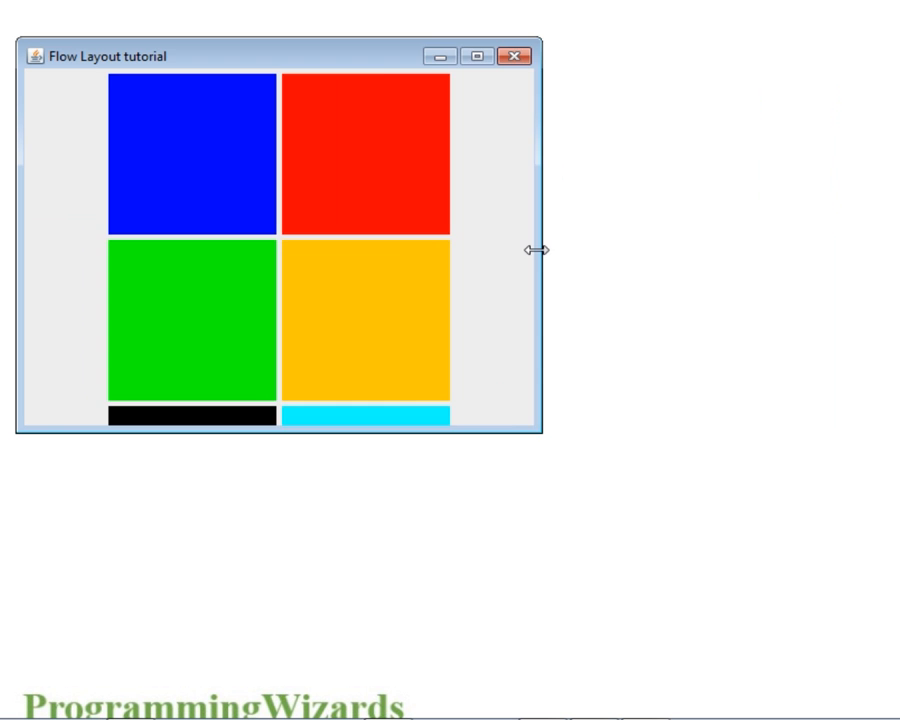
drag(538, 250, 678, 250)
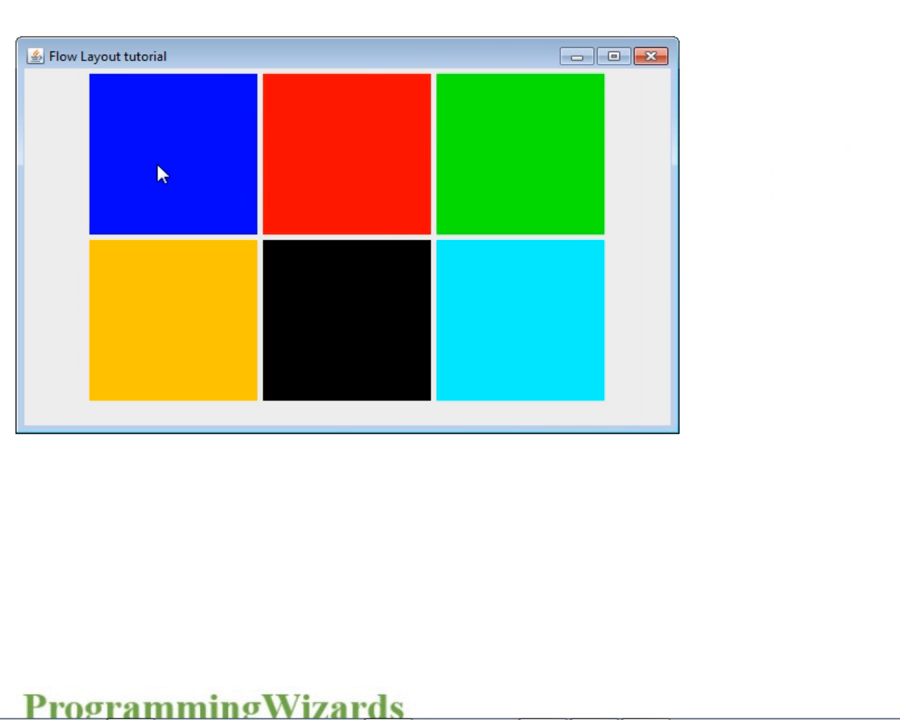
mouse_move(320, 428)
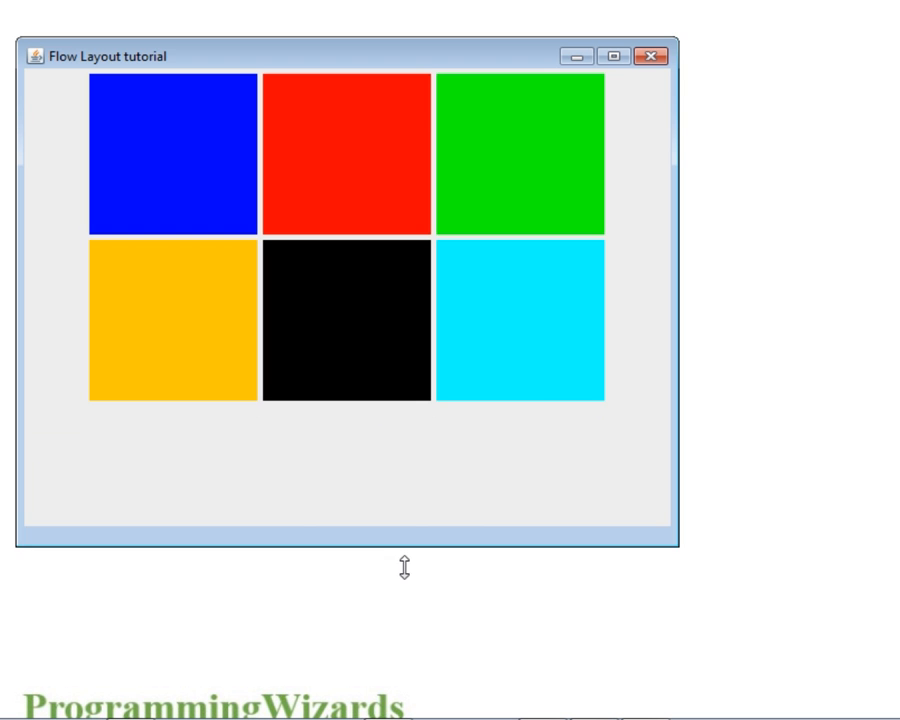
Step: Resize the window to a tall two-column layout showing all three rows of squares
drag(400, 564, 400, 444)
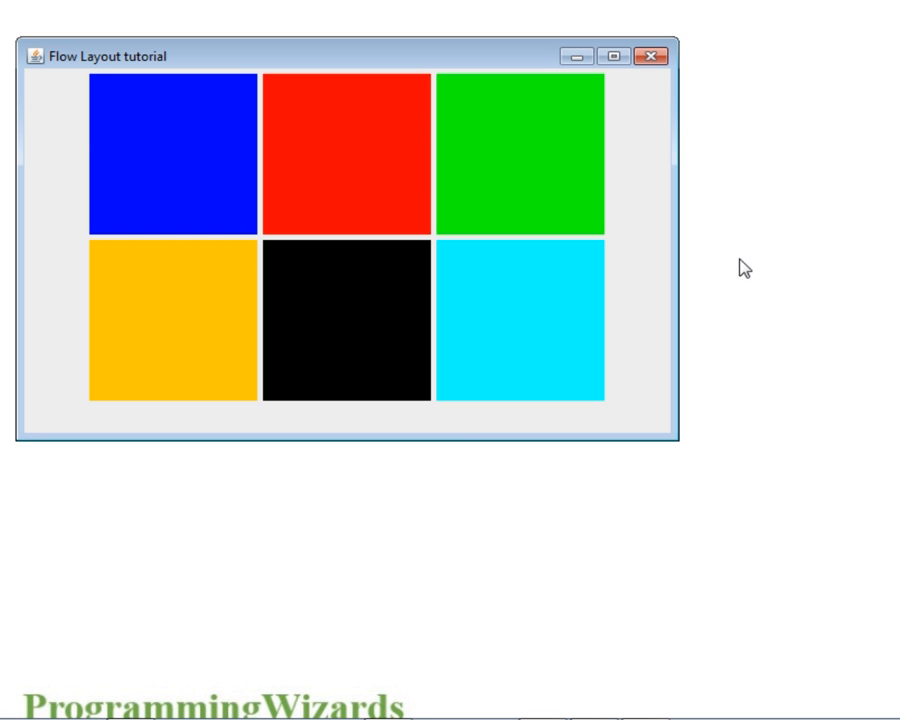
drag(692, 240, 620, 240)
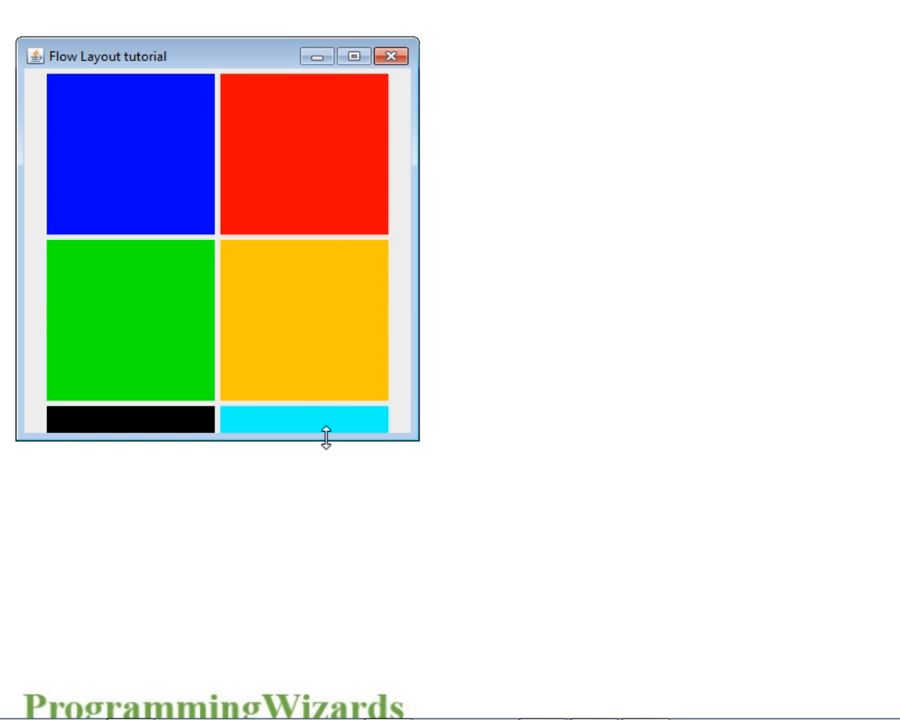
drag(326, 440, 326, 590)
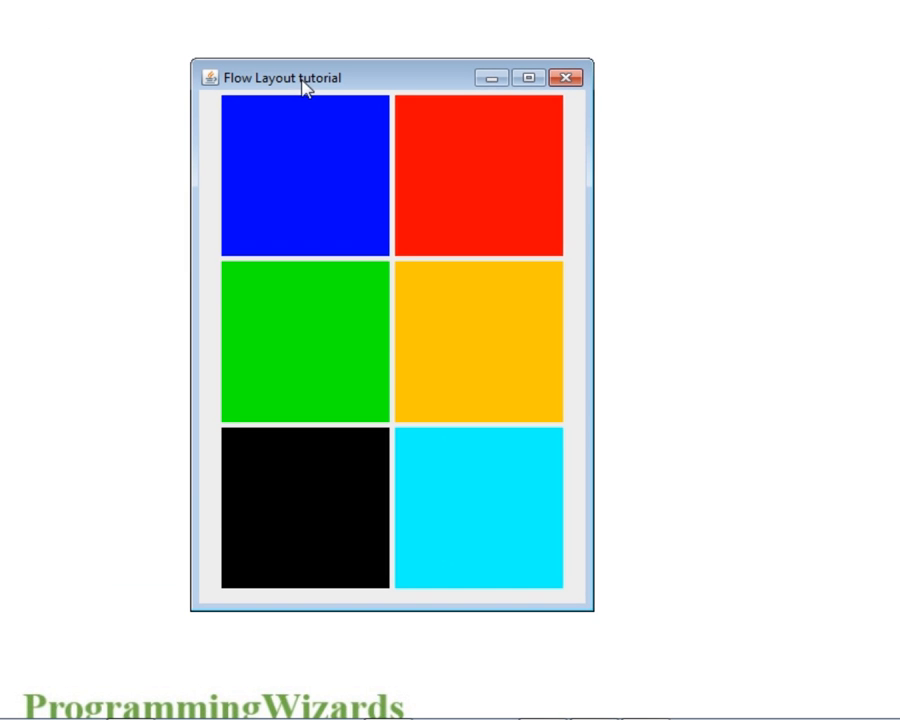
mouse_move(332, 116)
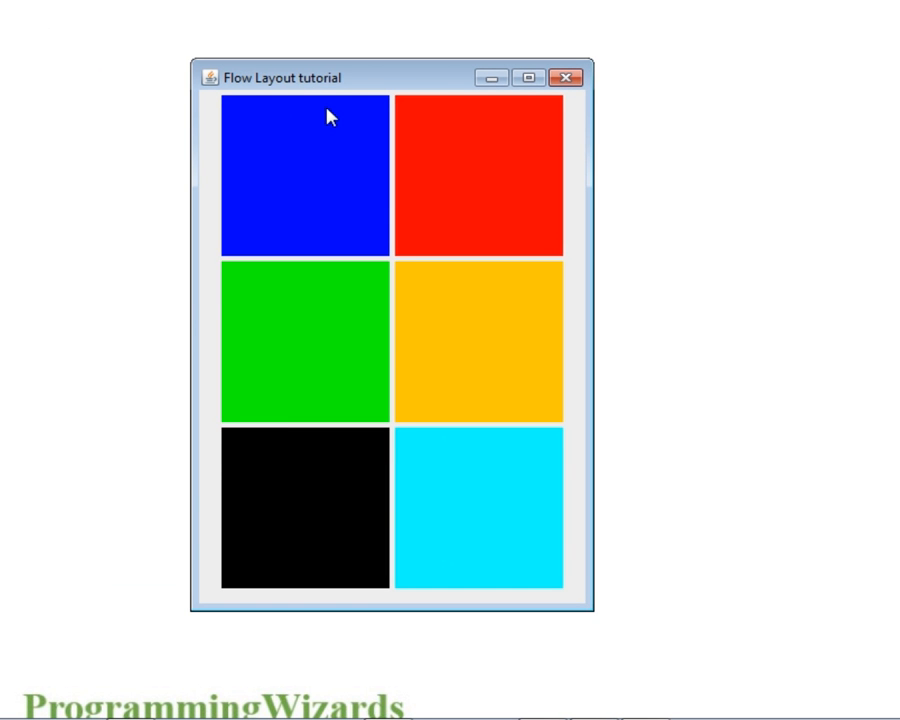
mouse_move(416, 166)
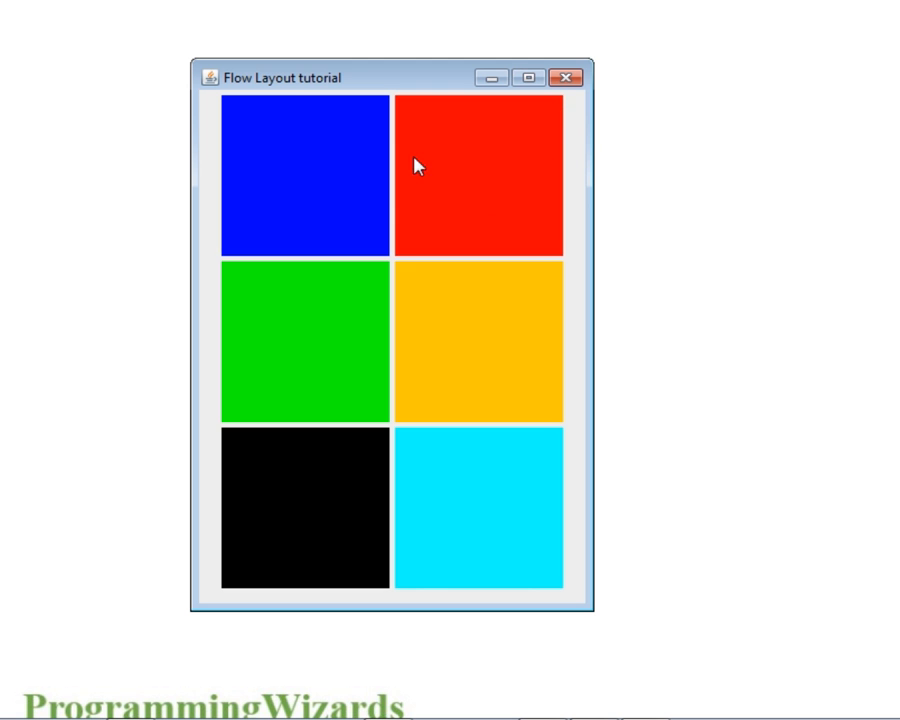
mouse_move(418, 166)
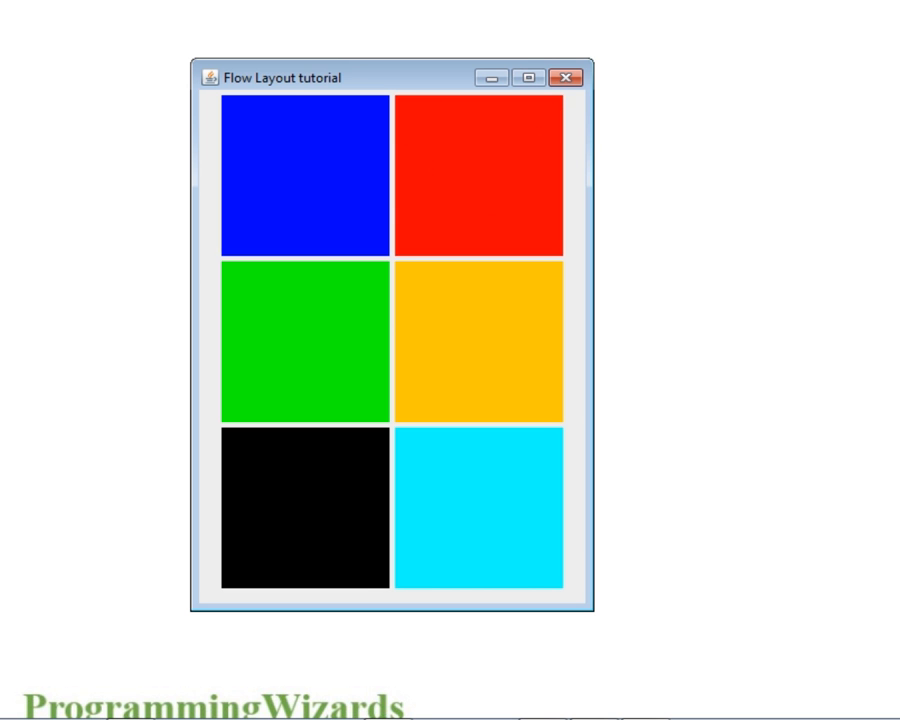